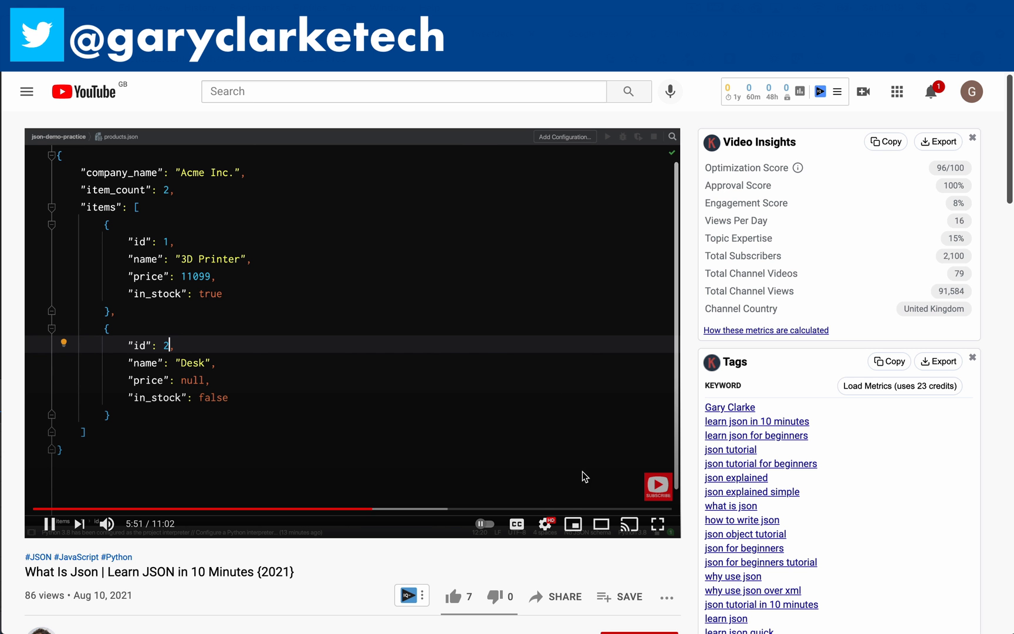
# Create a PlanFactory PHP class in the Plans folder under namespace App\Plans
pyautogui.click(546, 524)
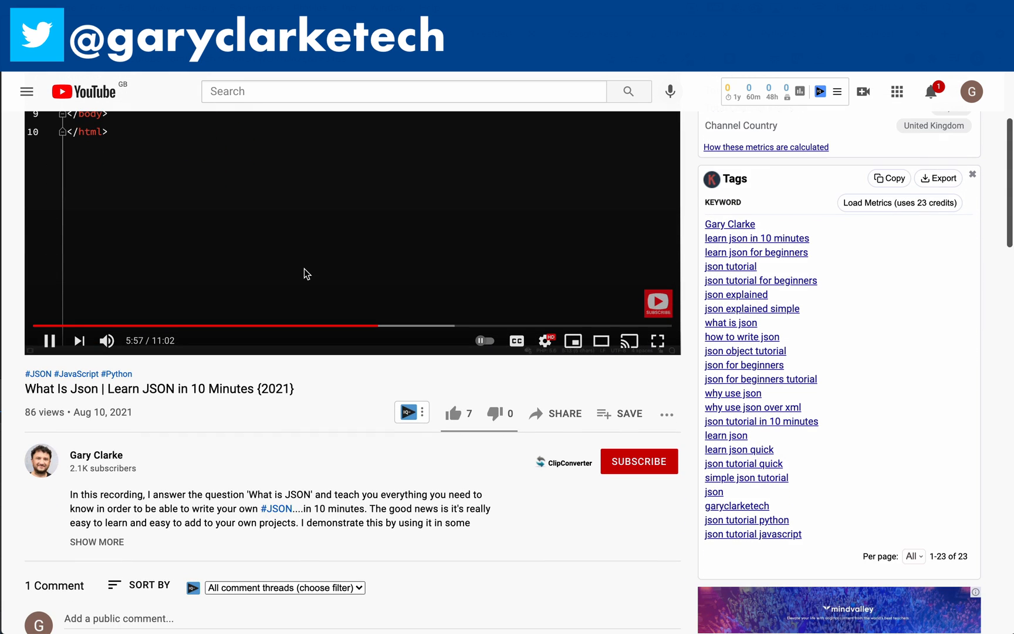
pyautogui.click(639, 461)
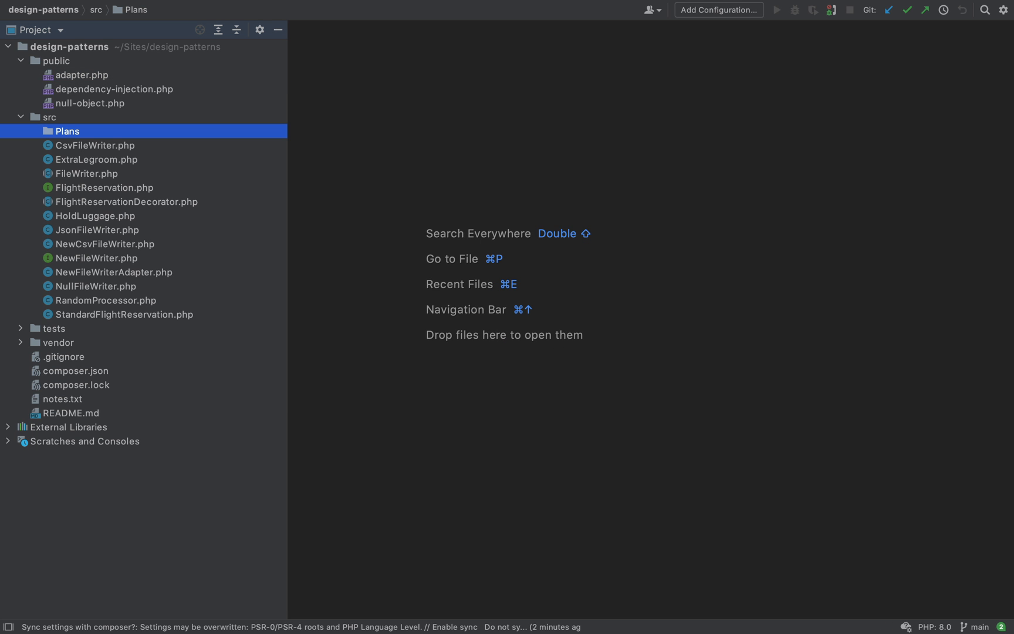
pyautogui.rightClick(67, 130)
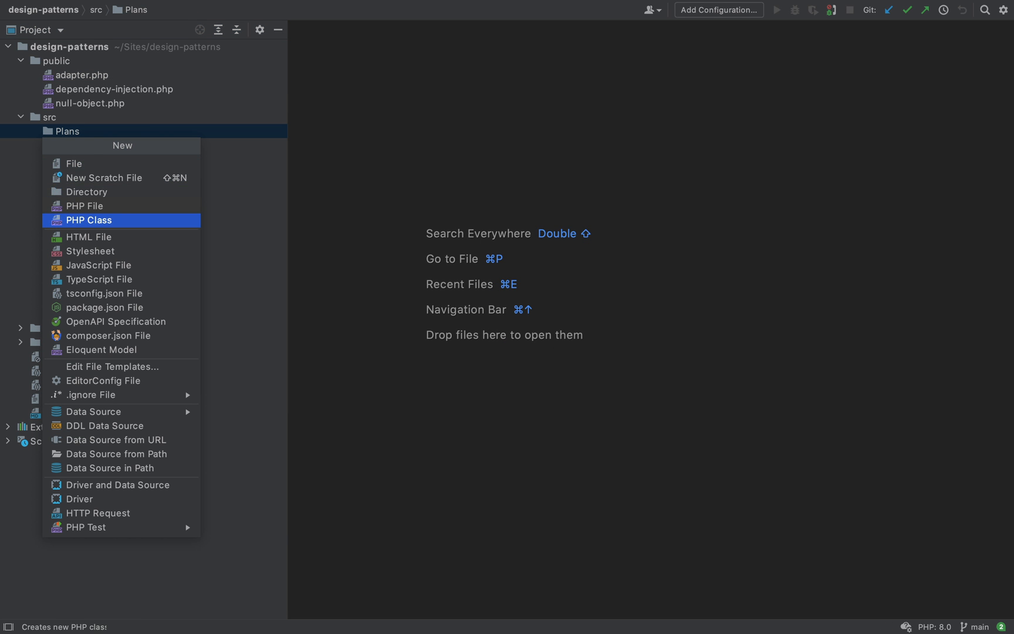
pyautogui.click(89, 220)
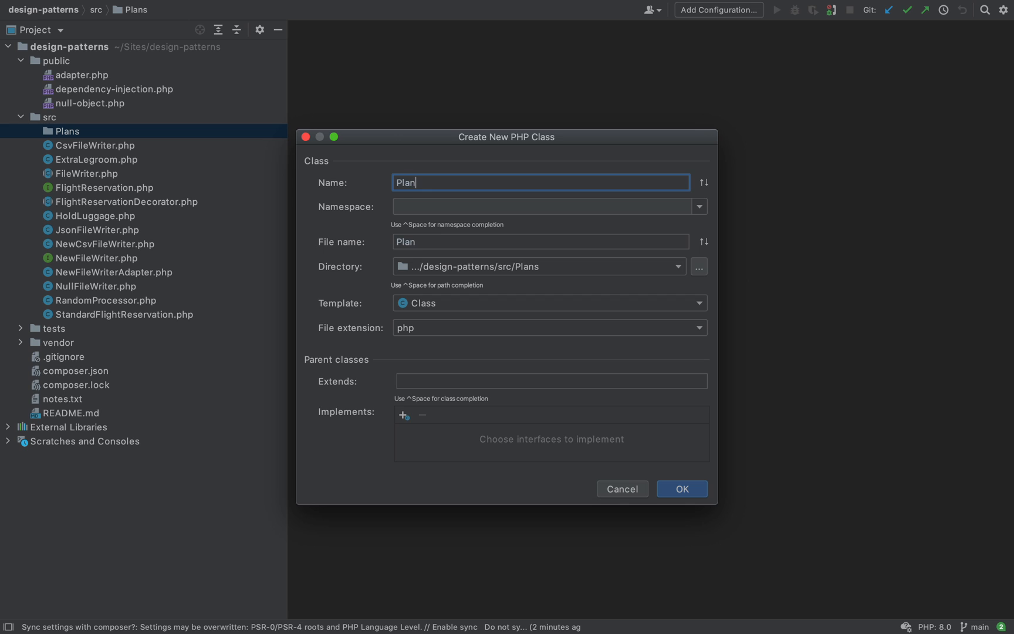
pyautogui.write('Factry')
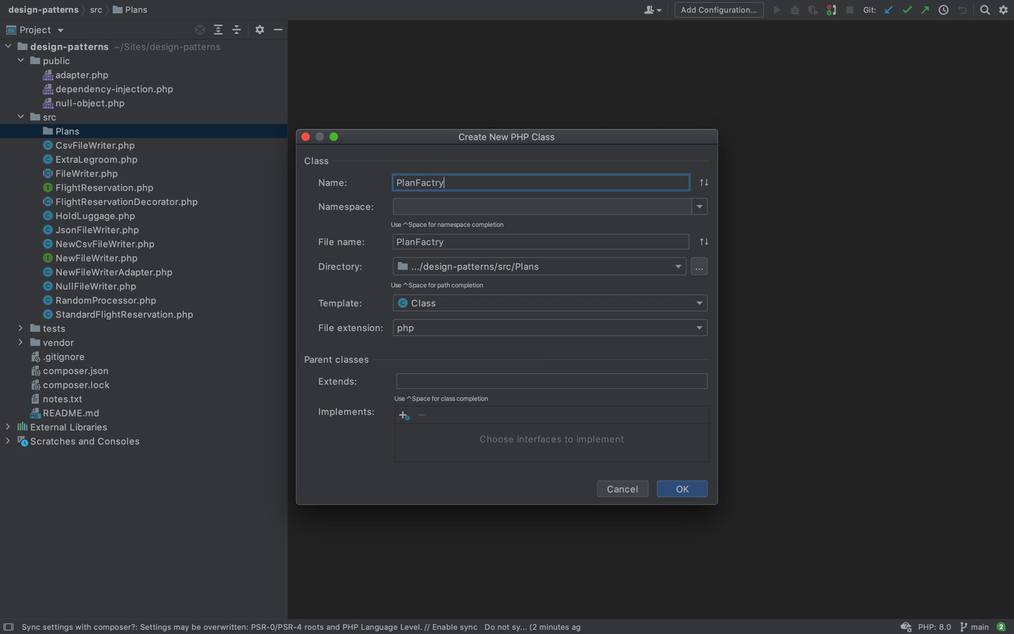
pyautogui.press('Backspace')
pyautogui.write('A')
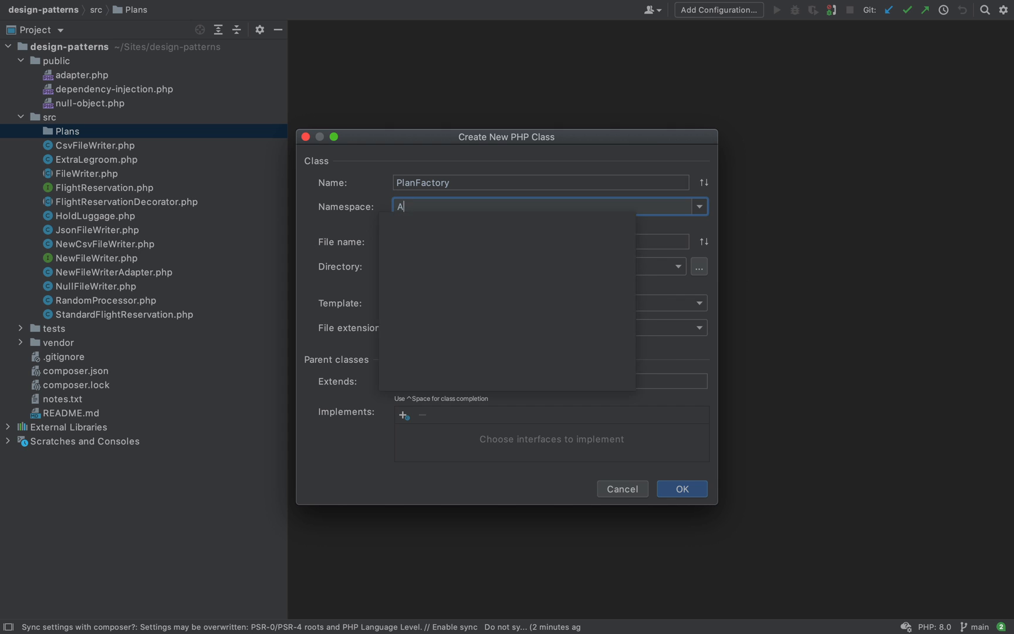
pyautogui.write('pp\\')
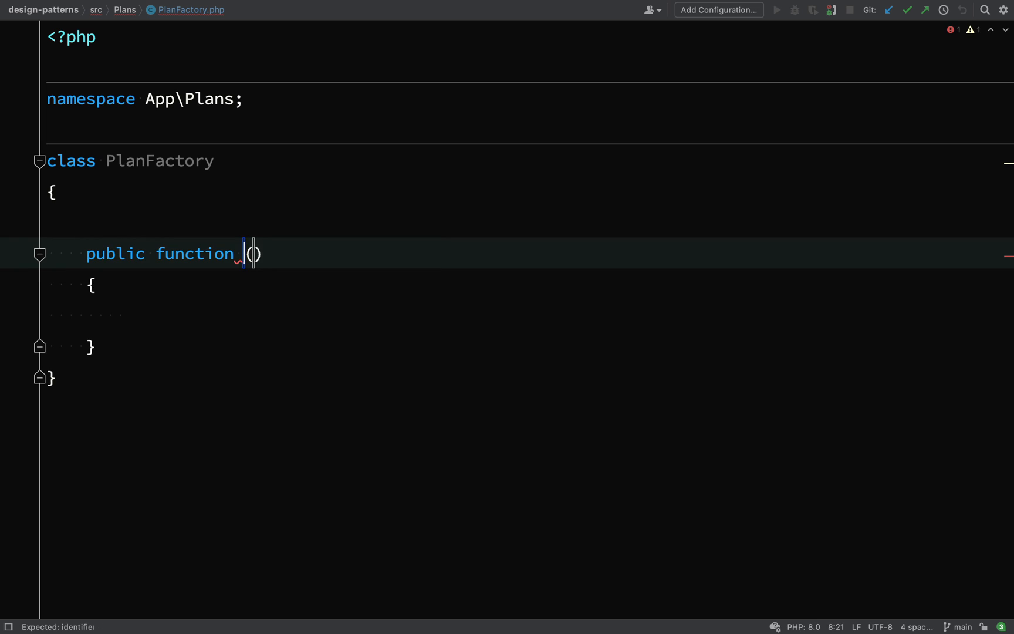
# Write createPlan($plan = 'free'): Plan with // Plan, Free Plan, Pro Plan outline comments
pyautogui.write('createP')
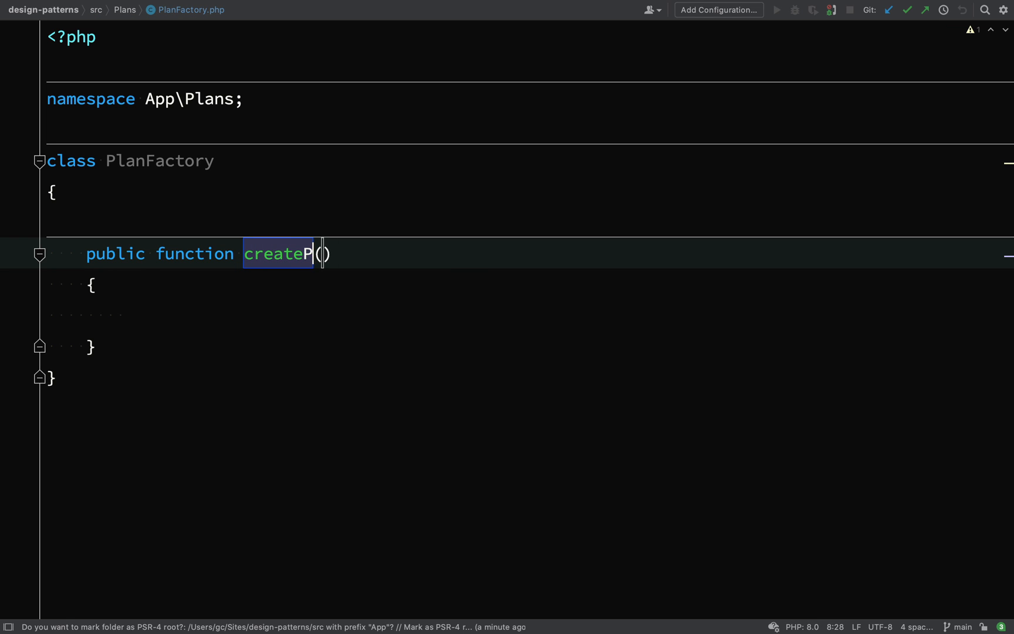
pyautogui.write('lan($')
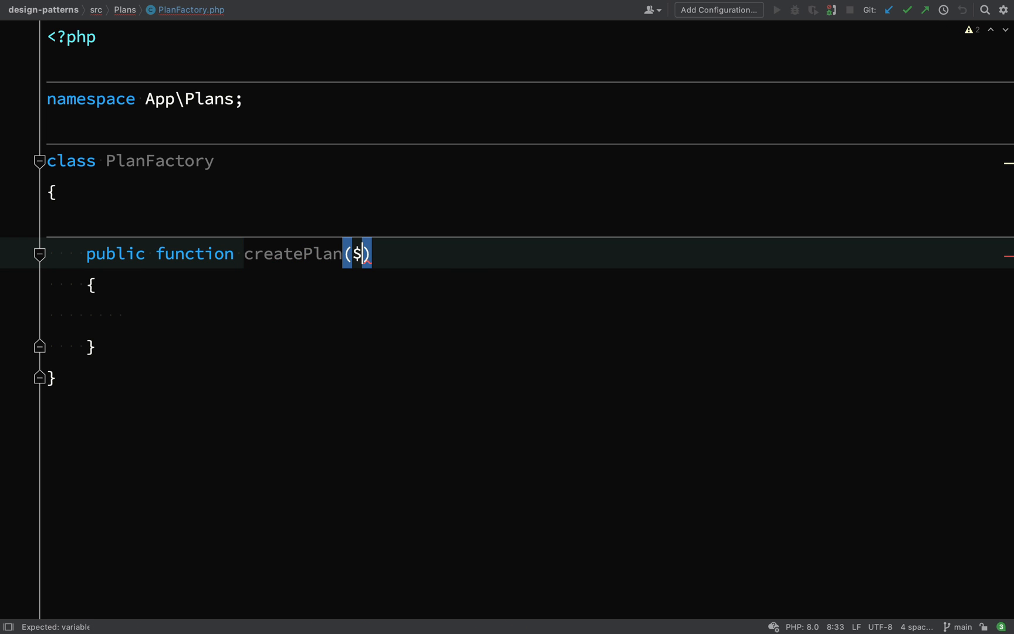
pyautogui.write("plan = ''")
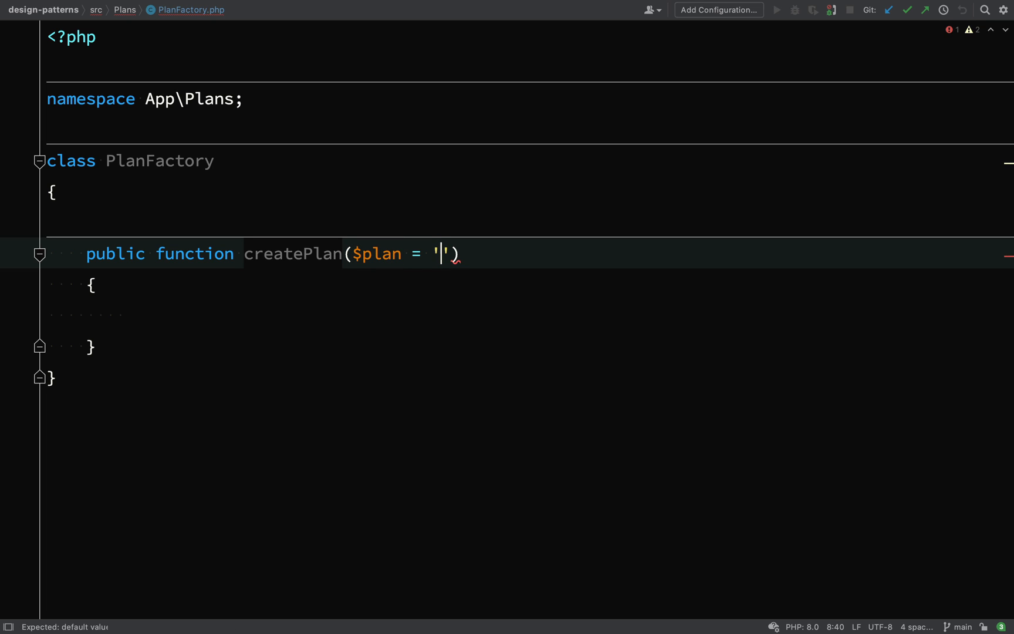
pyautogui.write('free')
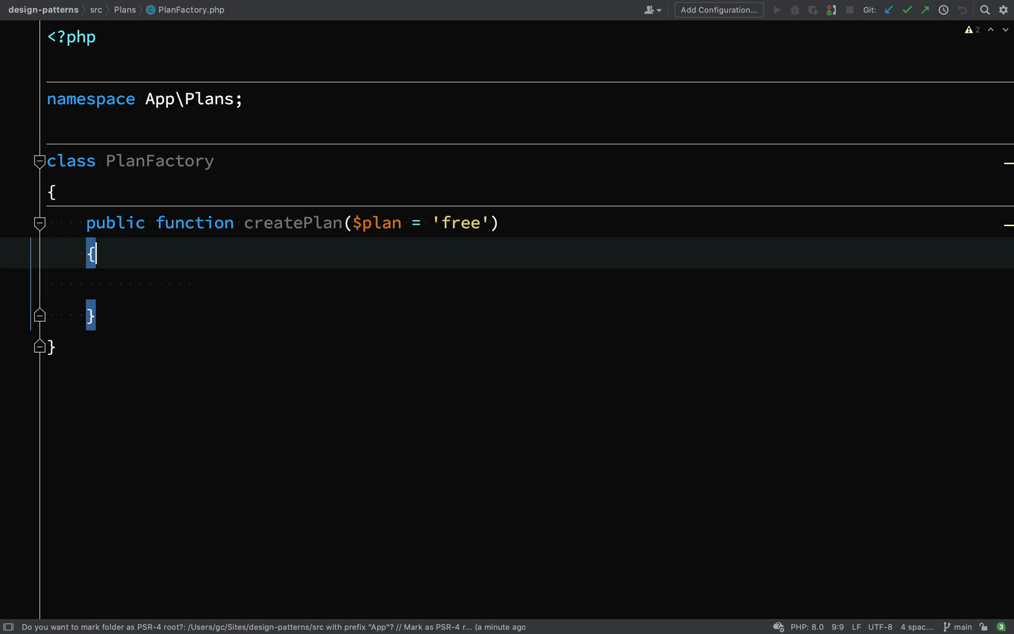
pyautogui.write(': P')
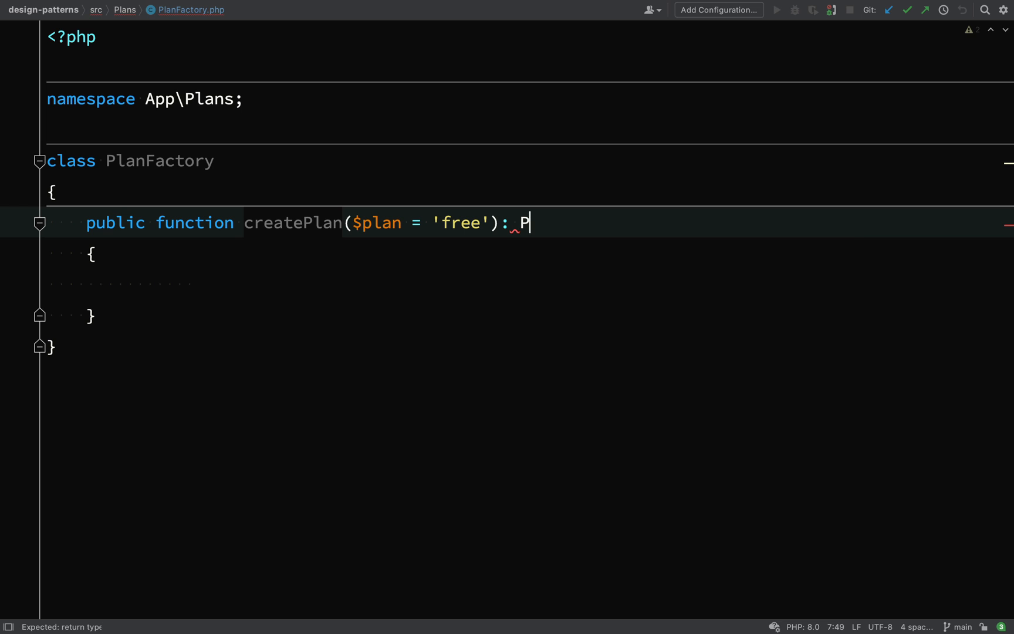
pyautogui.write('lan')
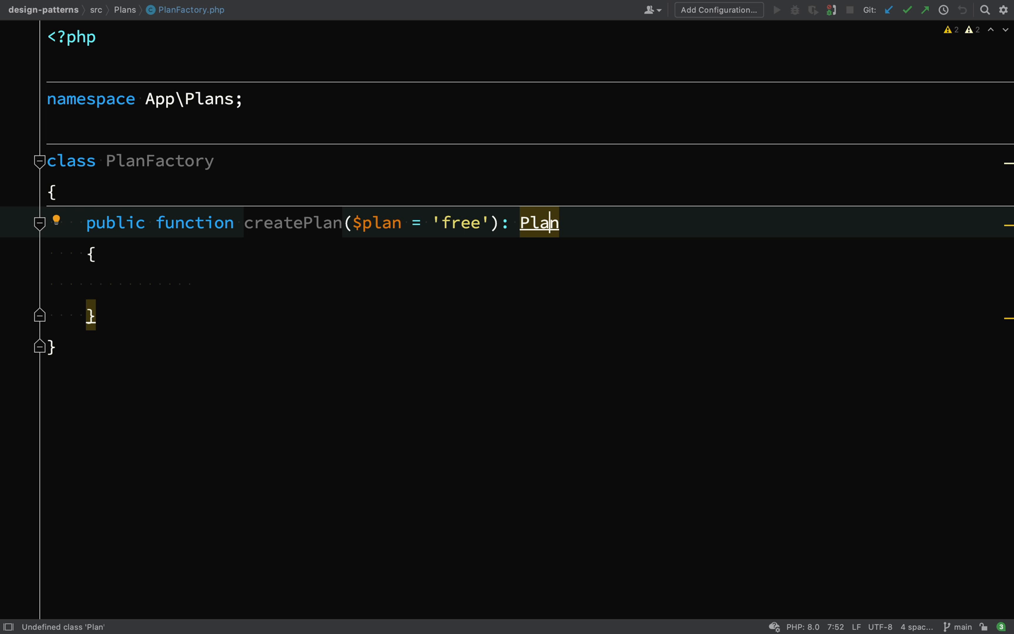
pyautogui.write('// Plan')
pyautogui.write('// ->')
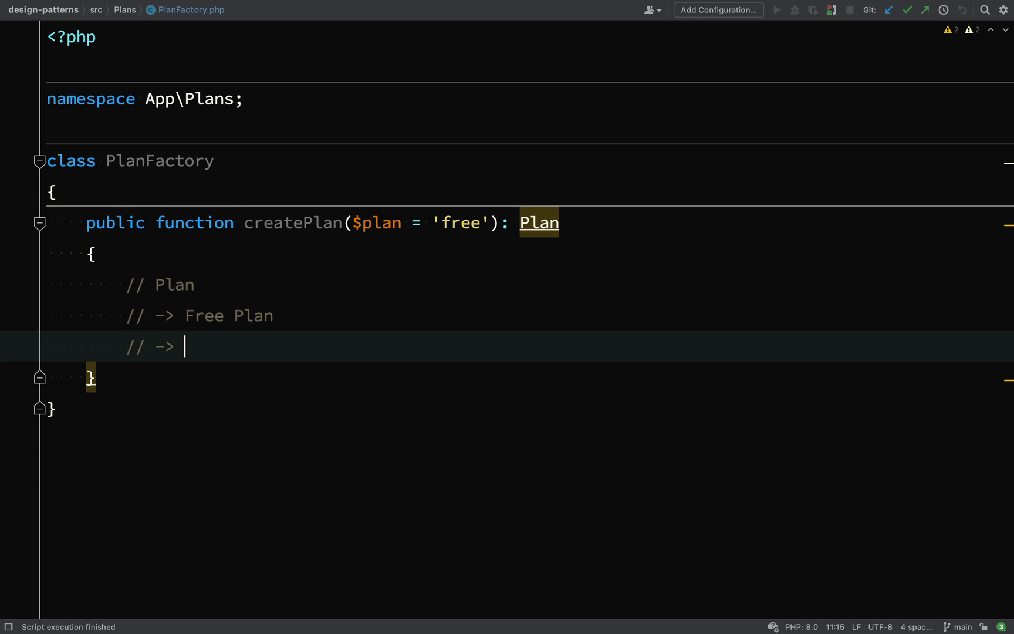
pyautogui.write('Pro P')
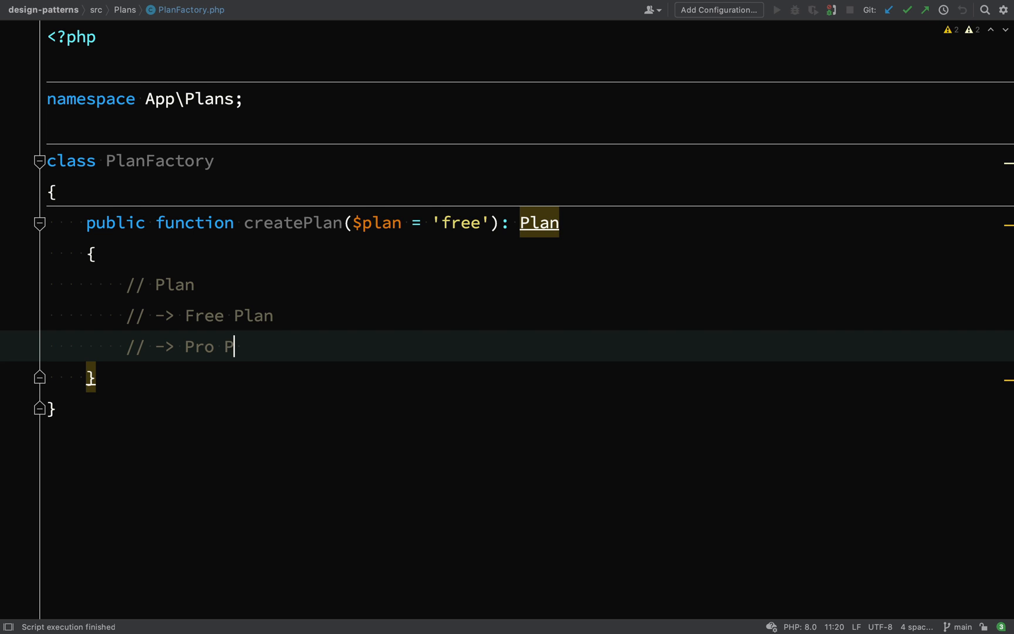
pyautogui.write('lan')
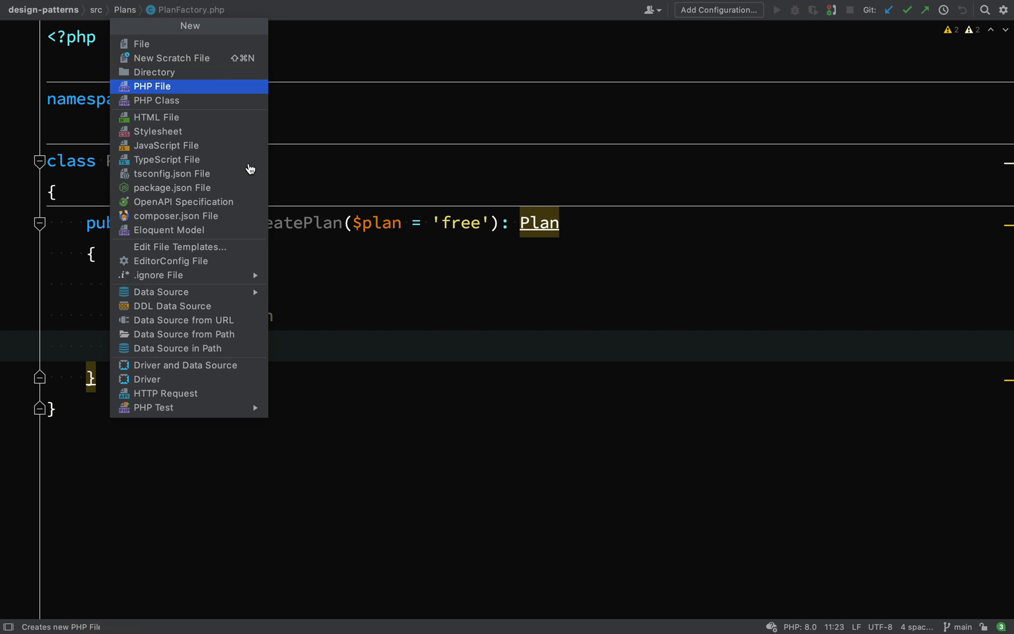
# Create the Plan class file and add protected array $features = []
pyautogui.click(156, 100)
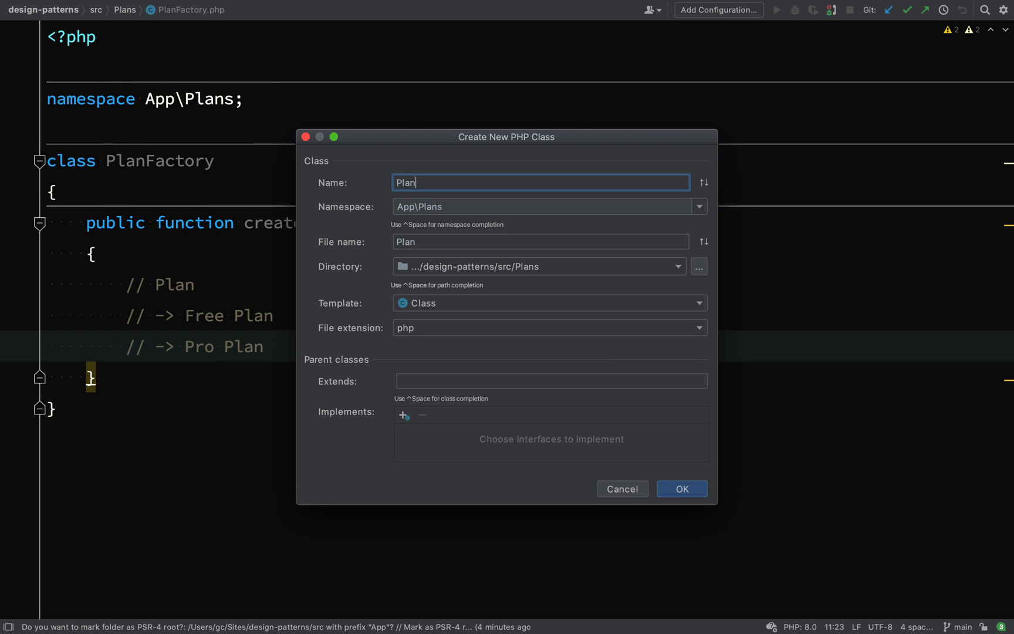
pyautogui.click(682, 488)
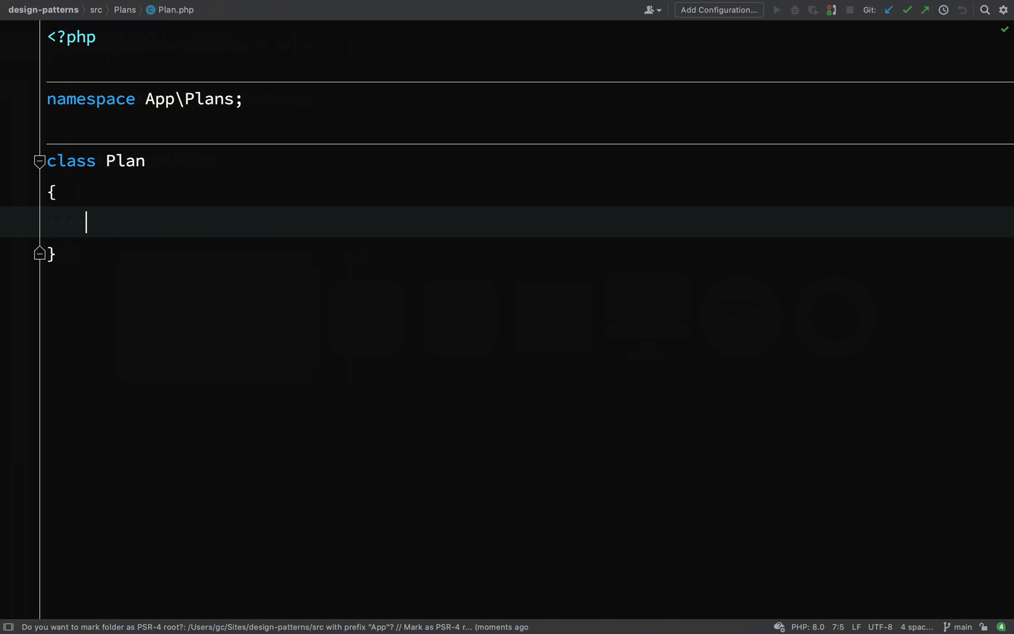
pyautogui.write('protected a')
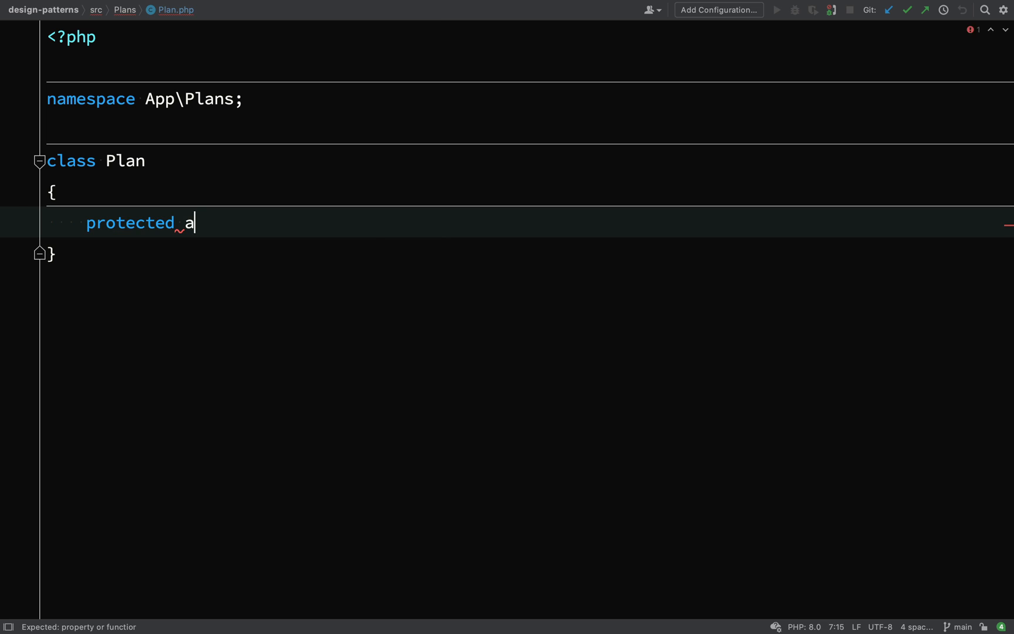
pyautogui.write('rray $')
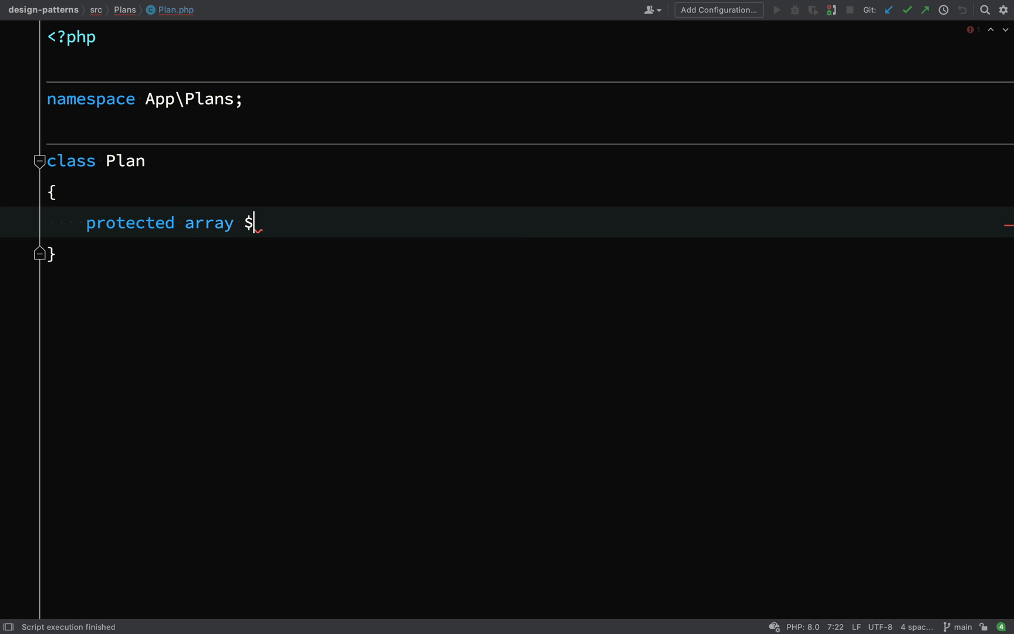
pyautogui.write('features = [];')
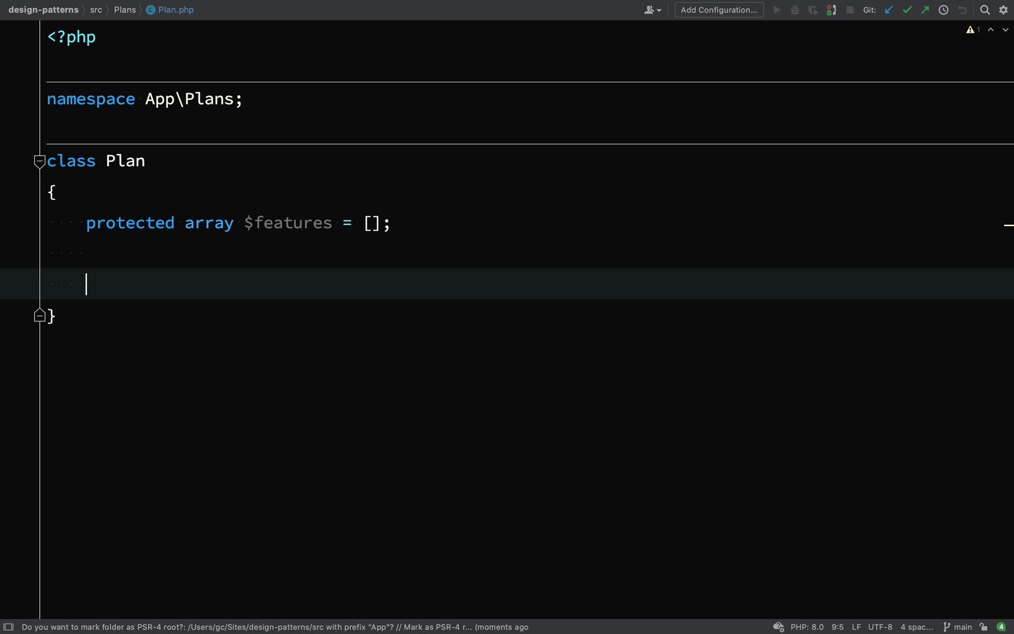
# Declare abstract public function getRate(): int in Plan
pyautogui.write('abstract public function')
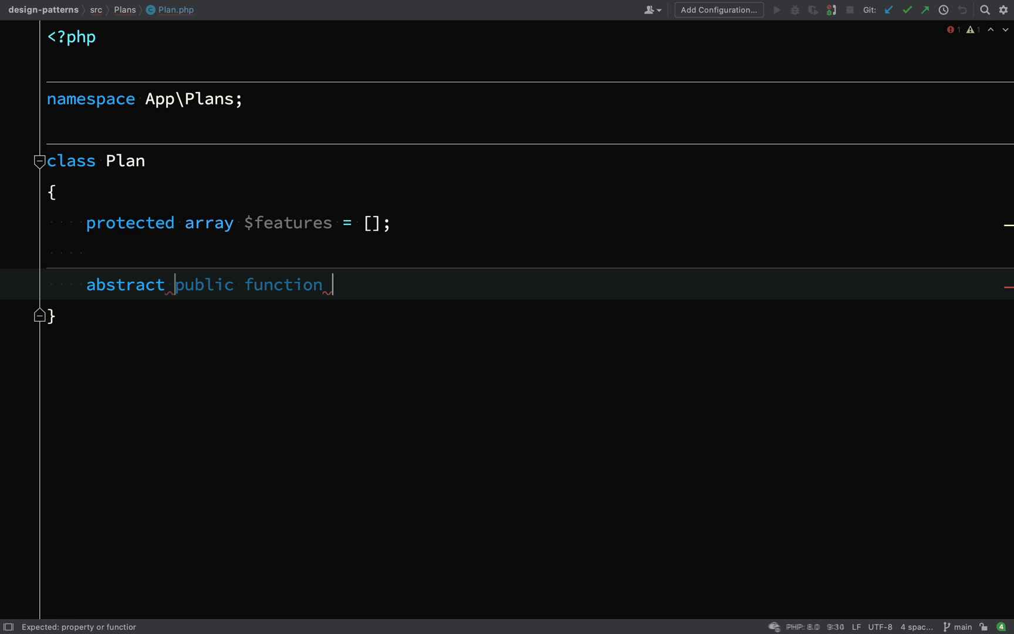
pyautogui.write('getRate')
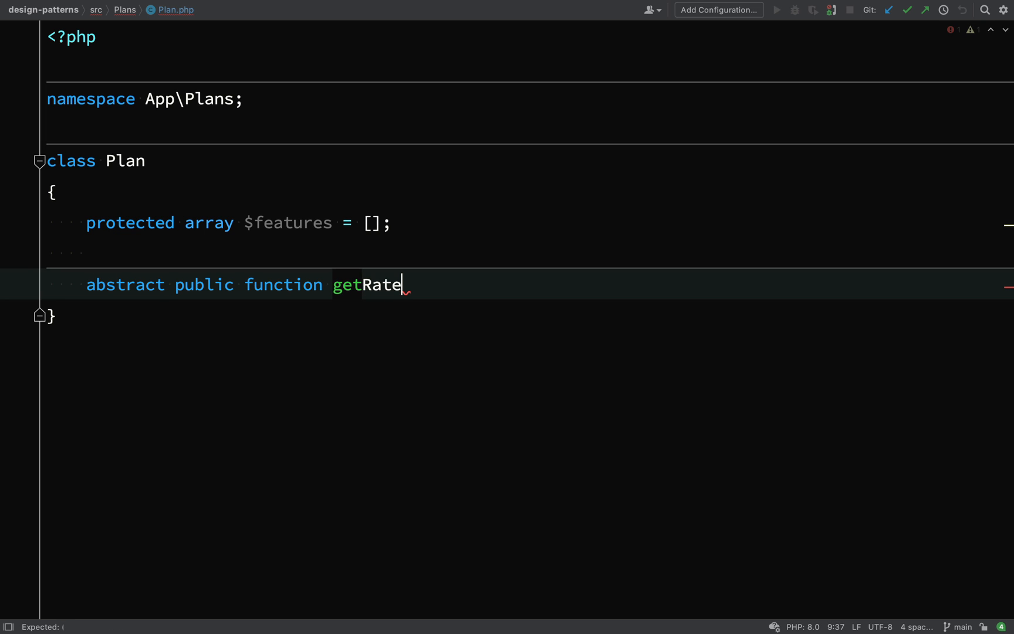
pyautogui.write('()')
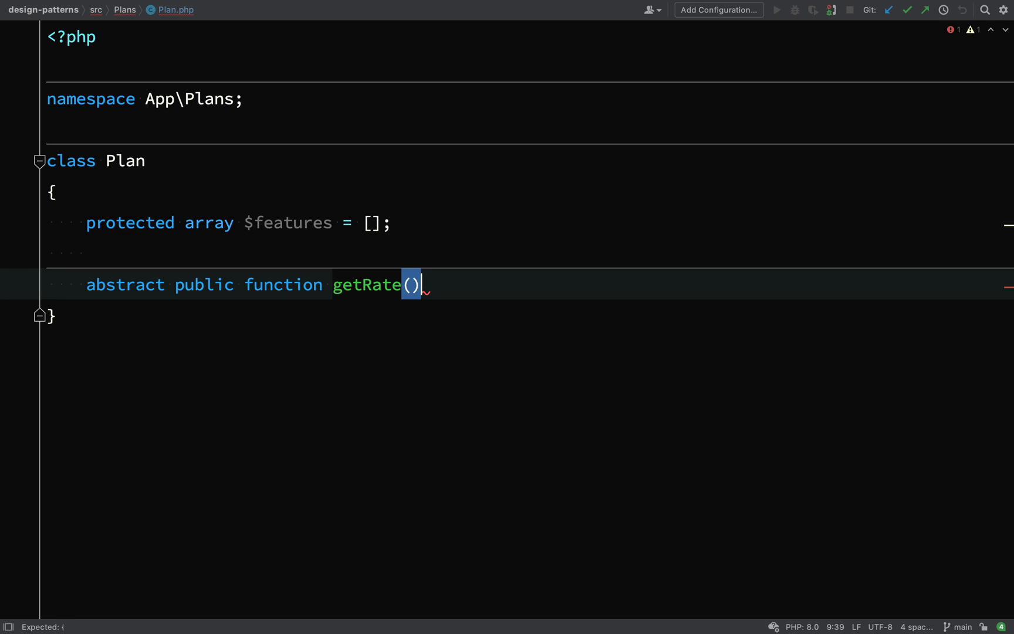
pyautogui.write(': int')
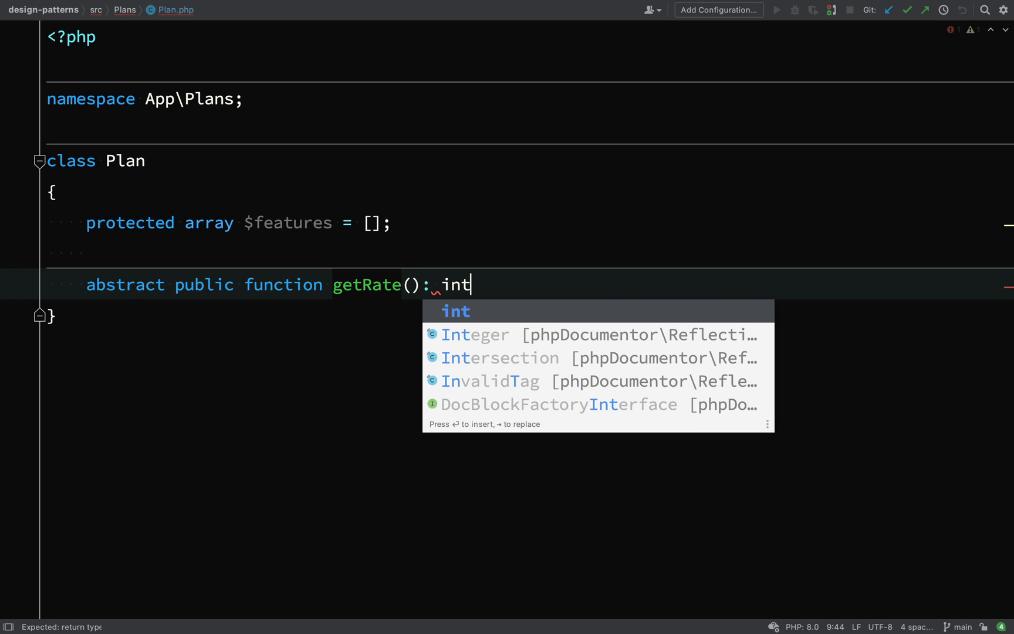
pyautogui.write(';')
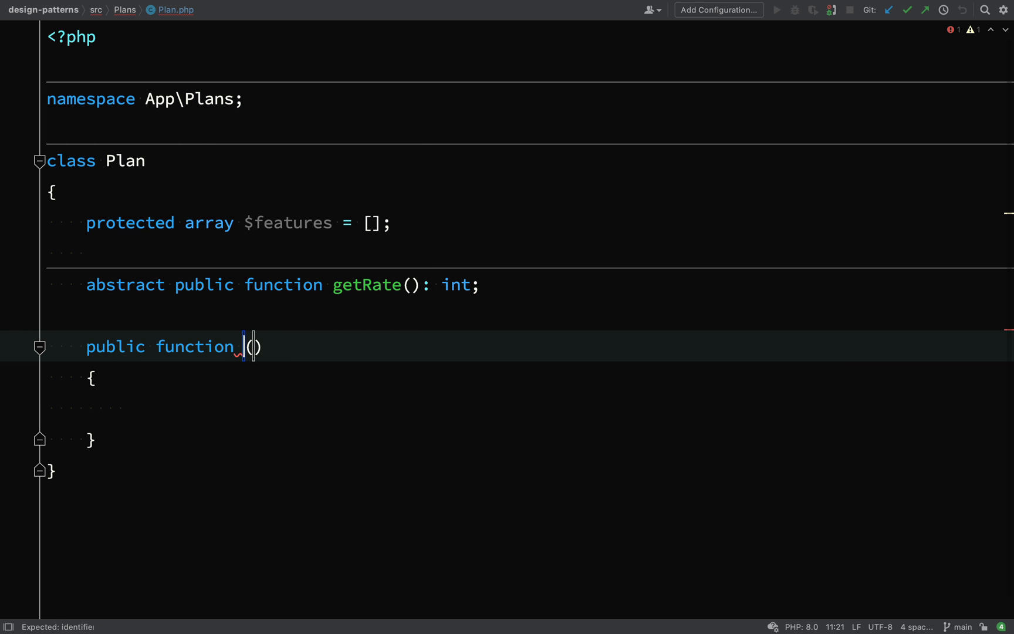
# Add getFeatures(): array returning $this->features and mark the Plan class abstract
pyautogui.write('getFeatures')
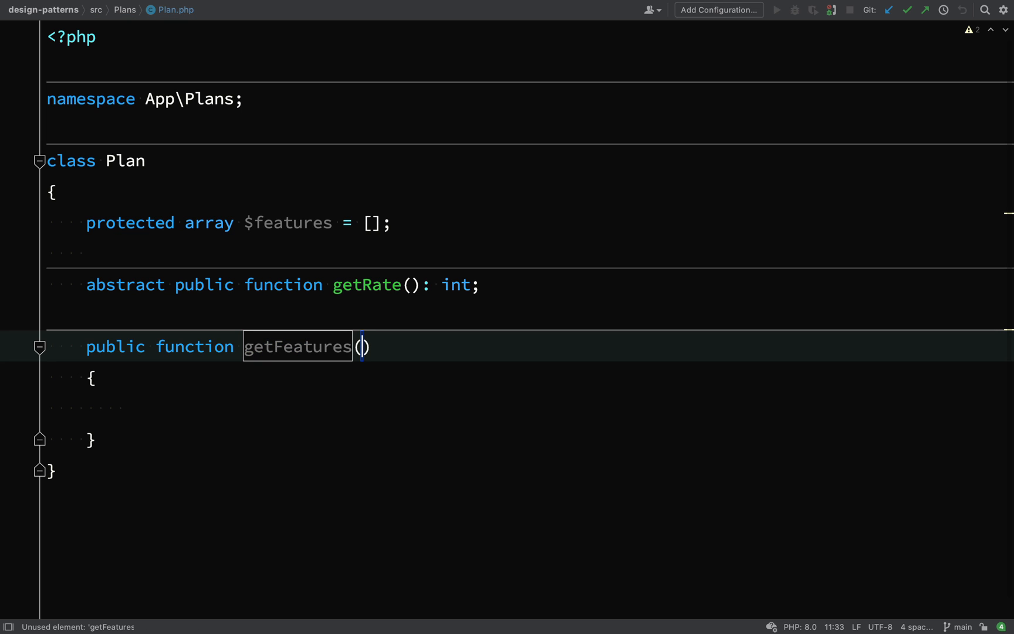
pyautogui.write(': array')
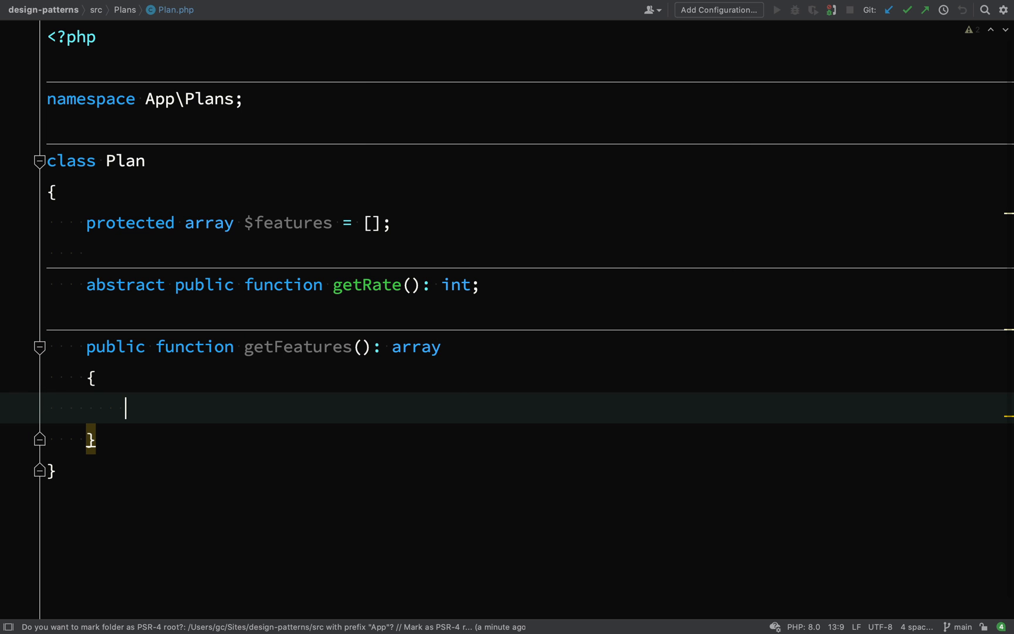
pyautogui.write('return')
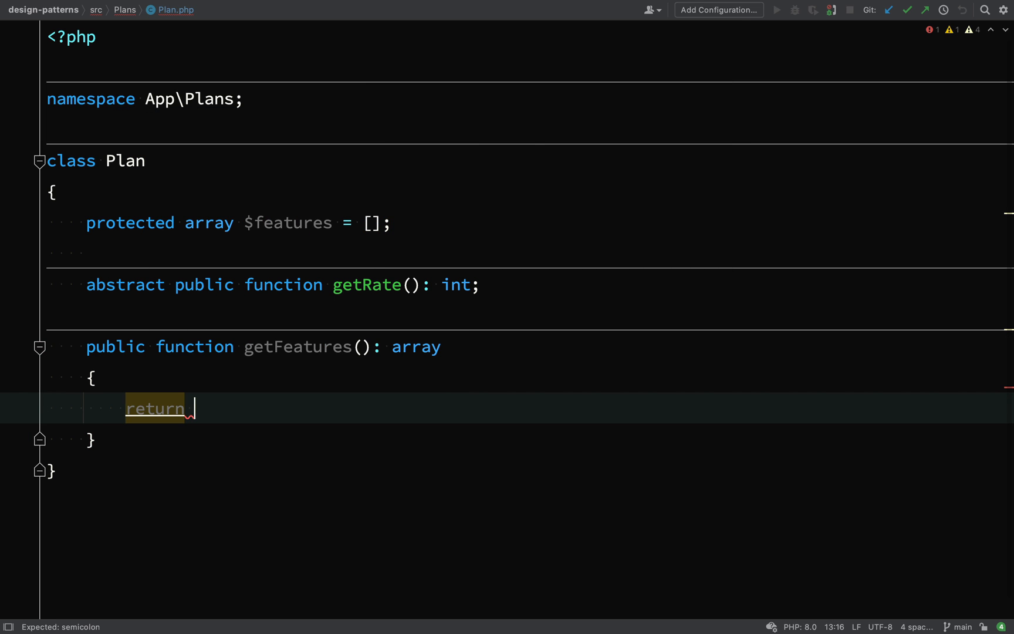
pyautogui.write('$this->features')
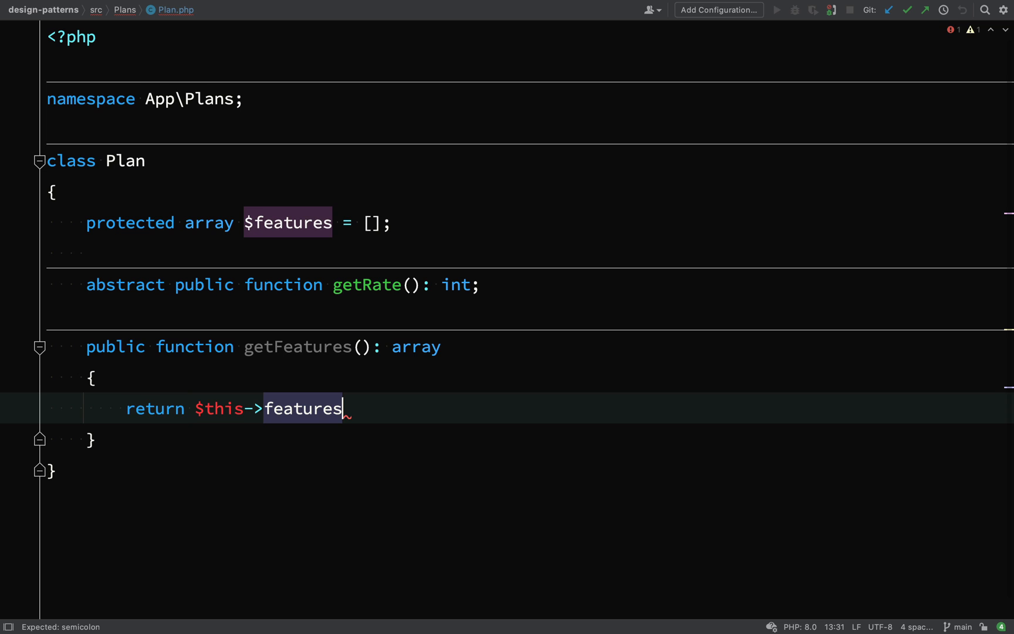
pyautogui.write(';')
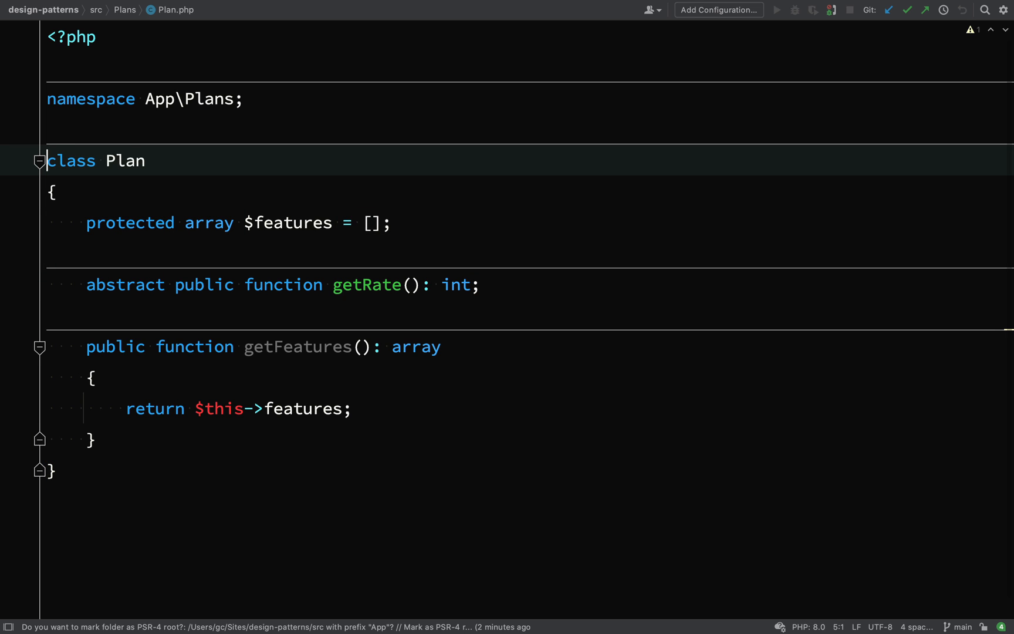
pyautogui.write('abstract')
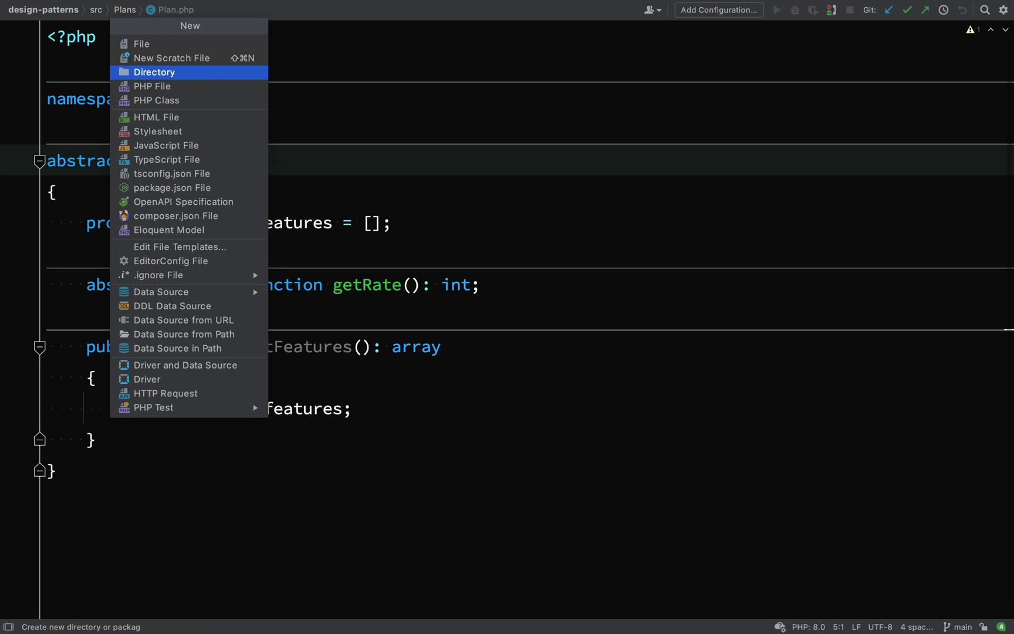
# Create Free and Pro folders under Plans and begin a Plan class in Free
pyautogui.click(154, 72)
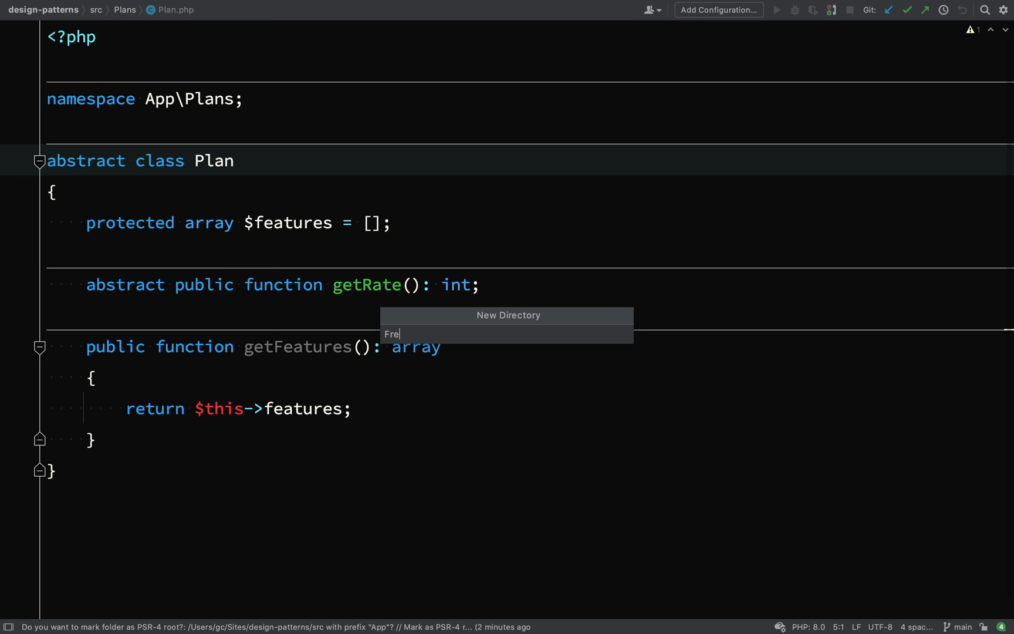
pyautogui.press('Enter')
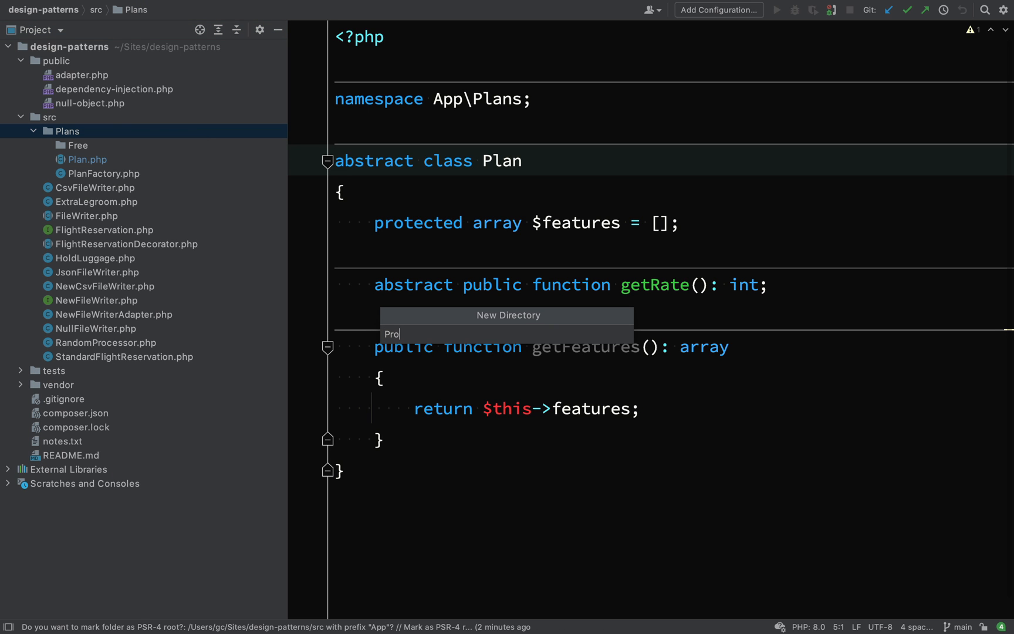
pyautogui.press('Enter')
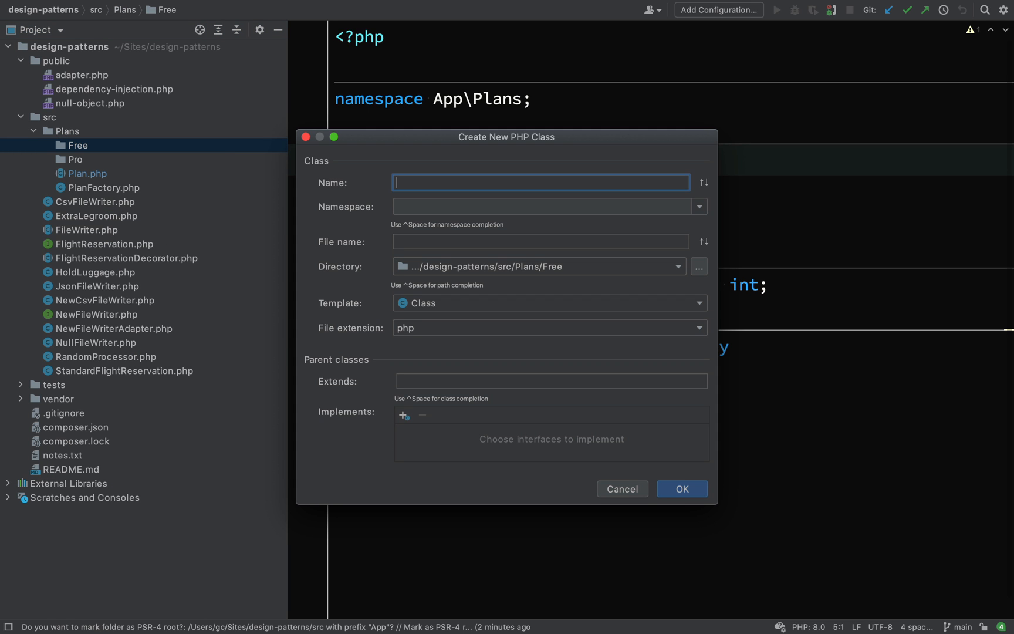
pyautogui.write('Plan')
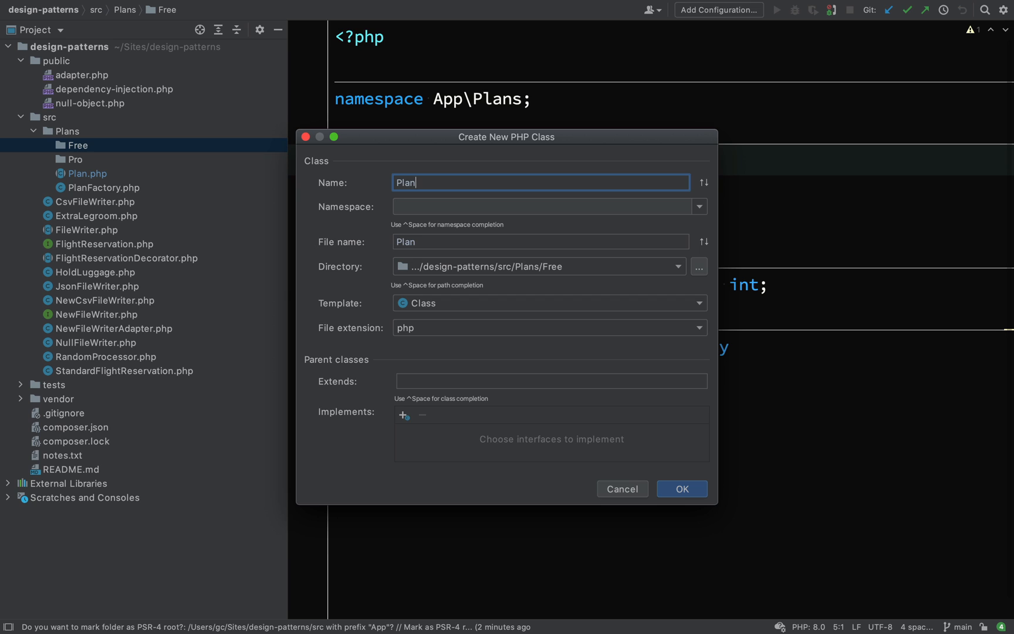
pyautogui.write('App')
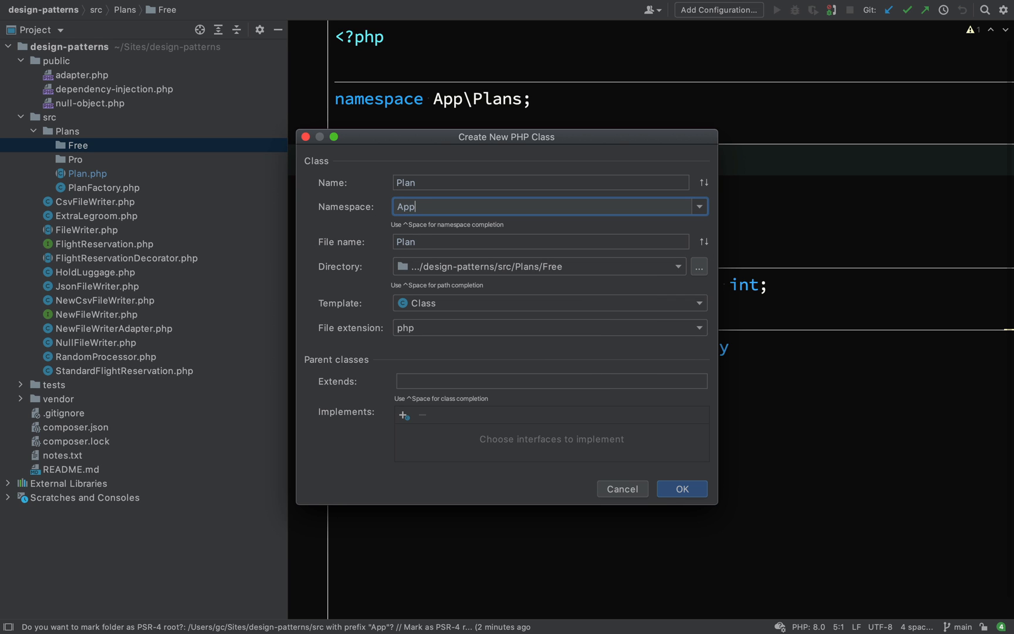
# Set the namespace to App\Plans\Free and create the empty Plan class
pyautogui.write('\\')
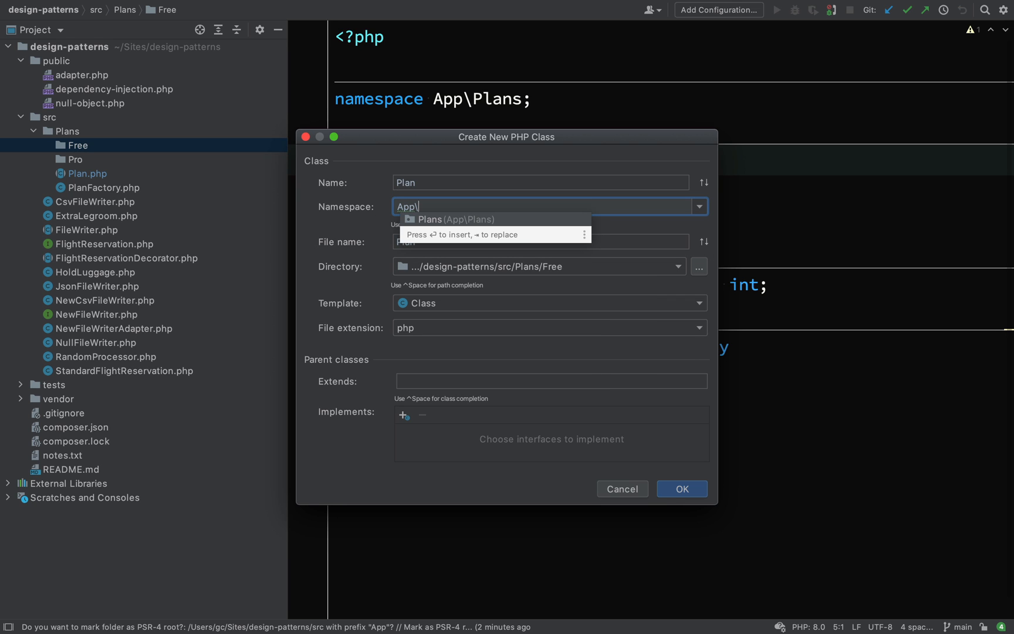
pyautogui.press('Enter')
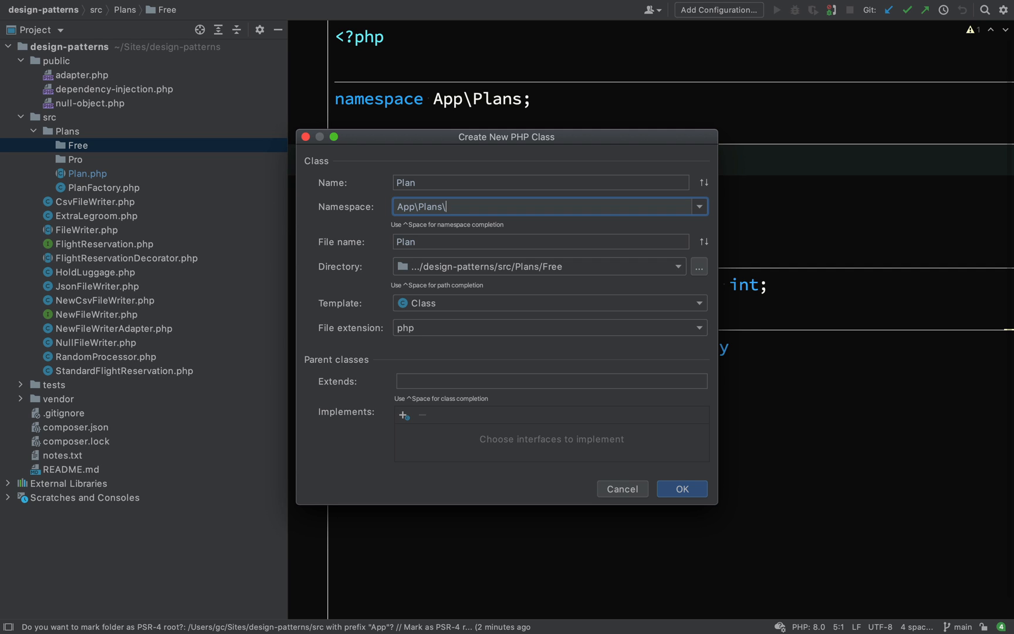
pyautogui.write('Free')
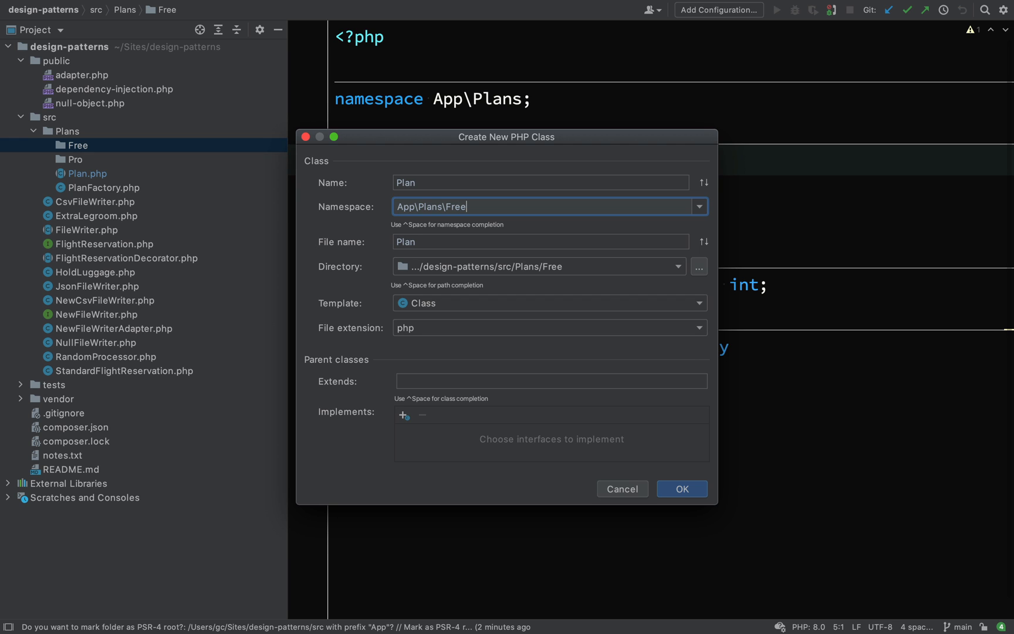
pyautogui.click(682, 489)
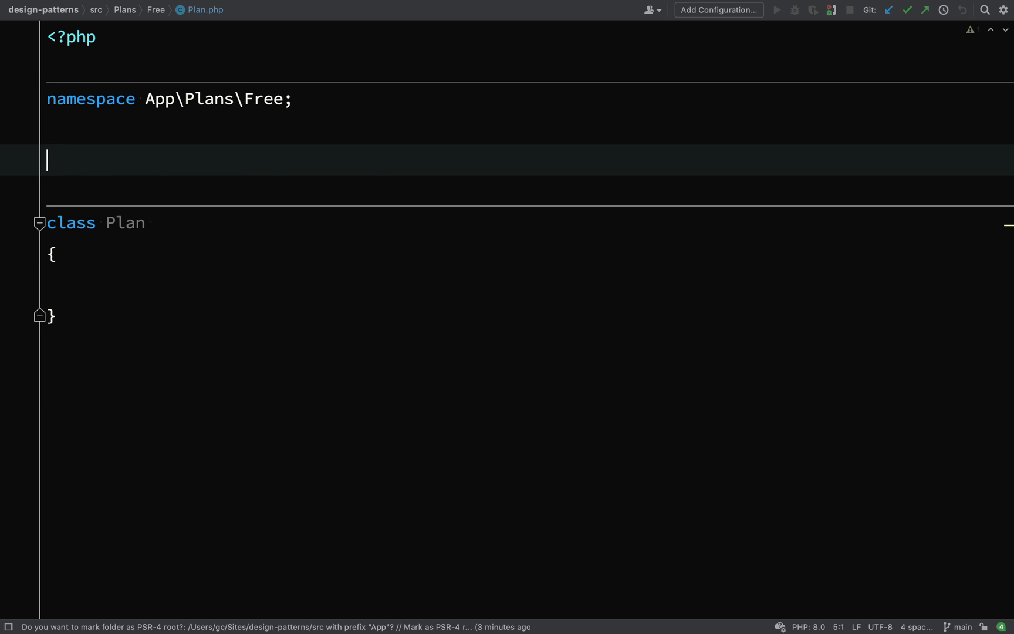
# Add 'use App\Plans\Plan as MasterPlan' to the Free Plan file
pyautogui.write('use P')
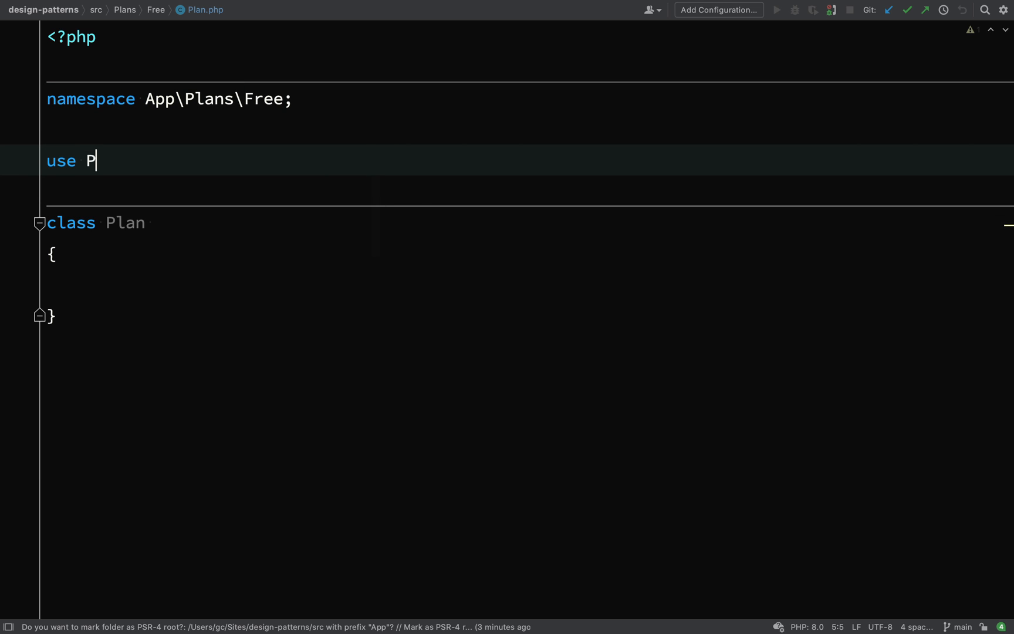
pyautogui.write('la')
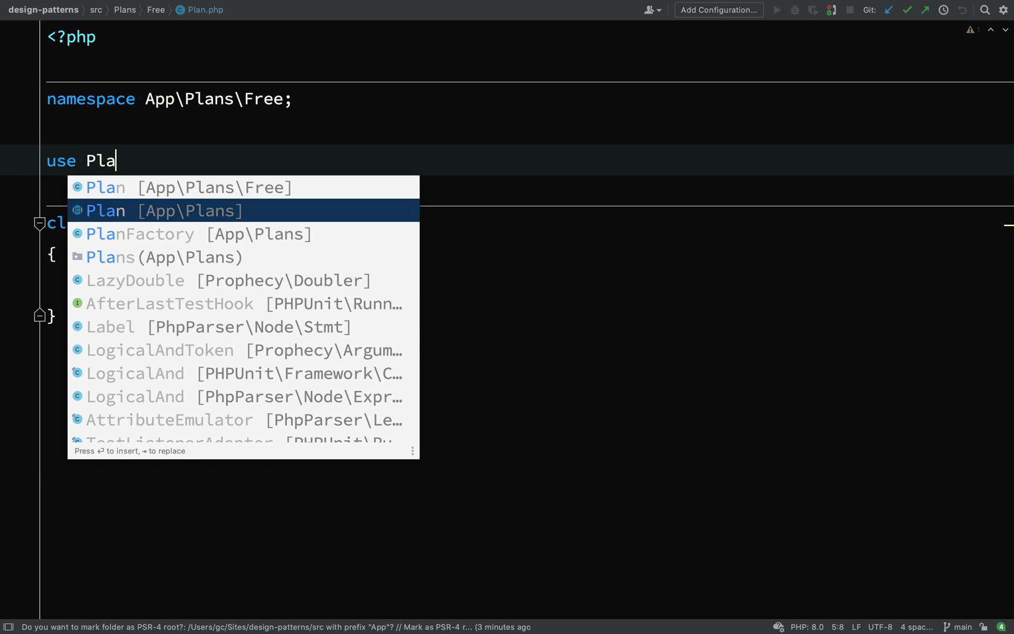
pyautogui.click(106, 211)
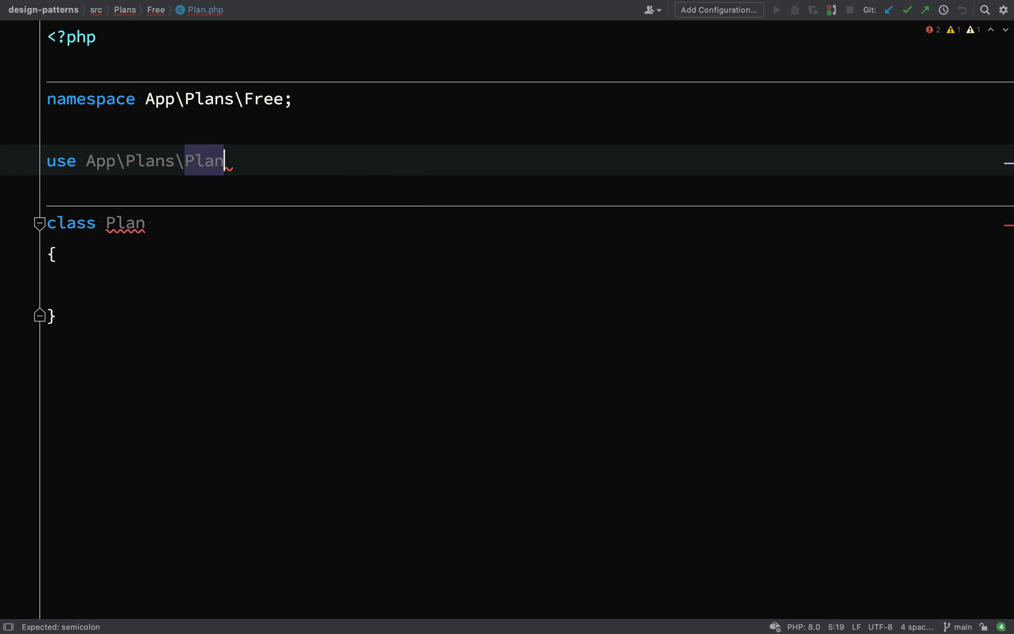
pyautogui.write('as')
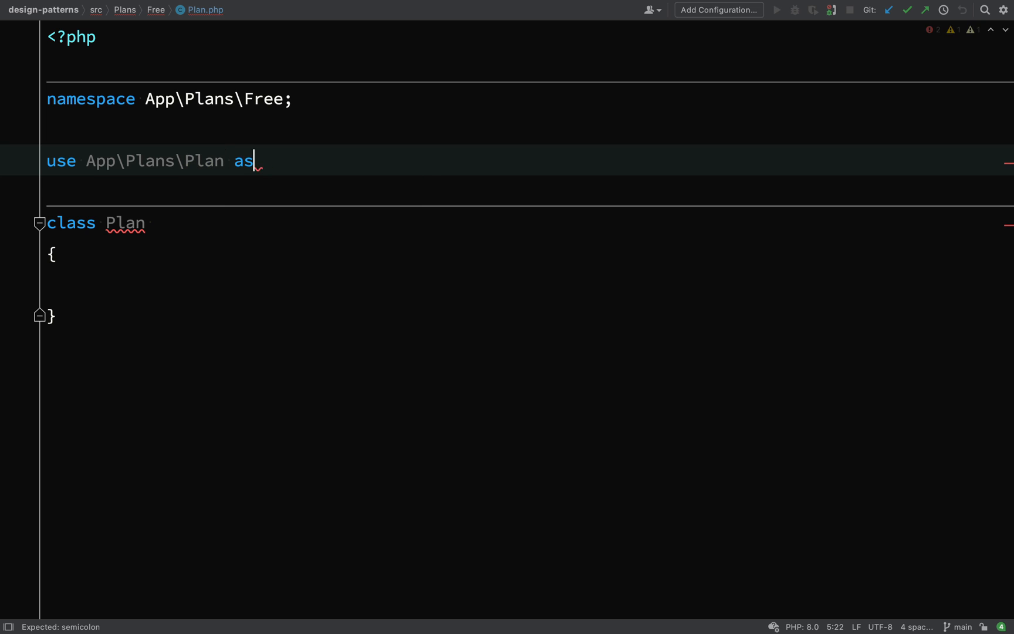
pyautogui.write('Master')
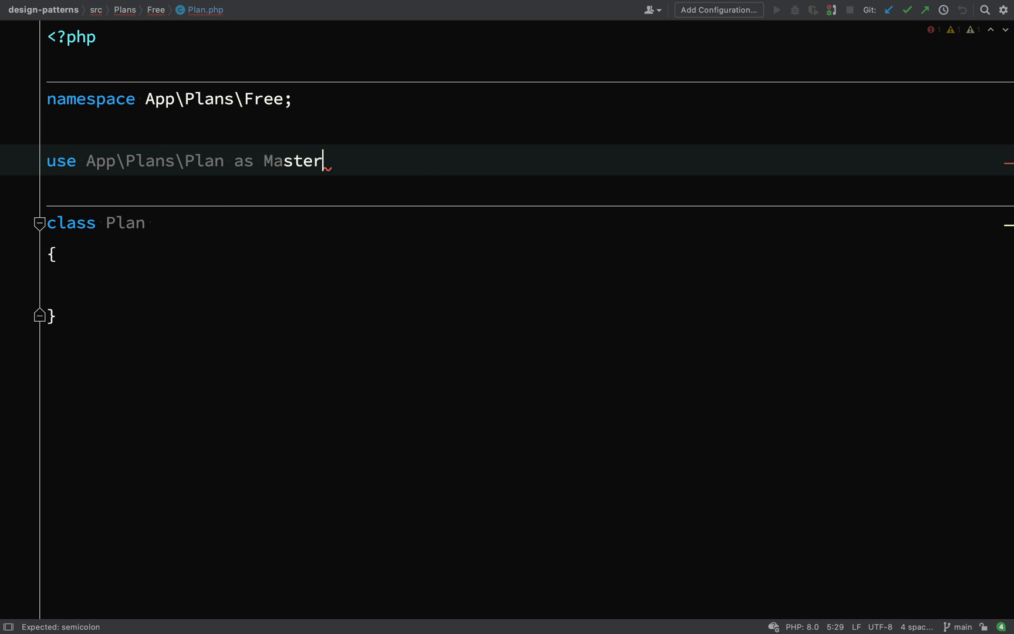
pyautogui.write('Plan;')
pyautogui.click(530, 223)
pyautogui.write(' extends MasterPlan')
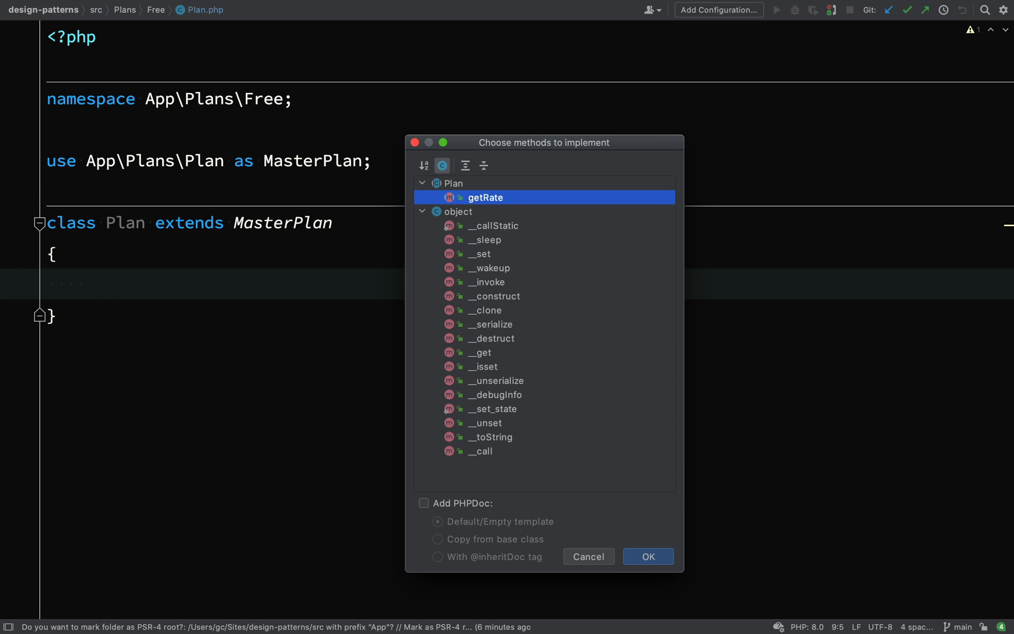
# Implement the getRate stub and add private const RATE = 0
pyautogui.click(648, 557)
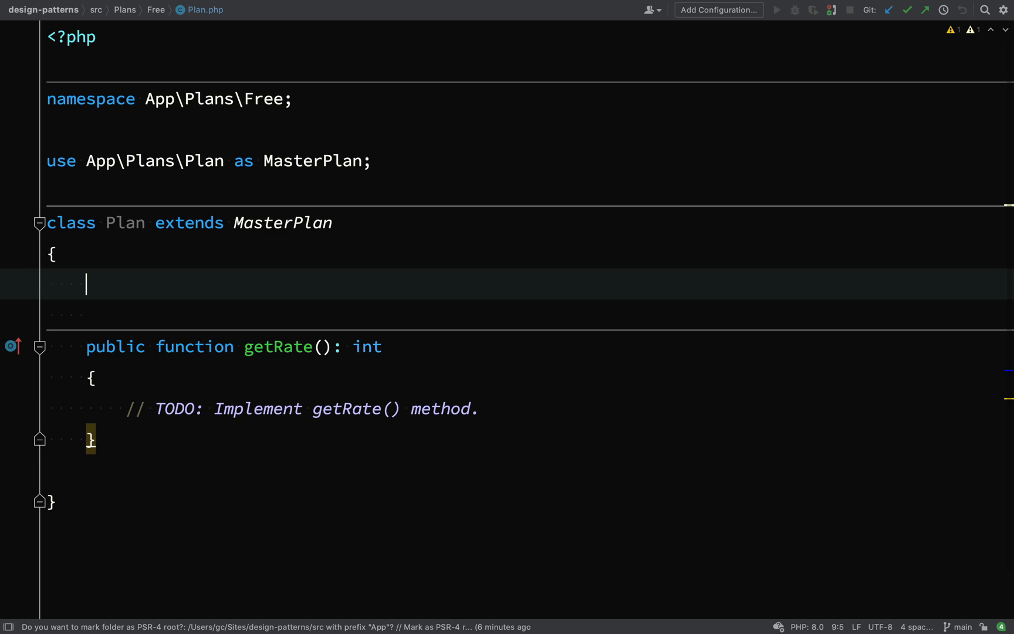
pyautogui.write('p')
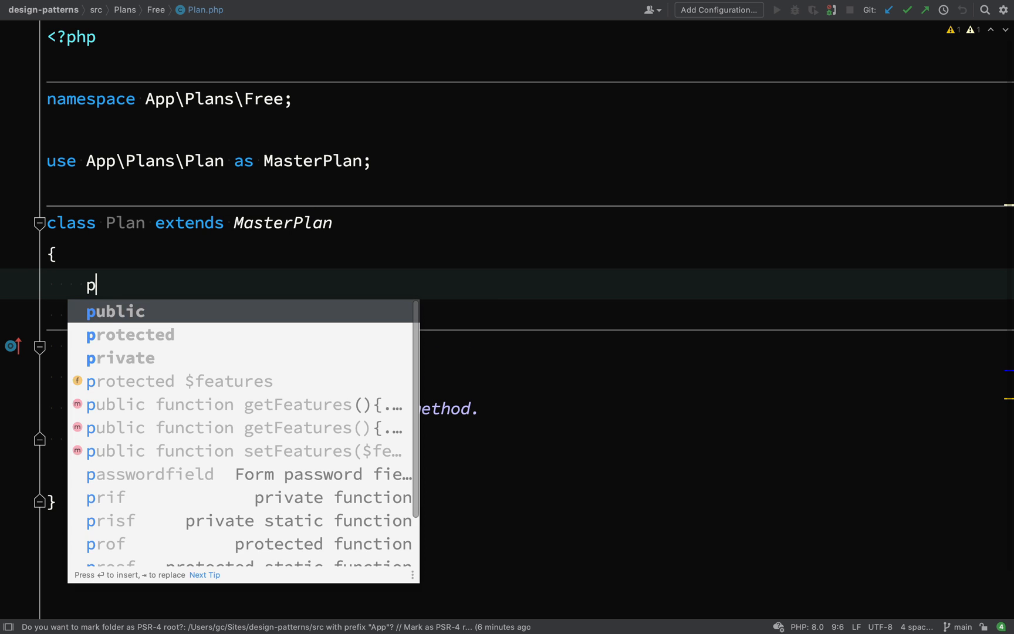
pyautogui.write('rivate c')
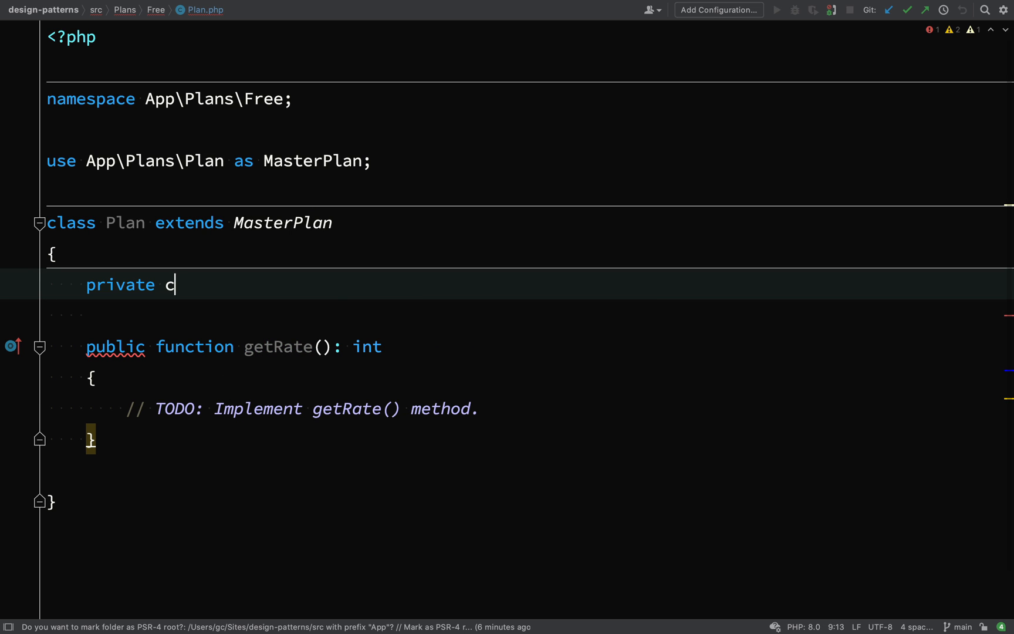
pyautogui.write('onst')
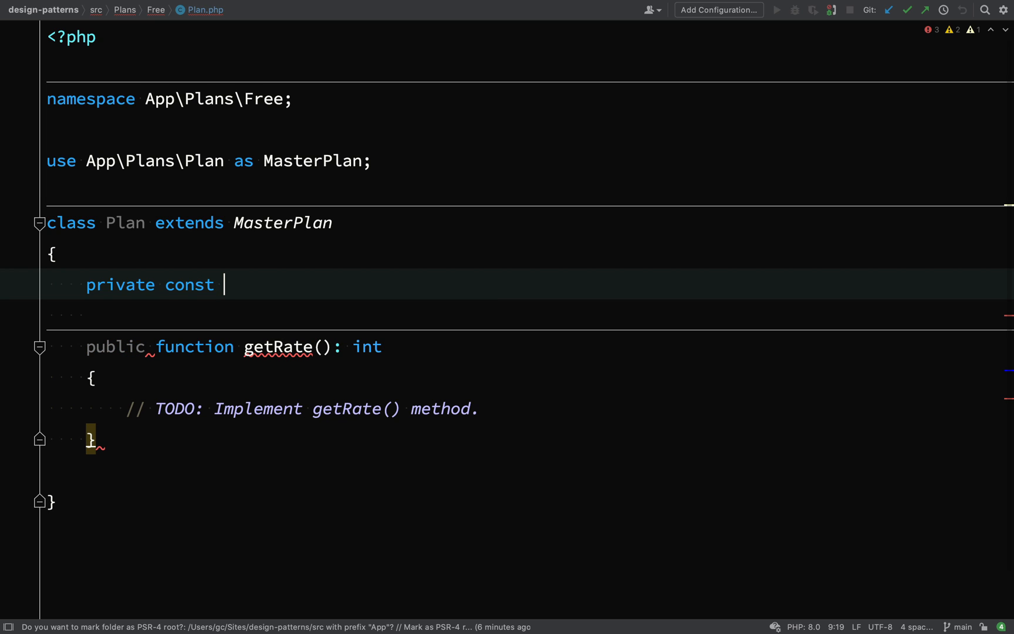
pyautogui.write('RATE')
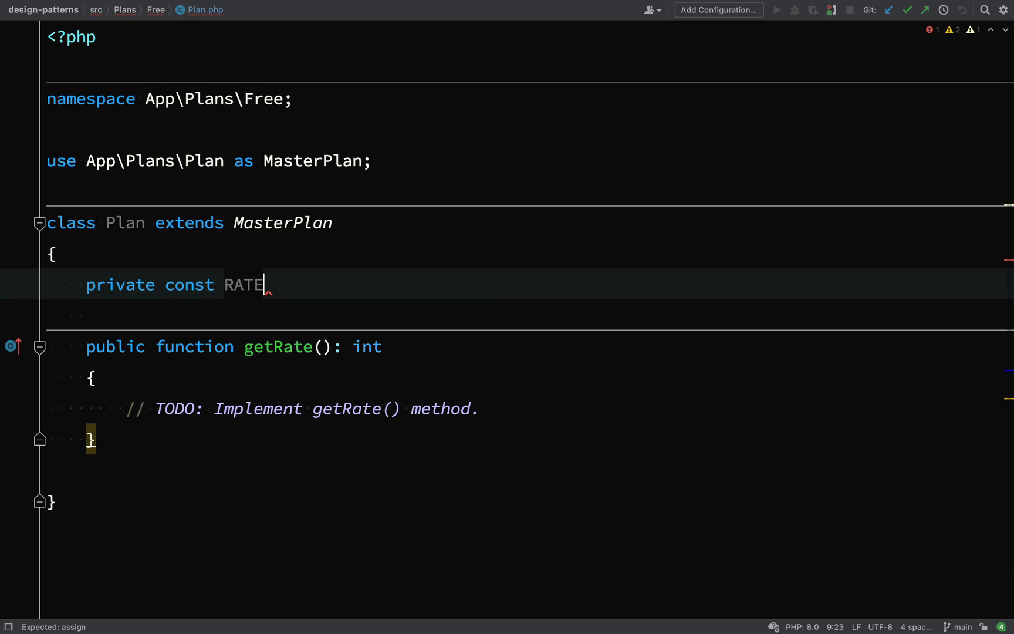
pyautogui.write('= 0')
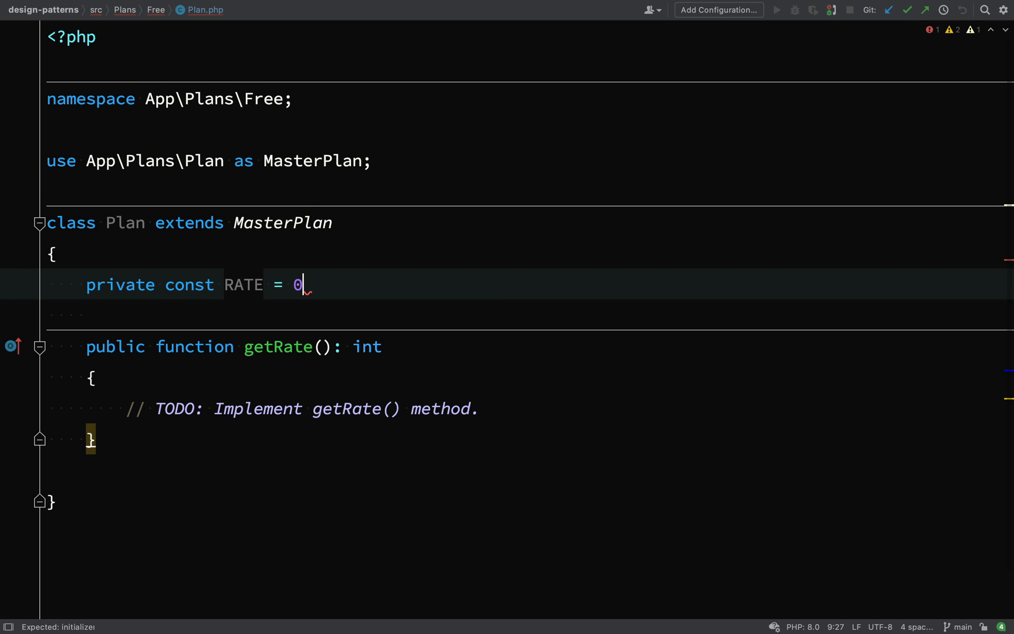
pyautogui.write(';')
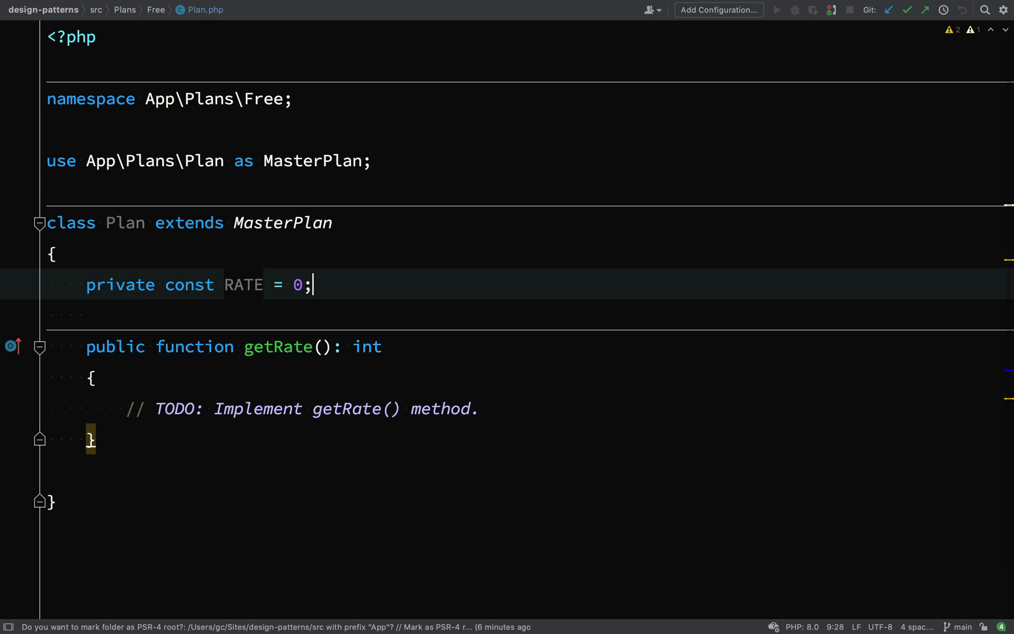
# Add $features ['50 emails', '50 contacts', 'No support. Ever. Bye'] and return self::RATE from getRate
pyautogui.write('pro')
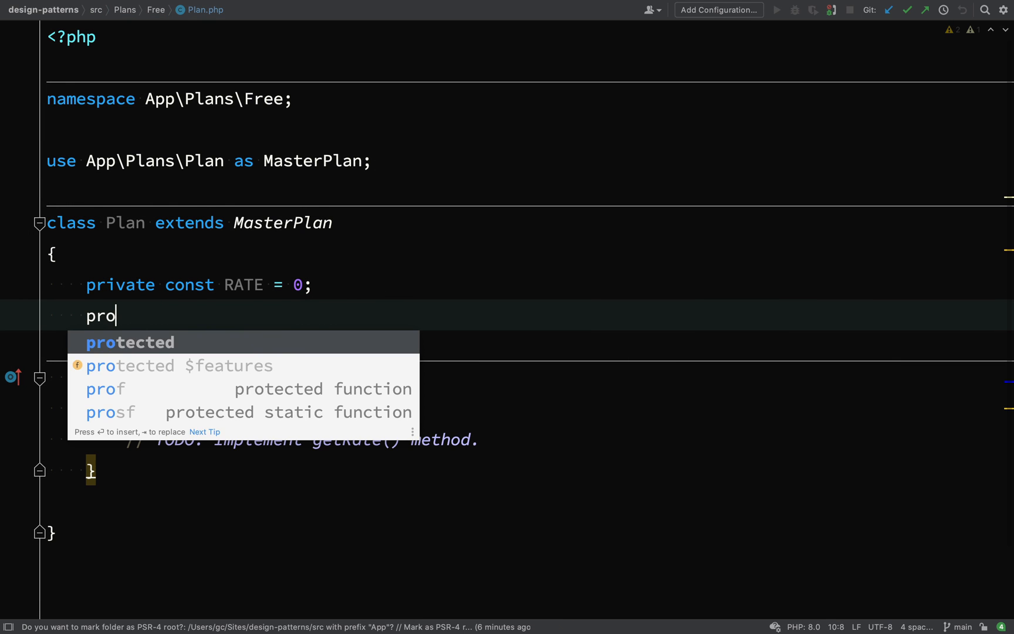
pyautogui.write('protected array')
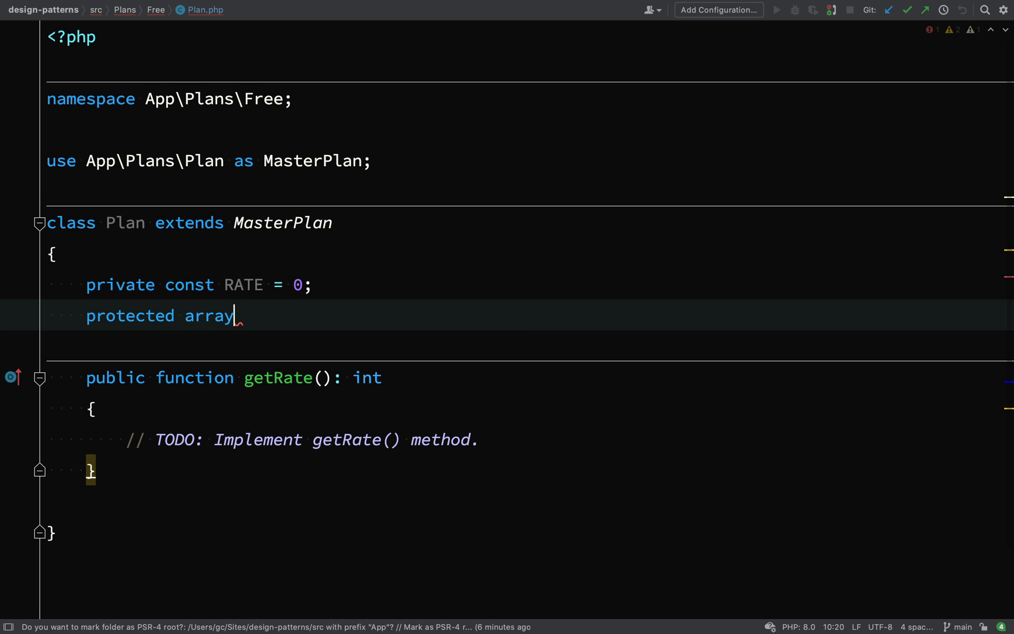
pyautogui.write('$features')
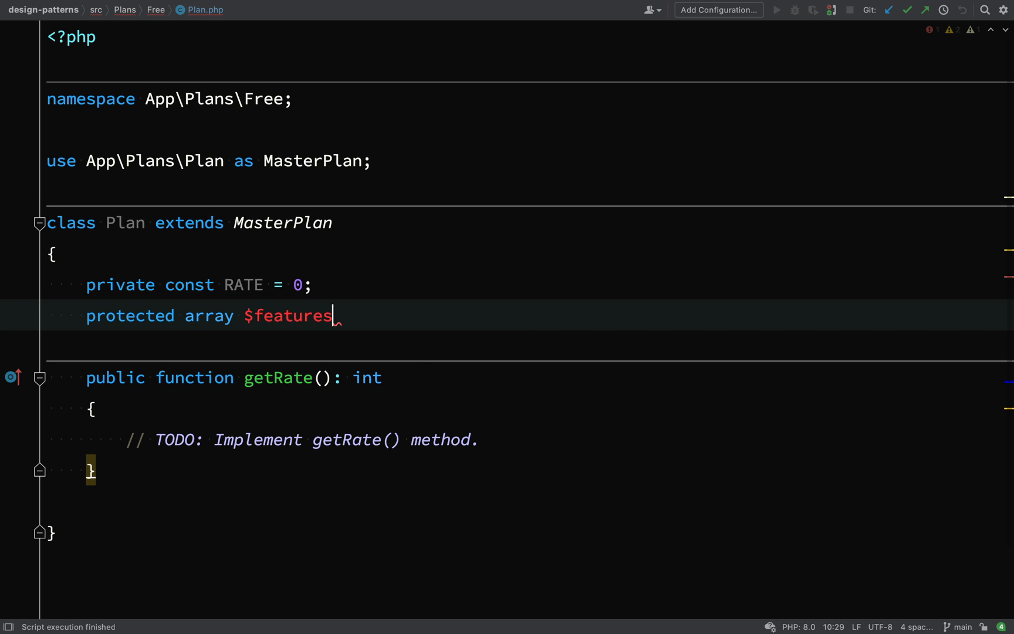
pyautogui.write("= ['50 emails', '50 contacts', 'No support. Ever. Bye'];")
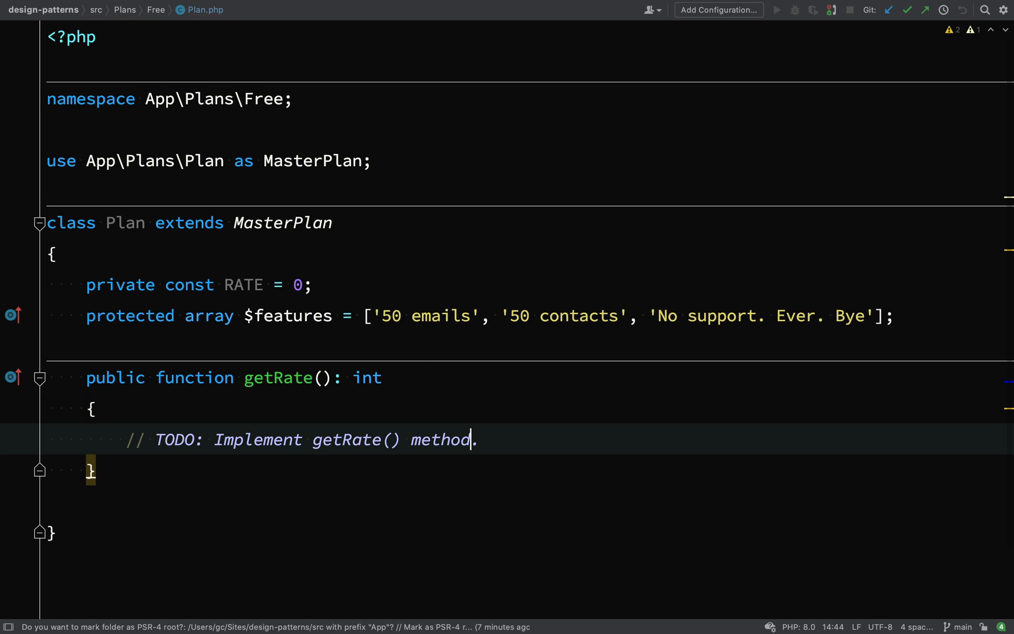
pyautogui.press('Home')
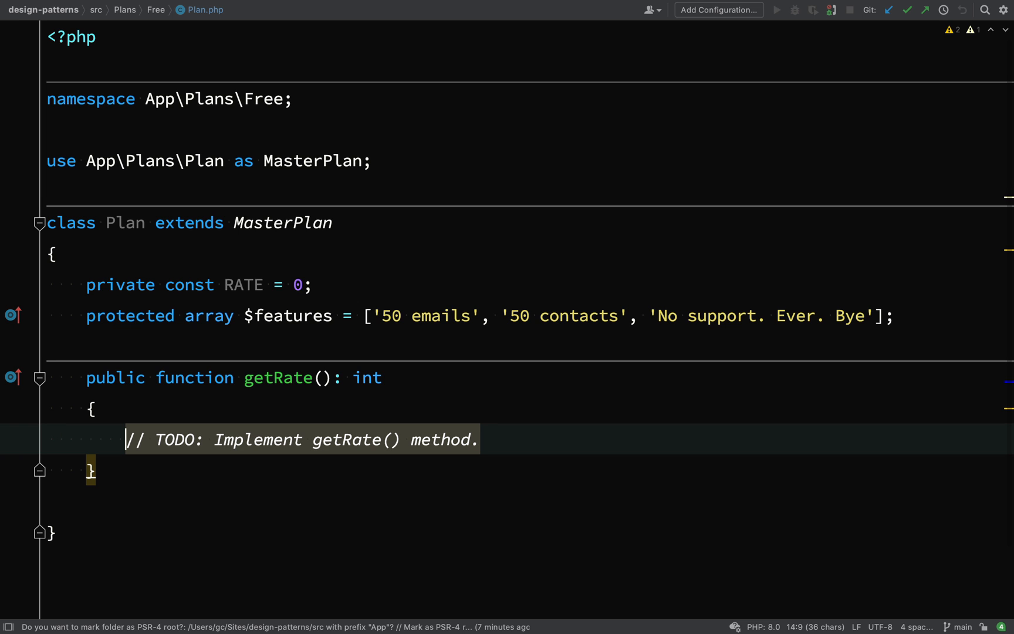
pyautogui.write('return')
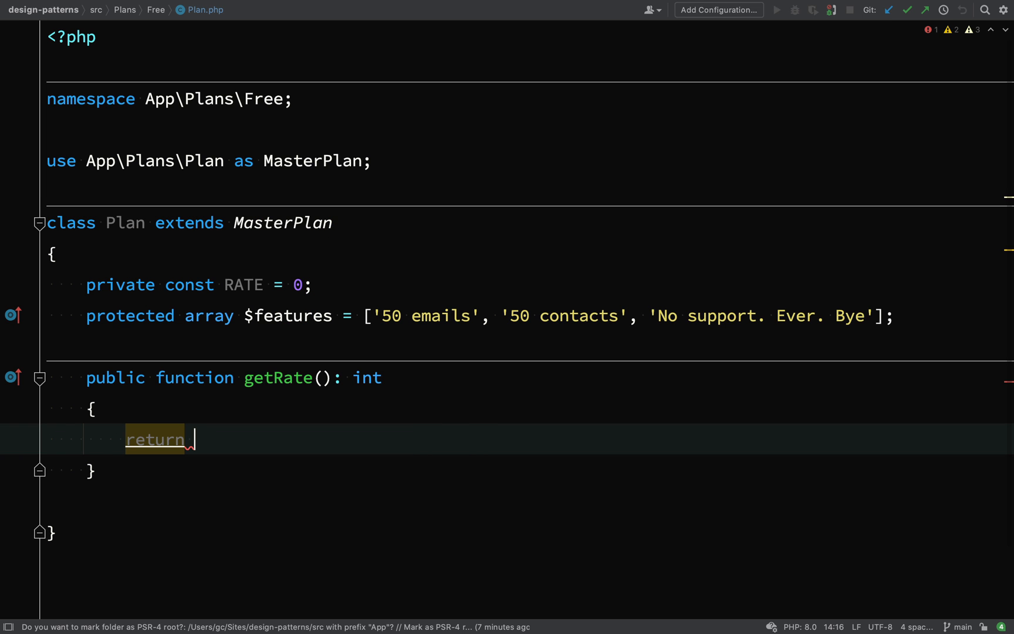
pyautogui.write('self::RATE')
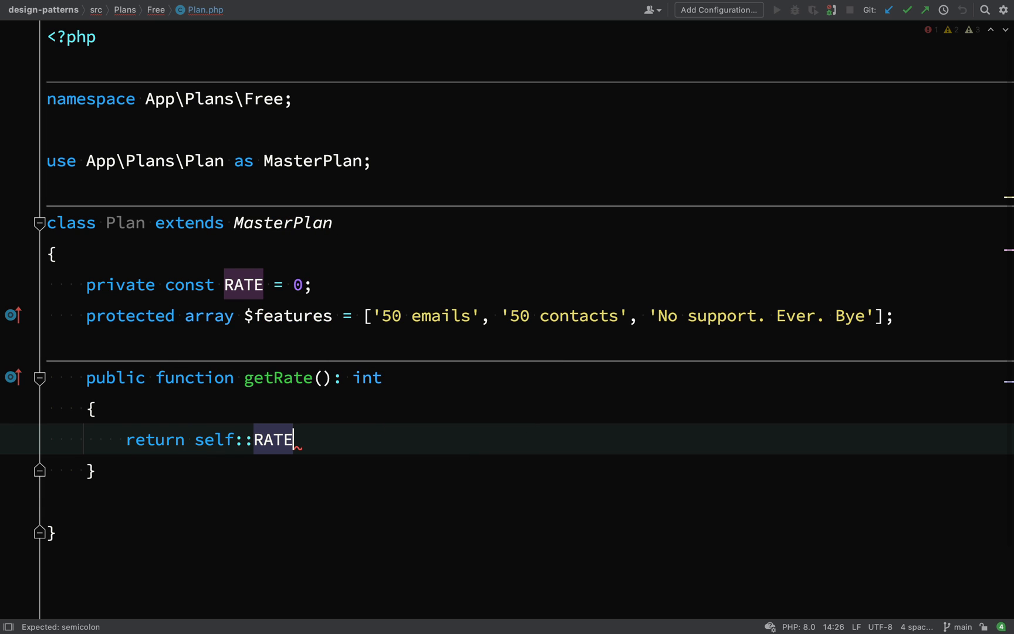
pyautogui.write(';')
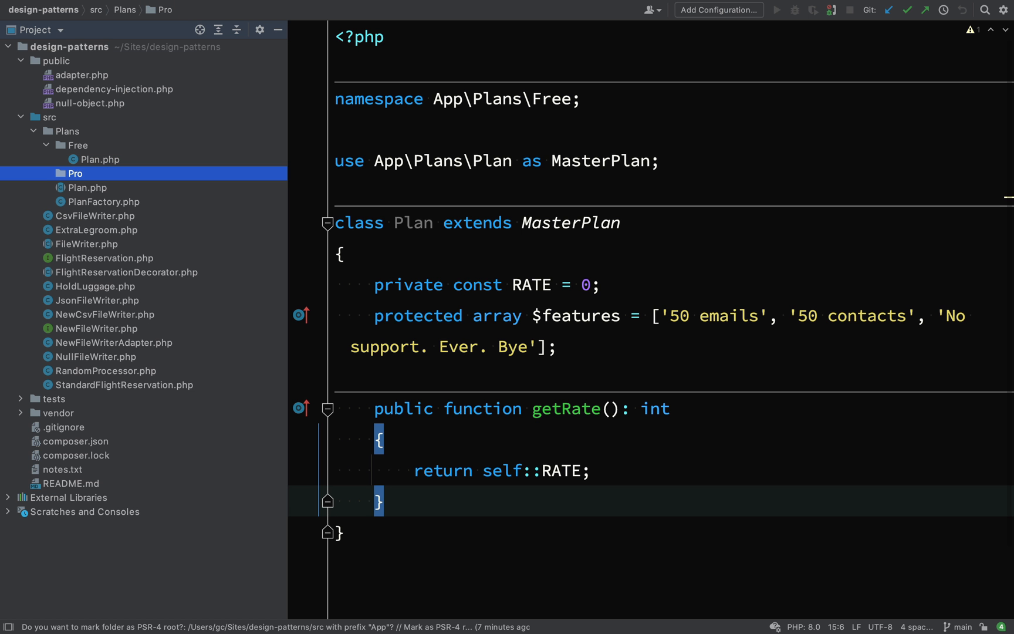
# Create an empty Plan class in the Pro folder under App\Plans\Pro
pyautogui.rightClick(75, 173)
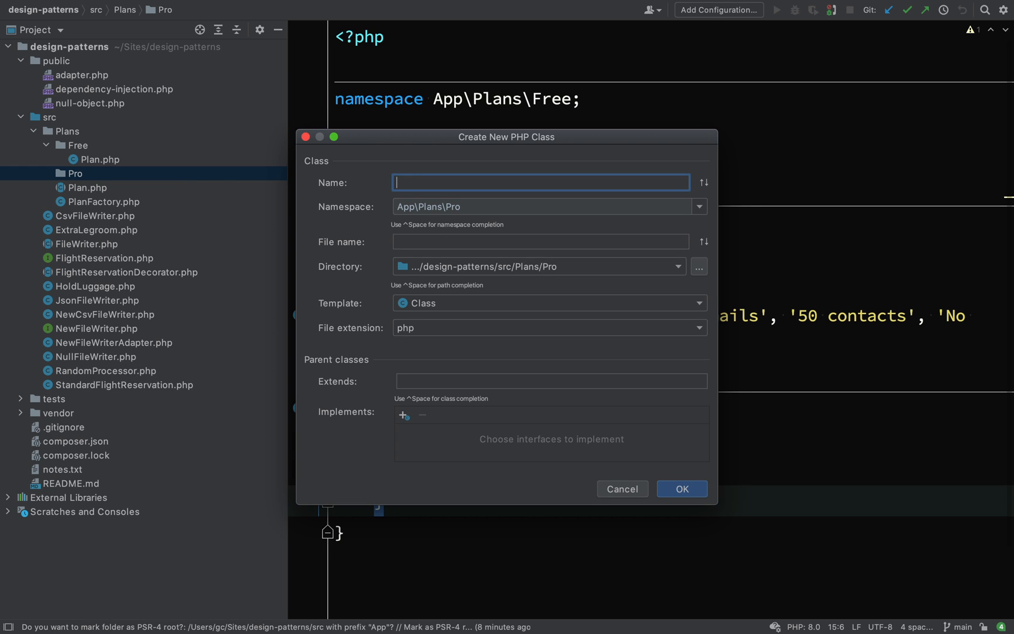
pyautogui.write('Plan')
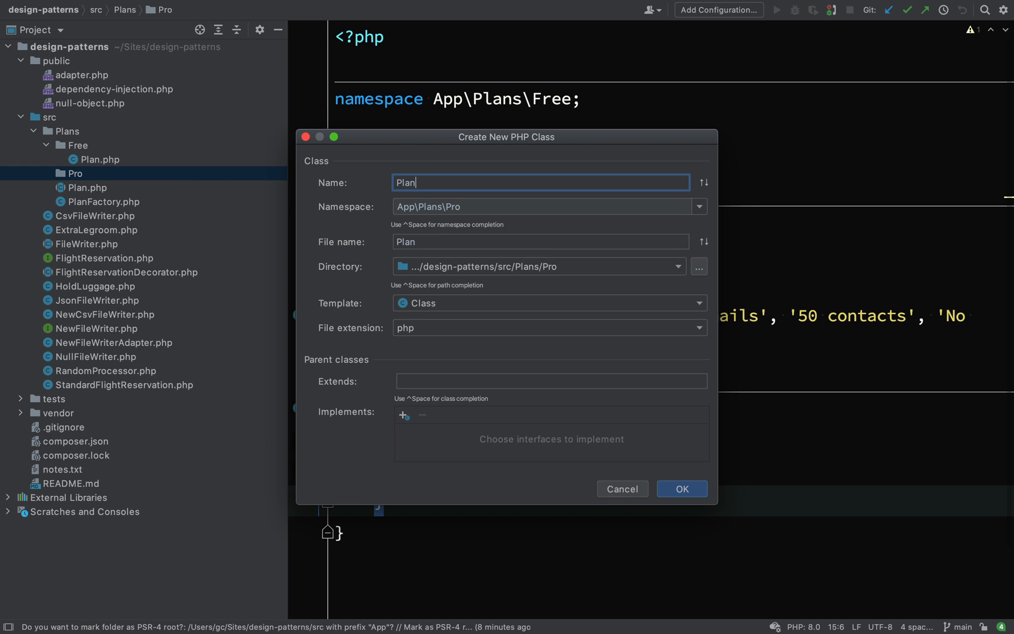
pyautogui.click(681, 489)
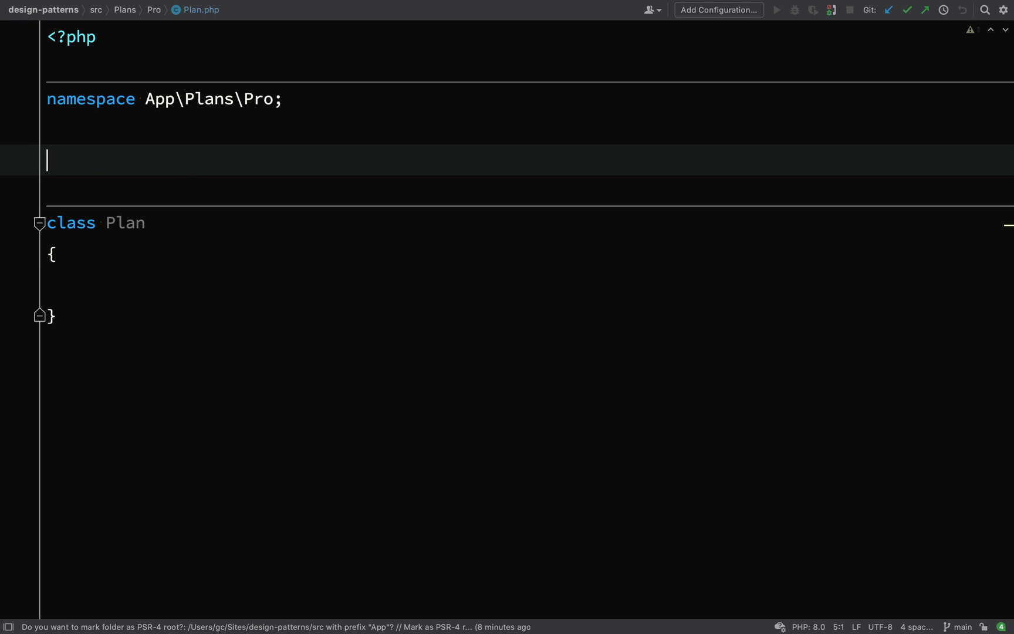
# Add 'use App\Plans\Plan as MasterPlan' to the Pro Plan file
pyautogui.write('use P')
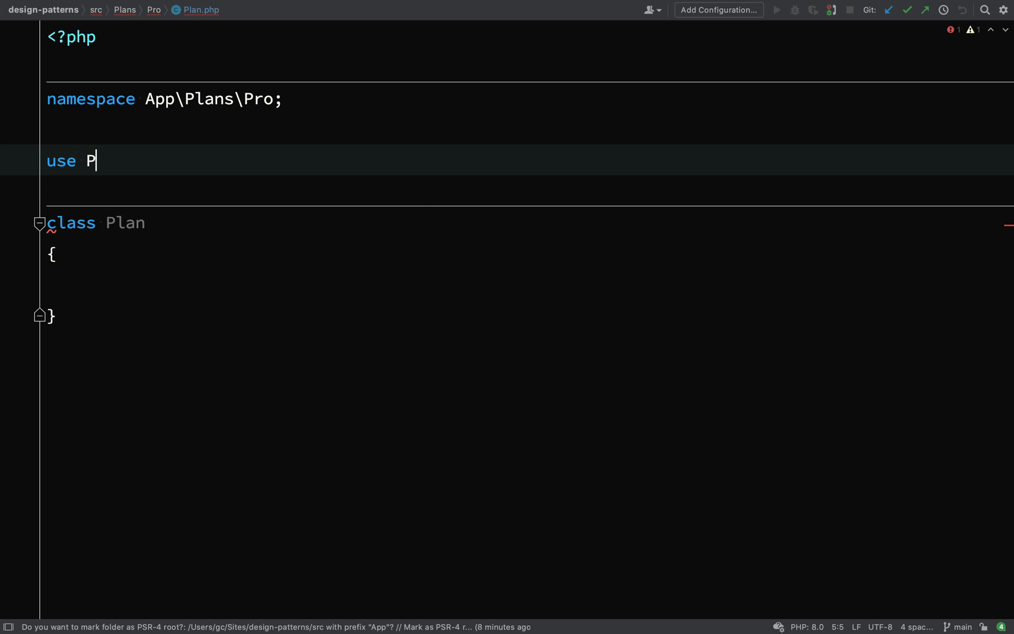
pyautogui.write('lan')
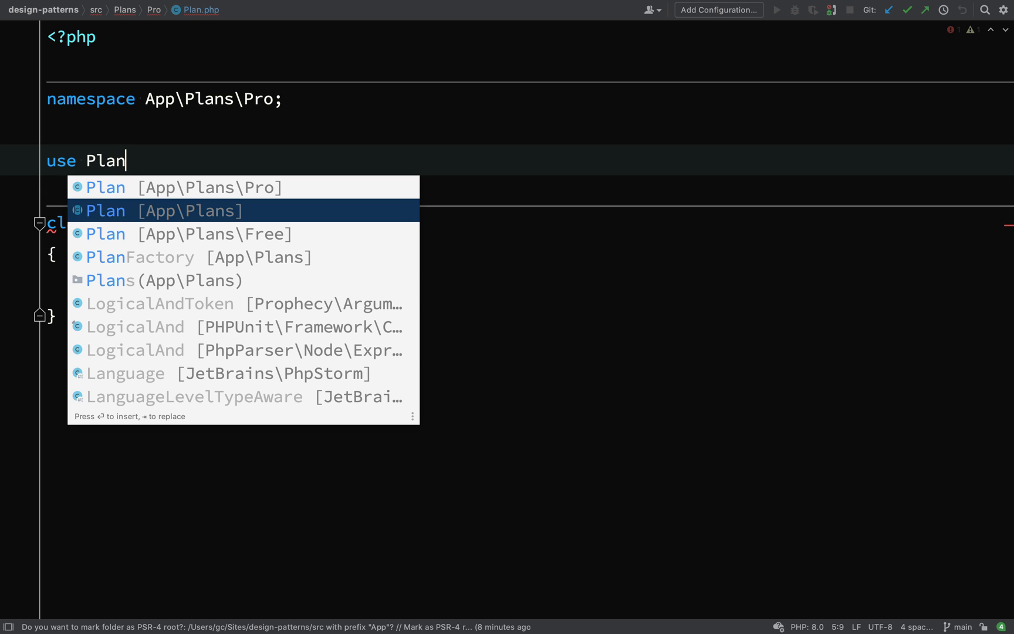
pyautogui.click(164, 210)
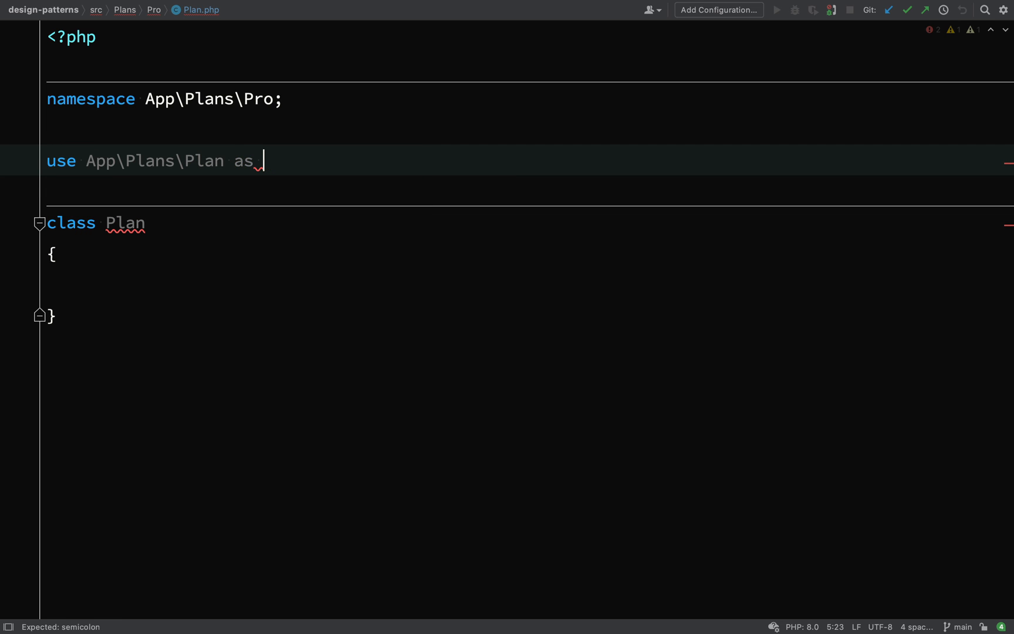
pyautogui.write('Master')
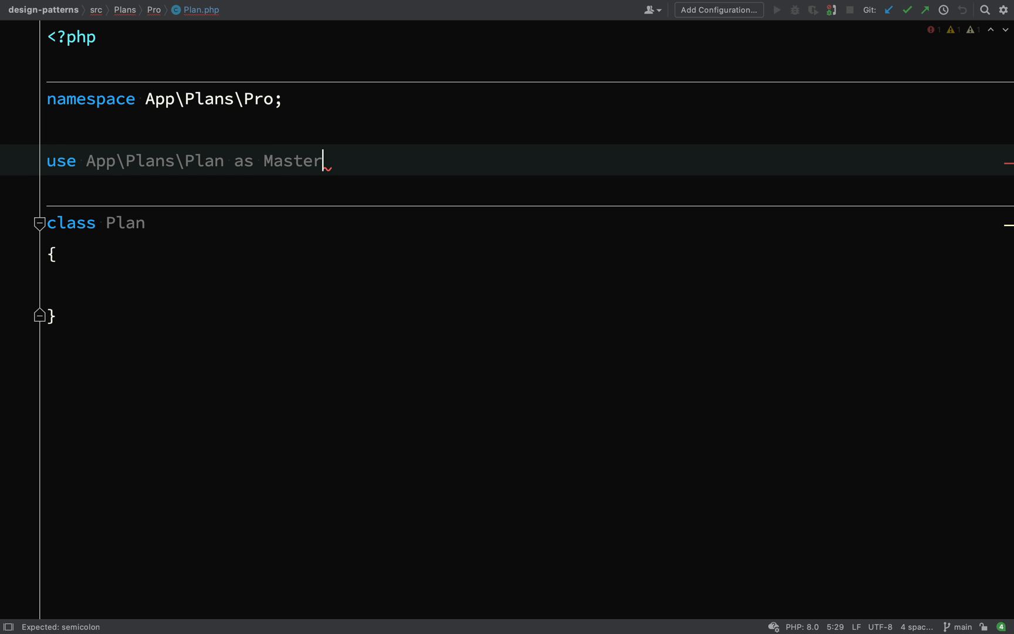
pyautogui.write('Plan;')
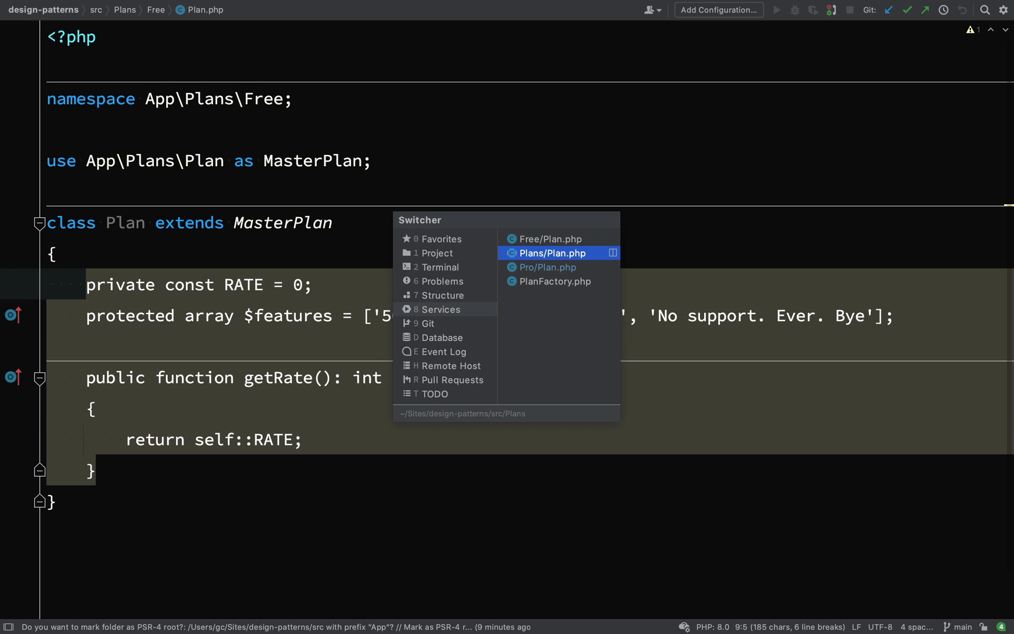
# Switch to Pro/Plan.php and add private const RATE = 0 to the class
pyautogui.click(548, 267)
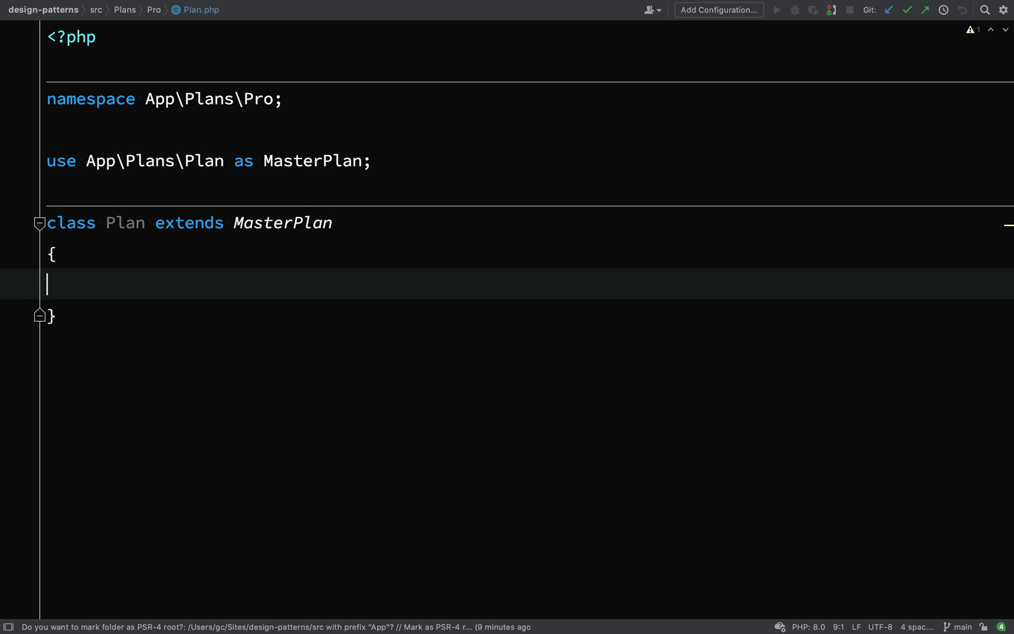
pyautogui.write('private const RATE = 0;')
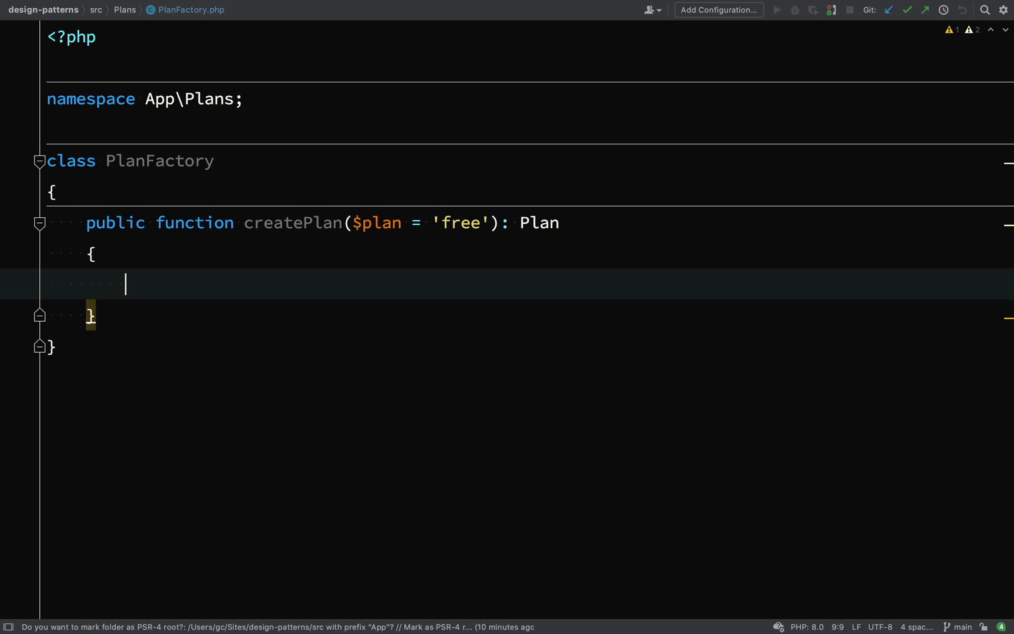
# Assign $planName = "App\\Plans\\" . ucwords($plan) . "\\Plan" in createPlan and begin an if statement
pyautogui.write('$planName = "')
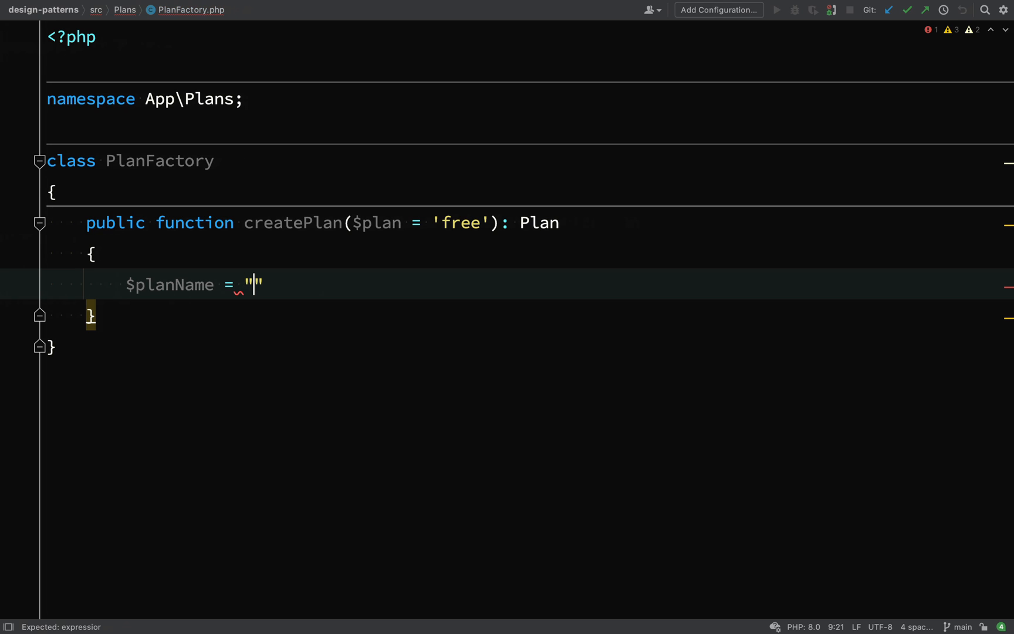
pyautogui.write('App')
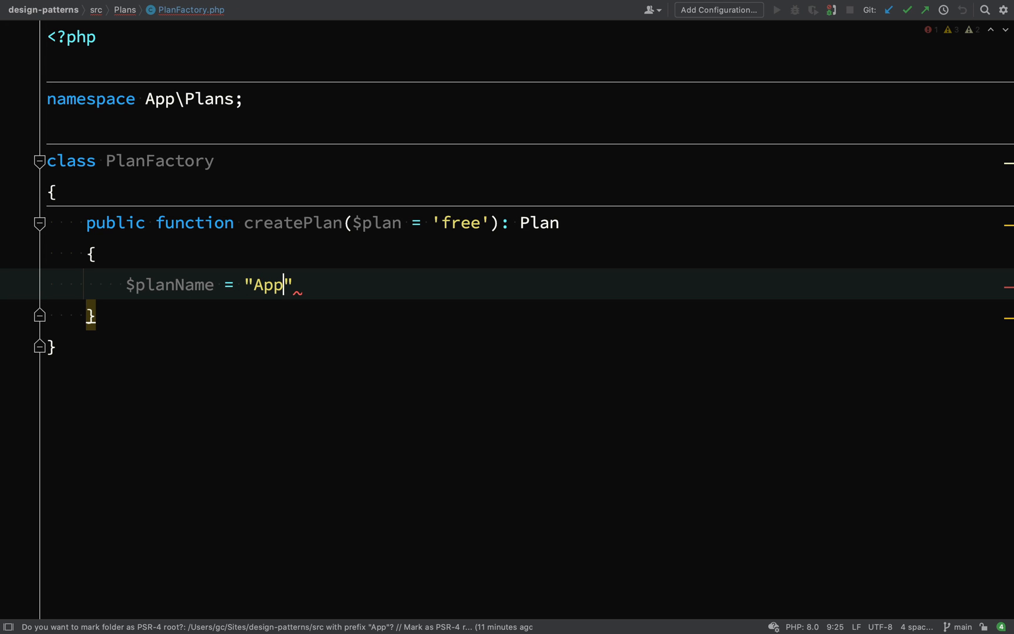
pyautogui.write('\\\\Plan')
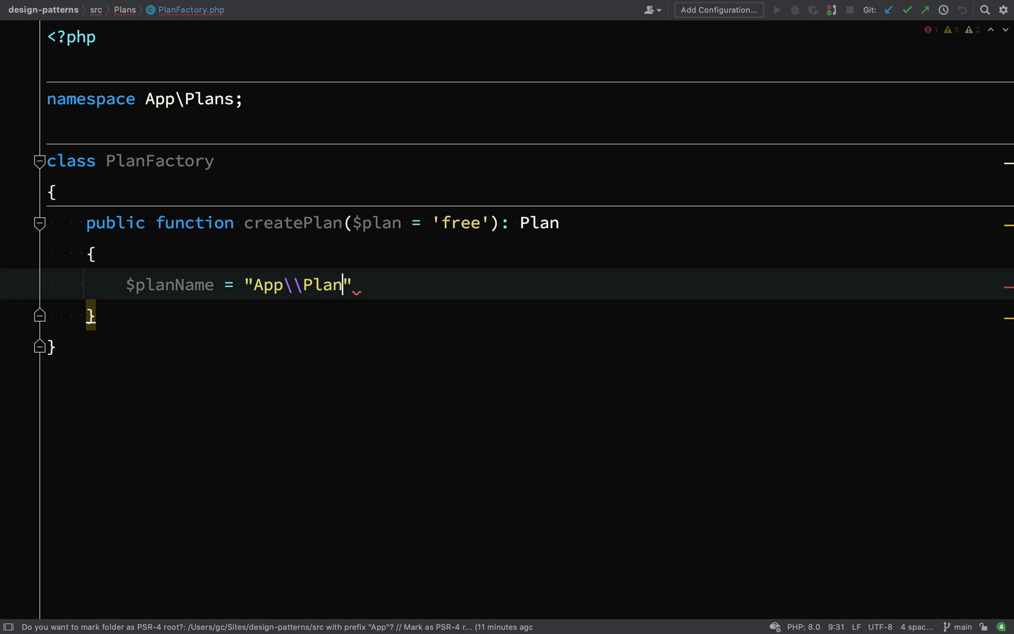
pyautogui.write('s\\\\')
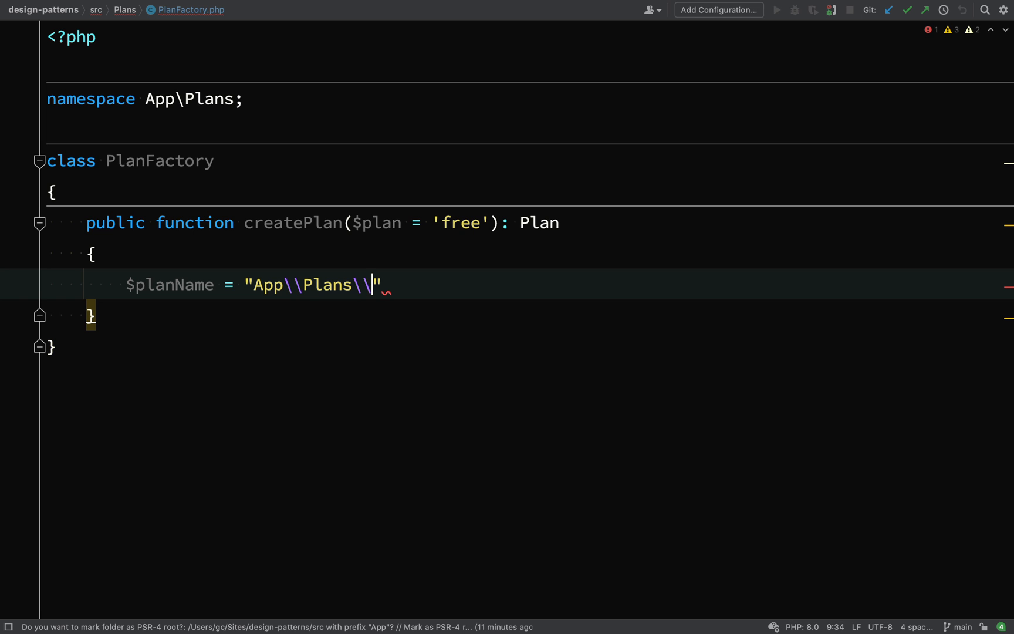
pyautogui.write('.')
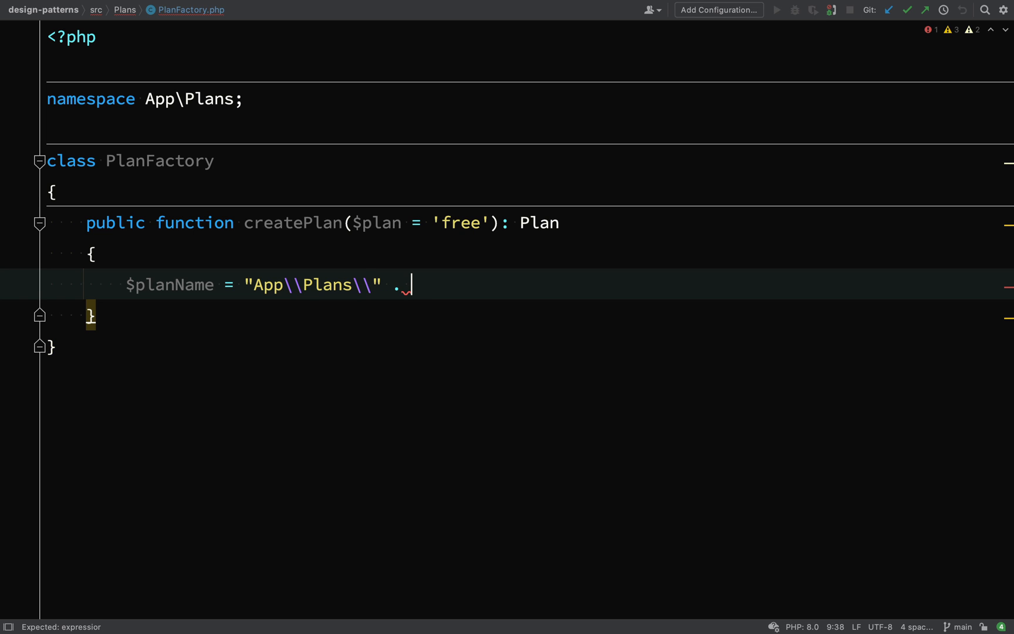
pyautogui.write('ucwords($')
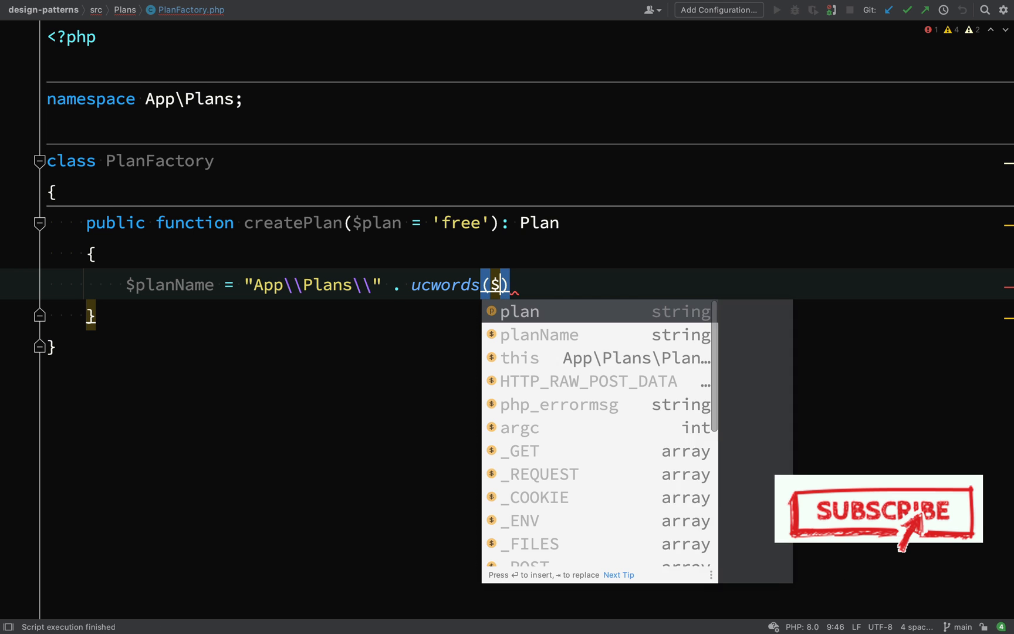
pyautogui.write('plan) .')
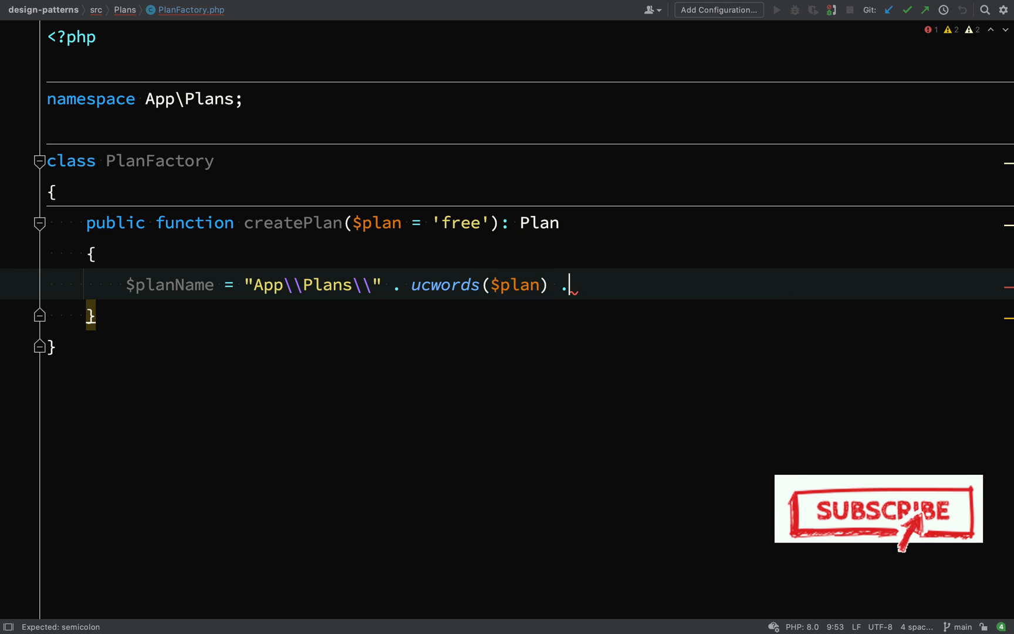
pyautogui.write('"')
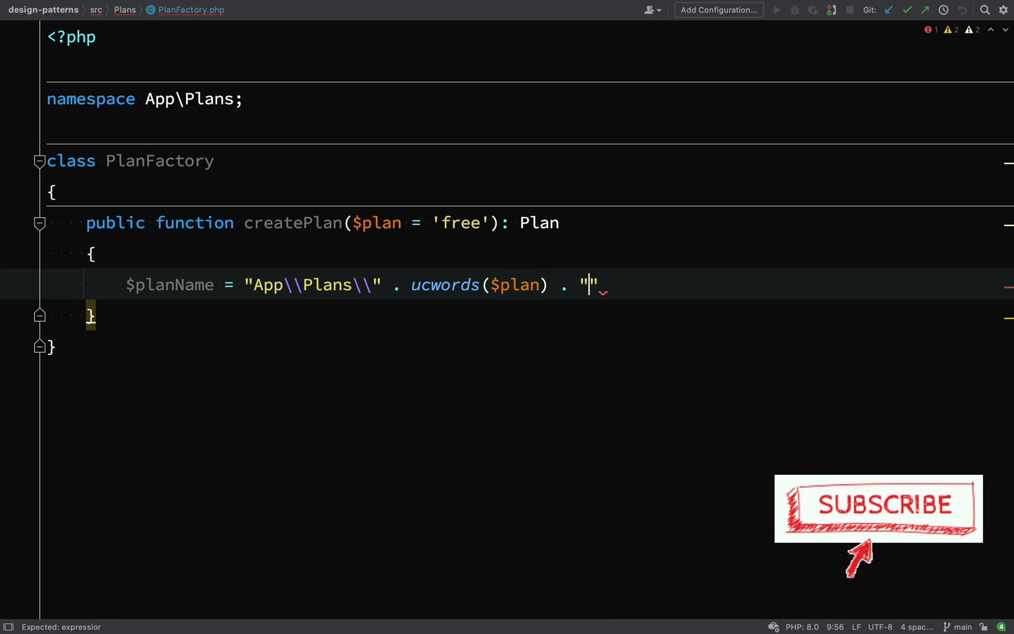
pyautogui.write('\\\\')
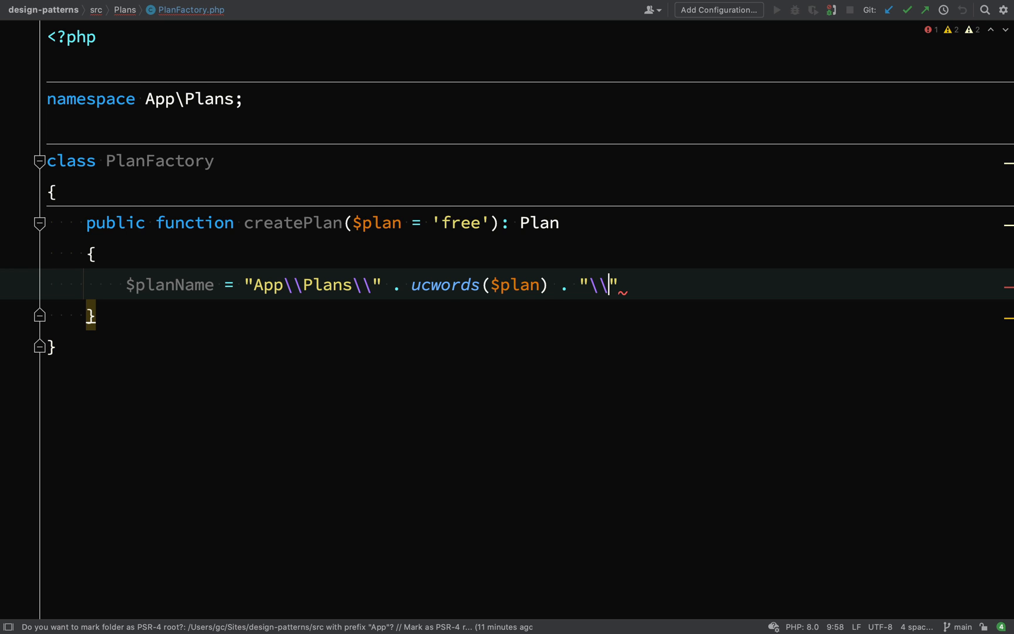
pyautogui.write('Plan')
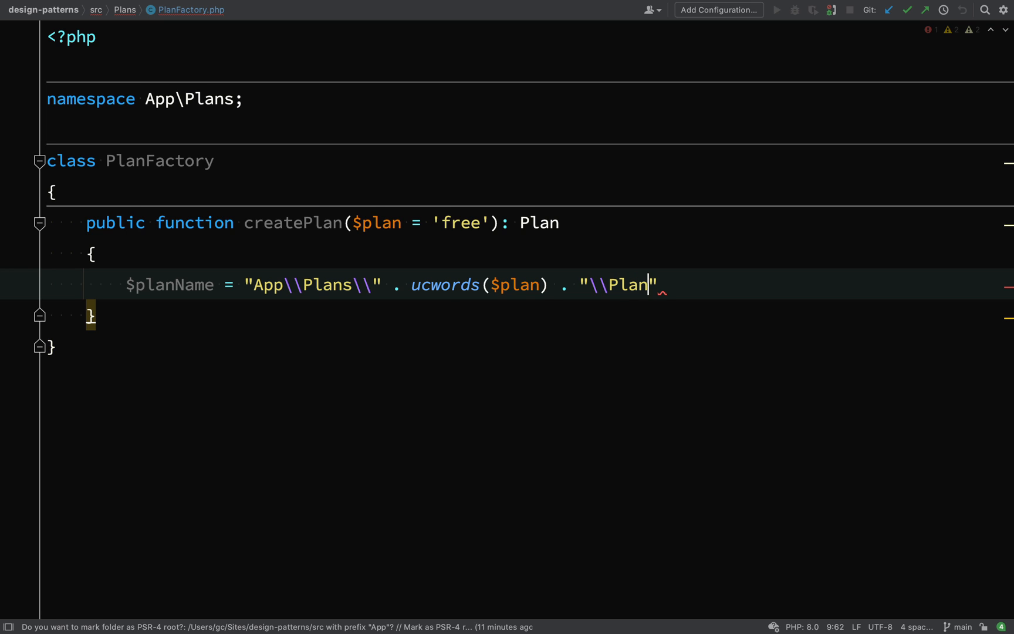
pyautogui.press('Enter')
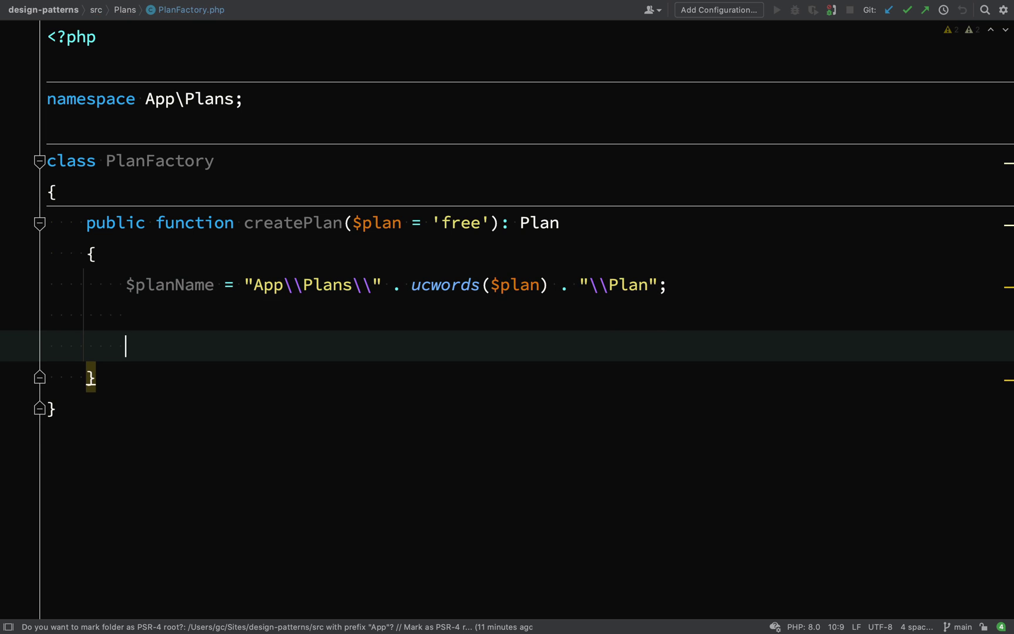
pyautogui.write('if (')
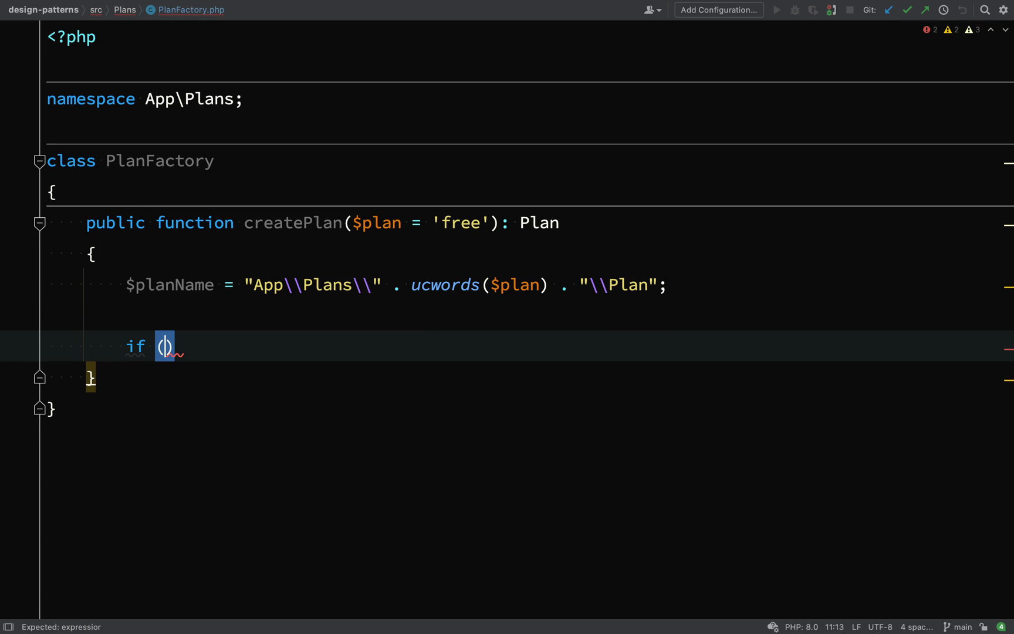
# Throw \Exception 'A class with the name ... could not be found' if !class_exists($planName)
pyautogui.write('!cl')
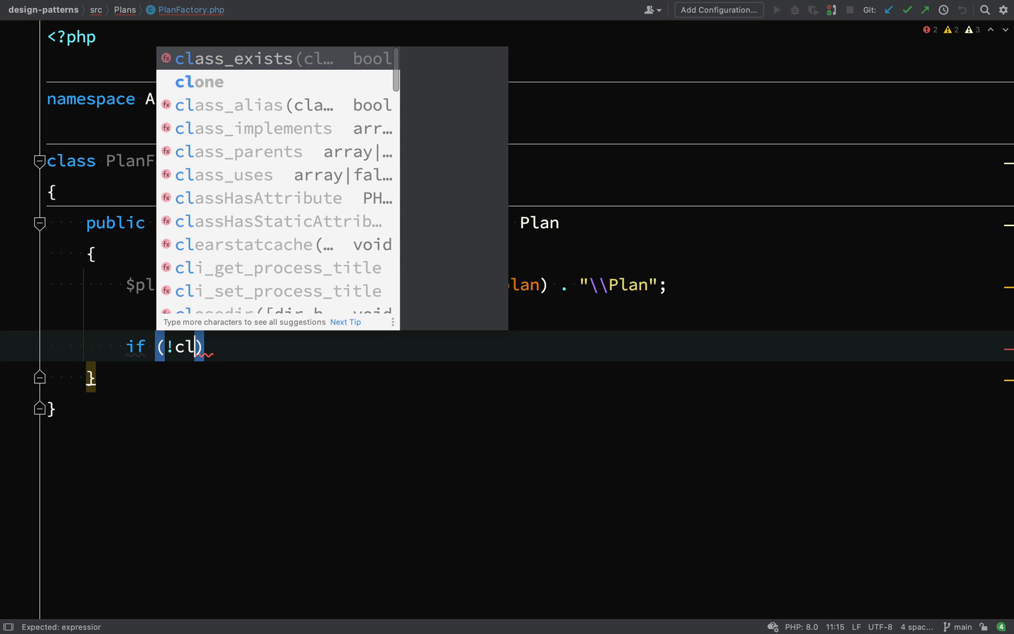
pyautogui.click(248, 59)
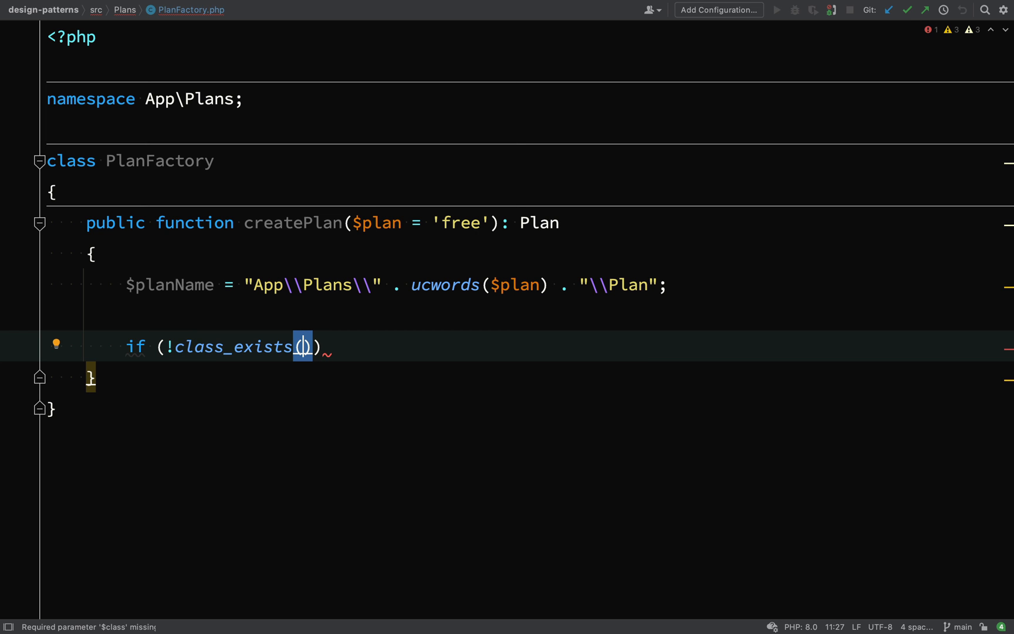
pyautogui.write('$planName')
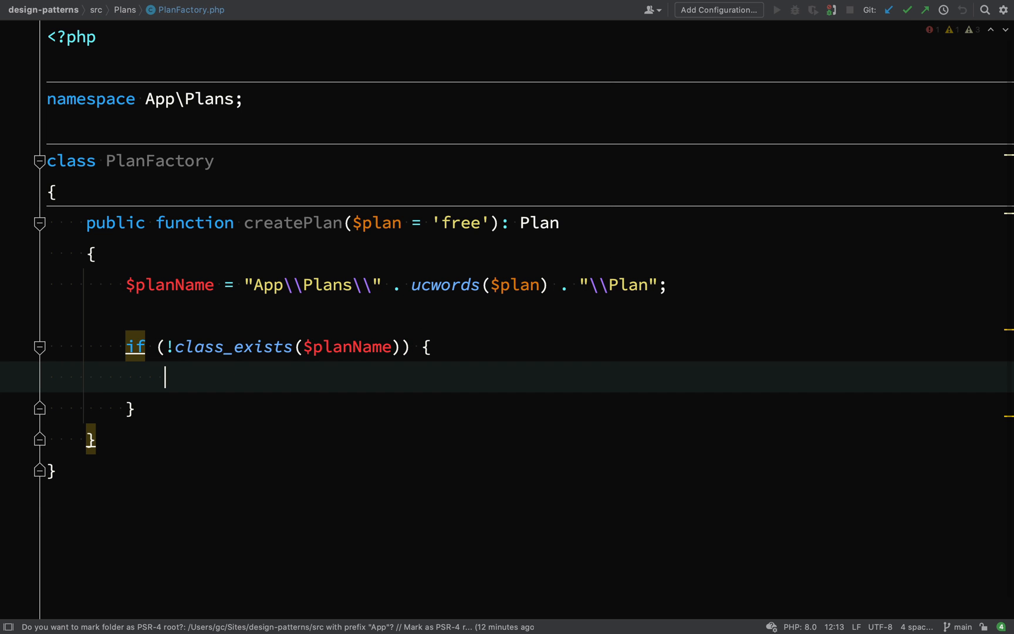
pyautogui.write('throw new')
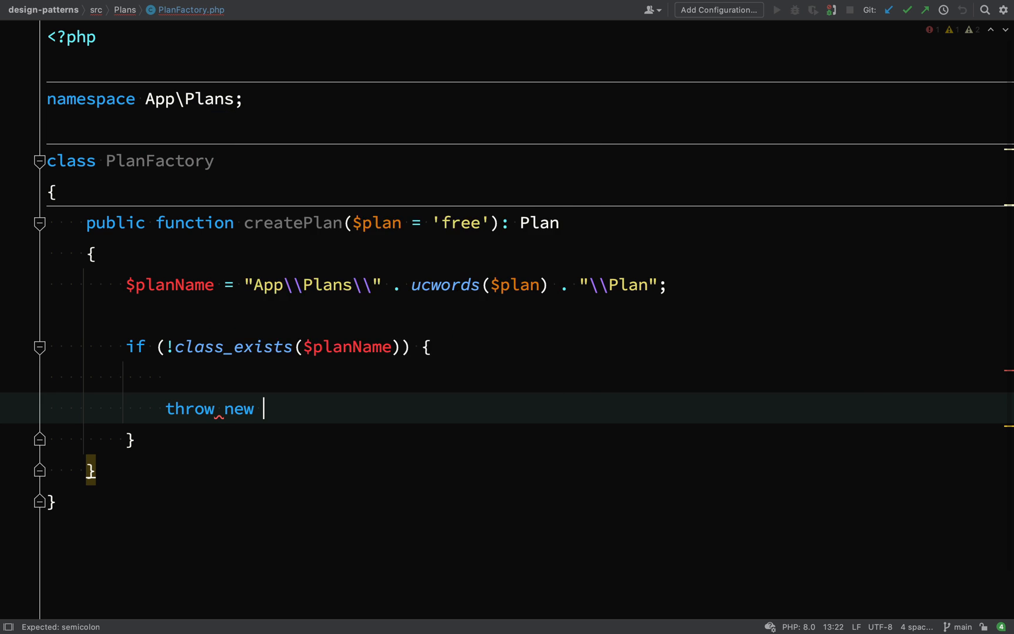
pyautogui.write('\\Exception()')
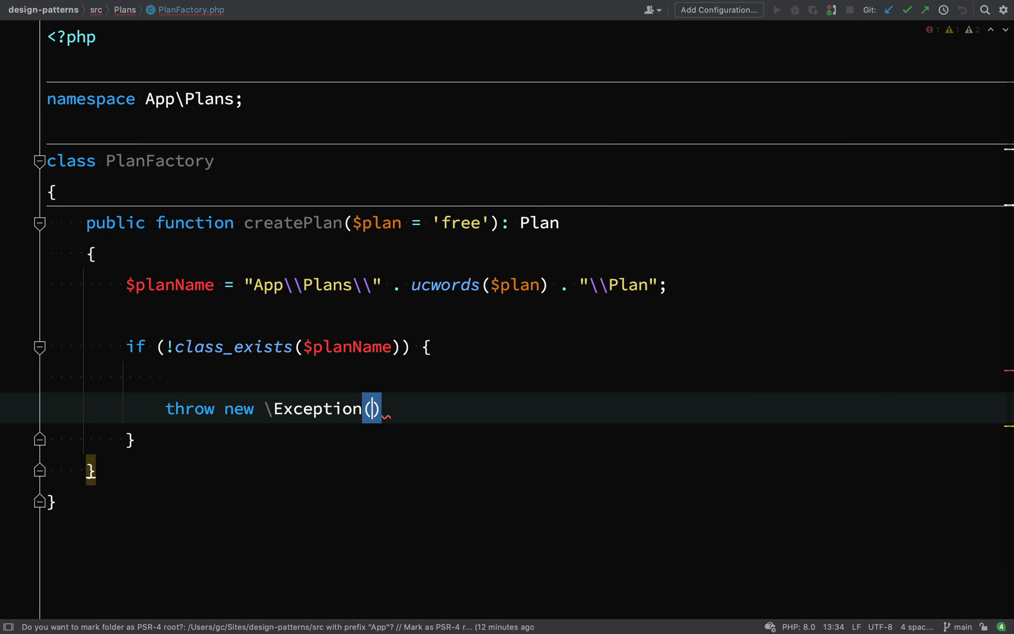
pyautogui.write("'A class with the name ' . $planName . ' could not be found'")
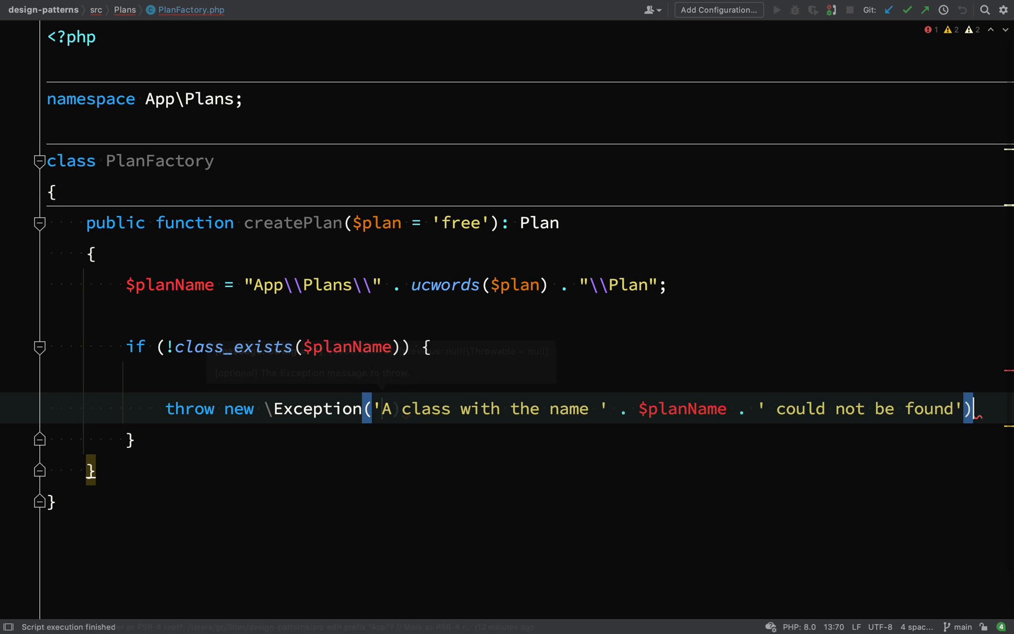
pyautogui.write(';')
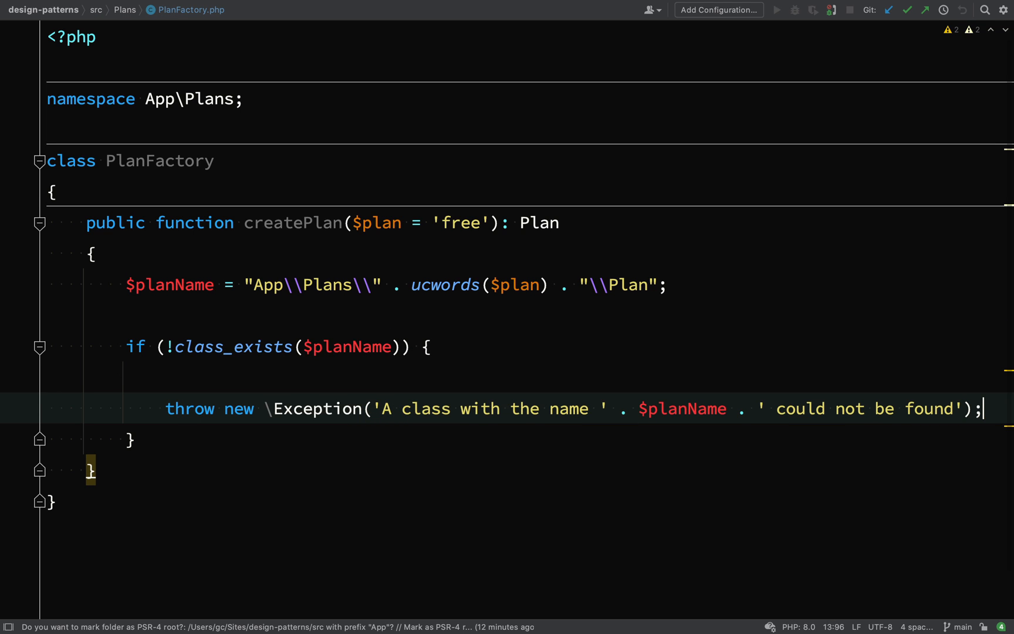
pyautogui.press('Enter')
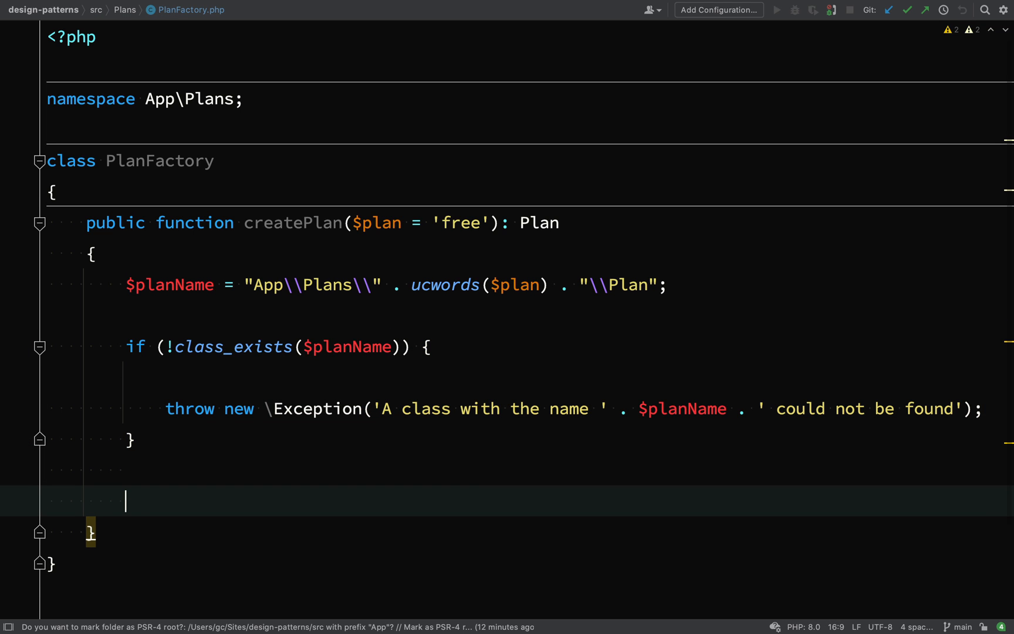
# Return new $planName() as the last line of createPlan
pyautogui.write('return')
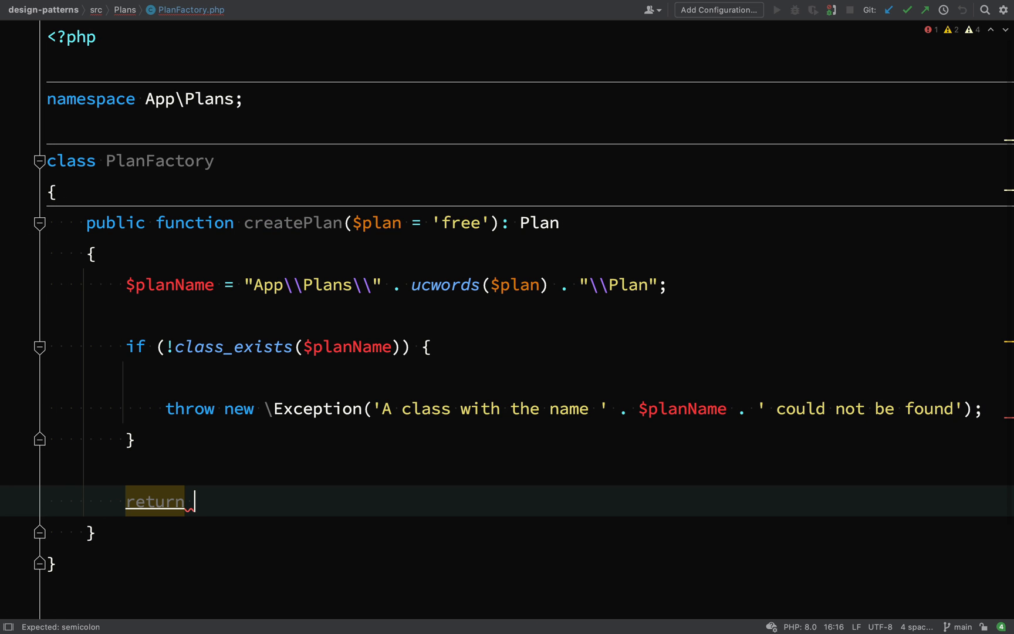
pyautogui.write('new $planName')
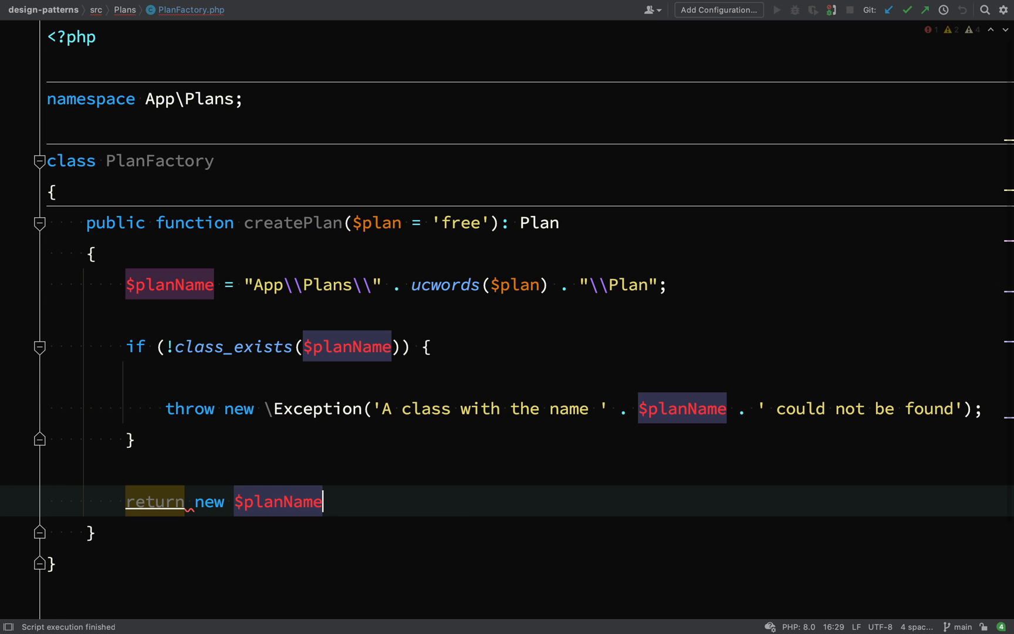
pyautogui.write('();')
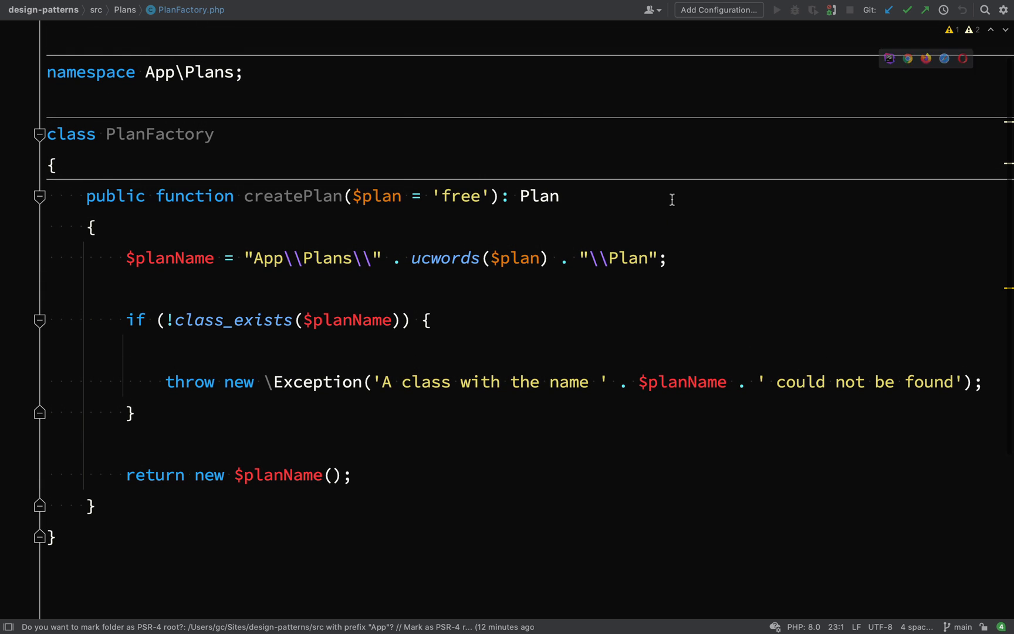
# Go back to the PlanFactory code and select the ucwords function name
pyautogui.click(692, 257)
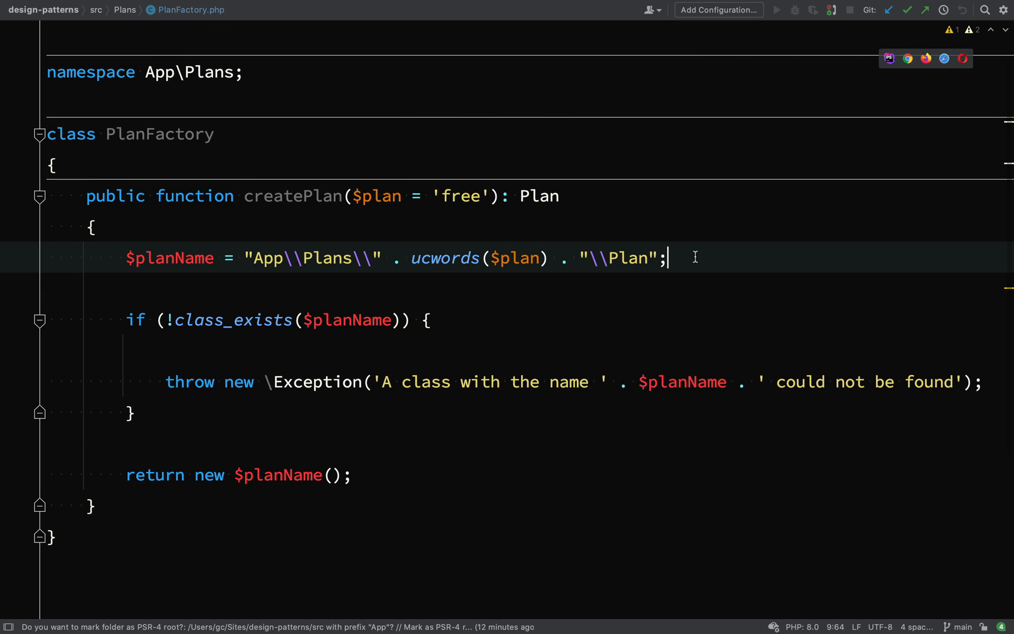
pyautogui.doubleClick(445, 258)
pyautogui.write('select-plqn')
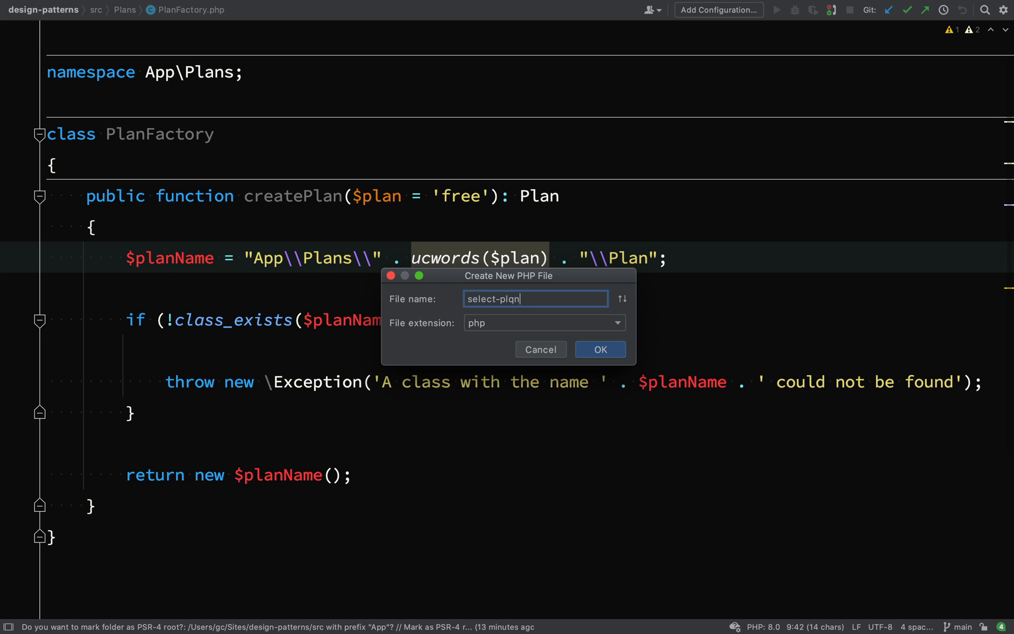
# Create select-plan.php, import App\Plans\Plan and require the Composer autoloader
pyautogui.click(600, 349)
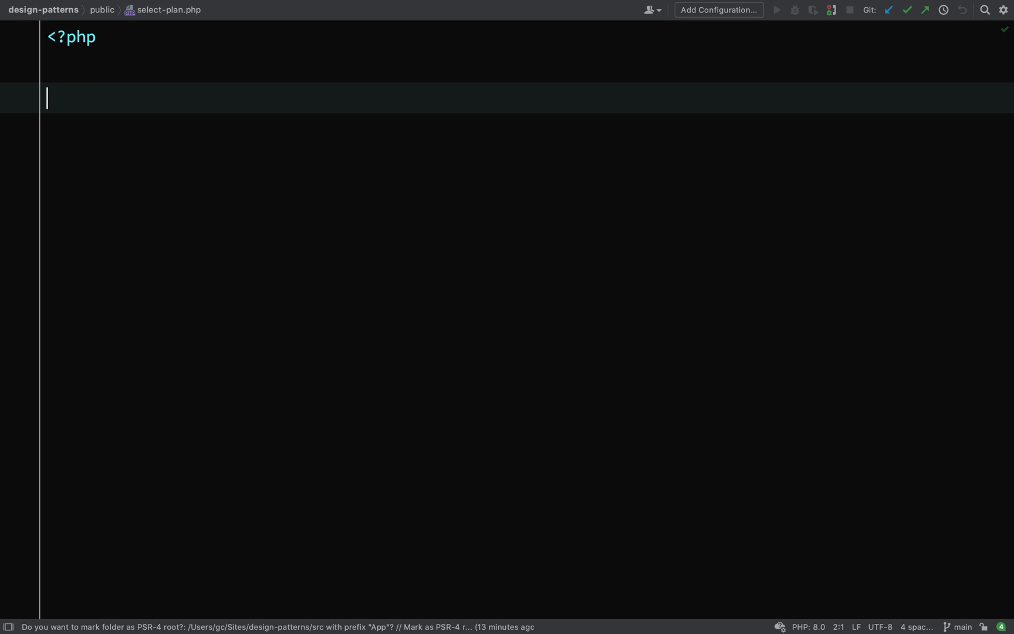
pyautogui.write('use P')
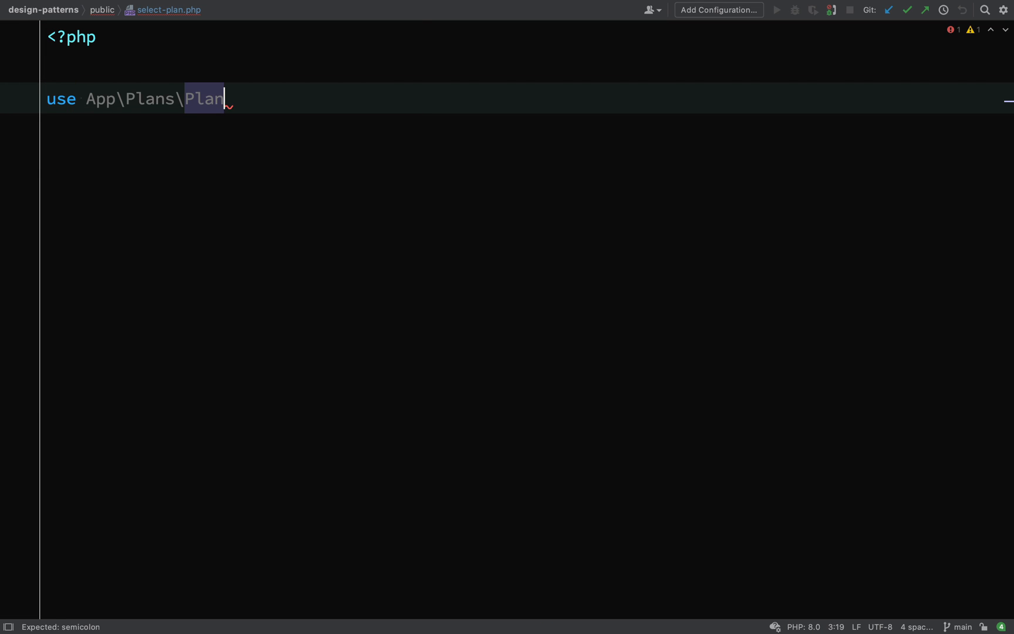
pyautogui.write(';')
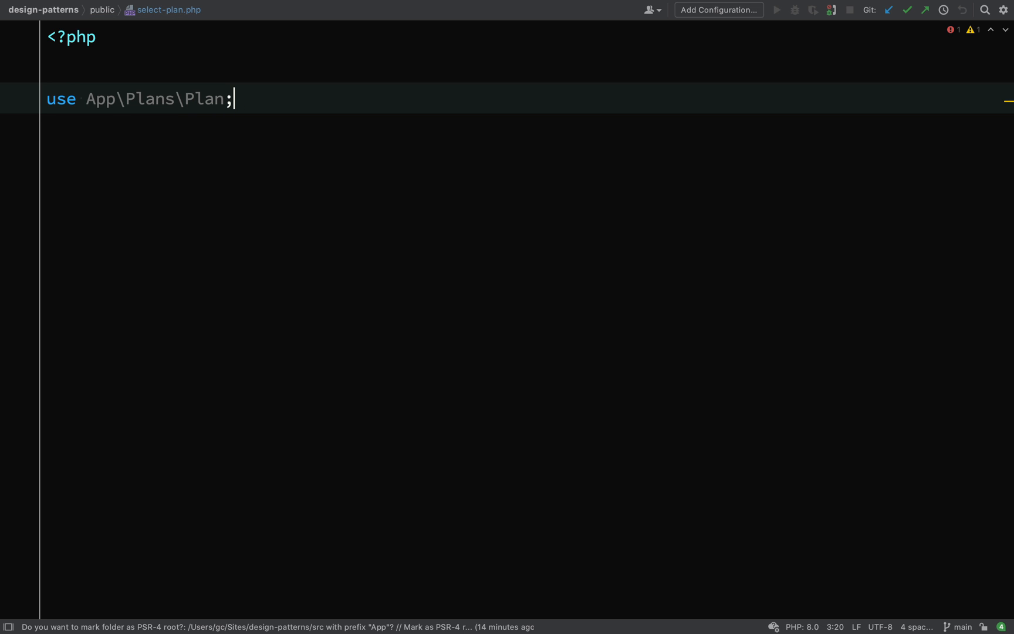
pyautogui.write('req')
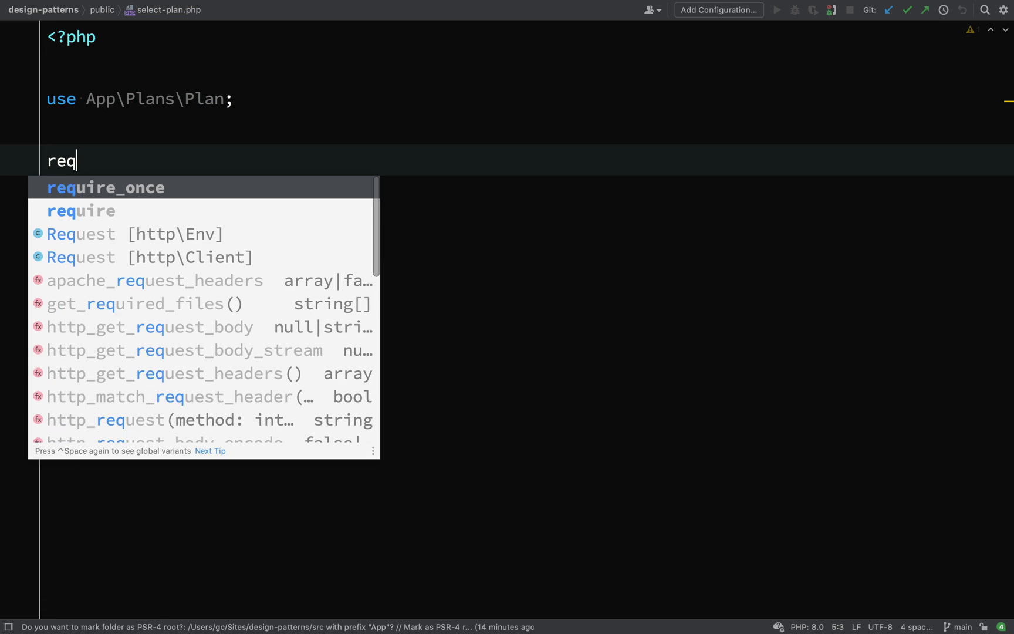
pyautogui.click(104, 188)
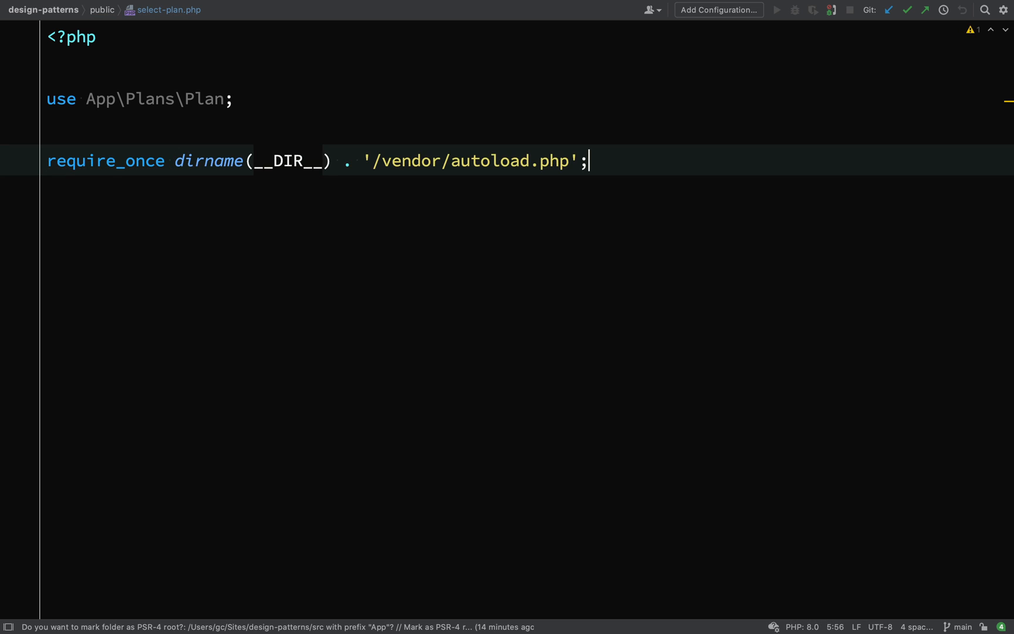
# Instantiate PlanFactory as $planFactory and call createPlan('free') on it
pyautogui.write('$')
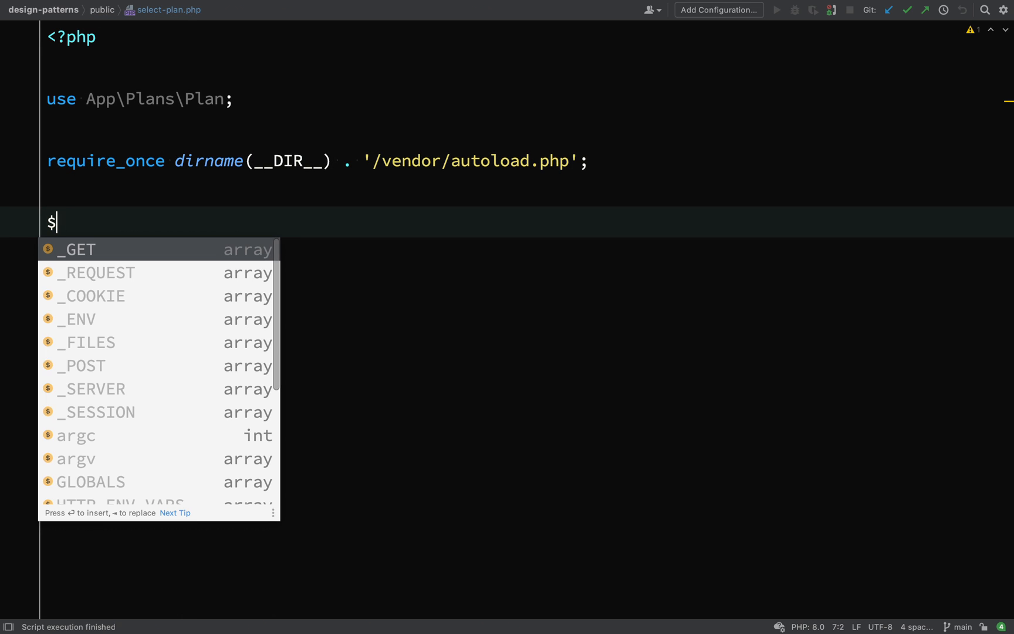
pyautogui.write('planF')
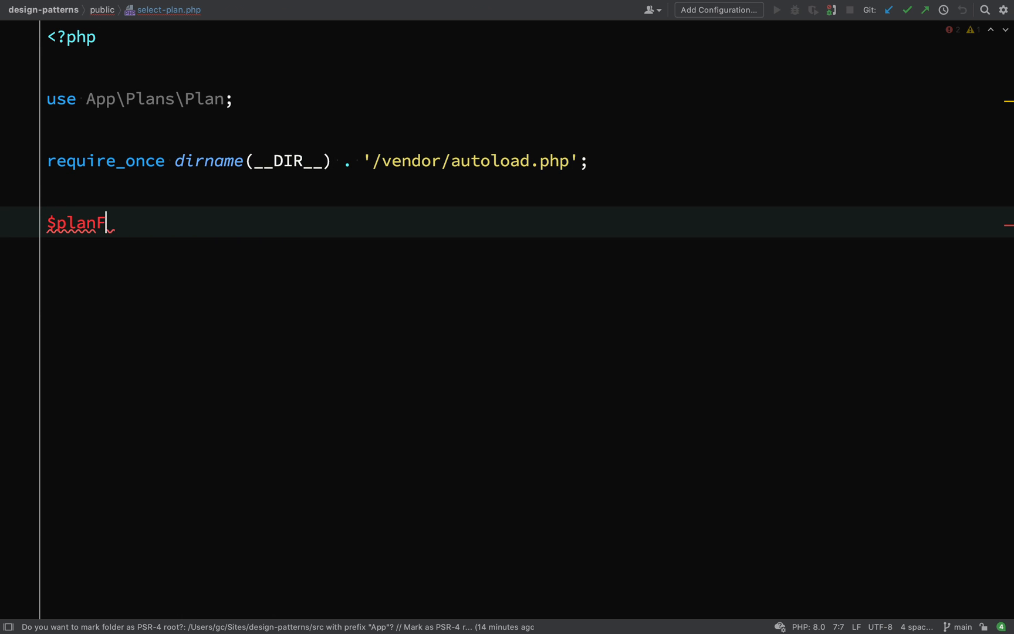
pyautogui.write('actory = n')
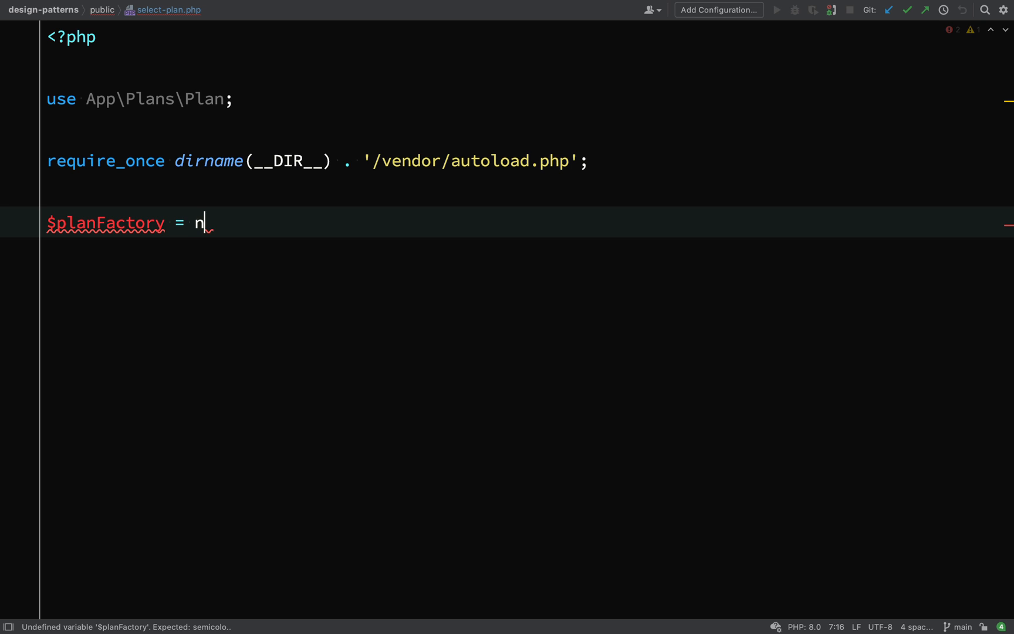
pyautogui.write('ew Plan')
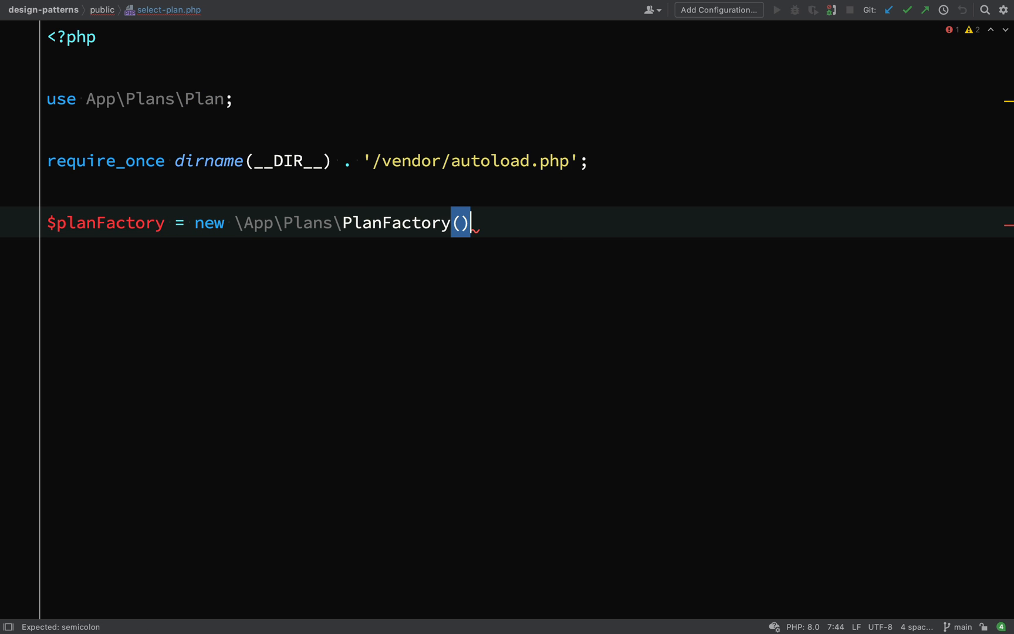
pyautogui.write(';')
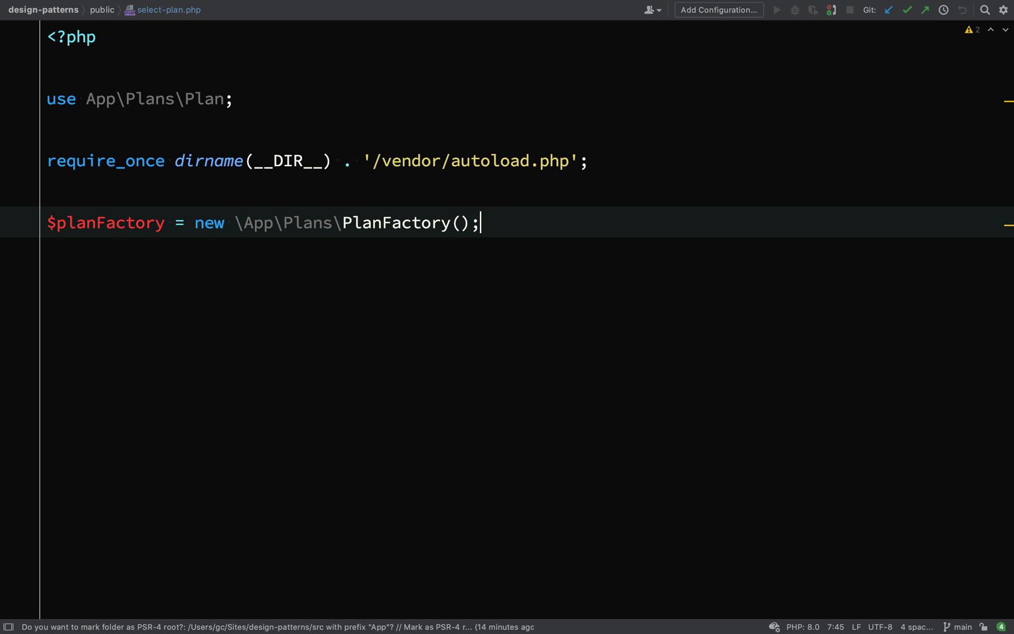
pyautogui.press('Enter')
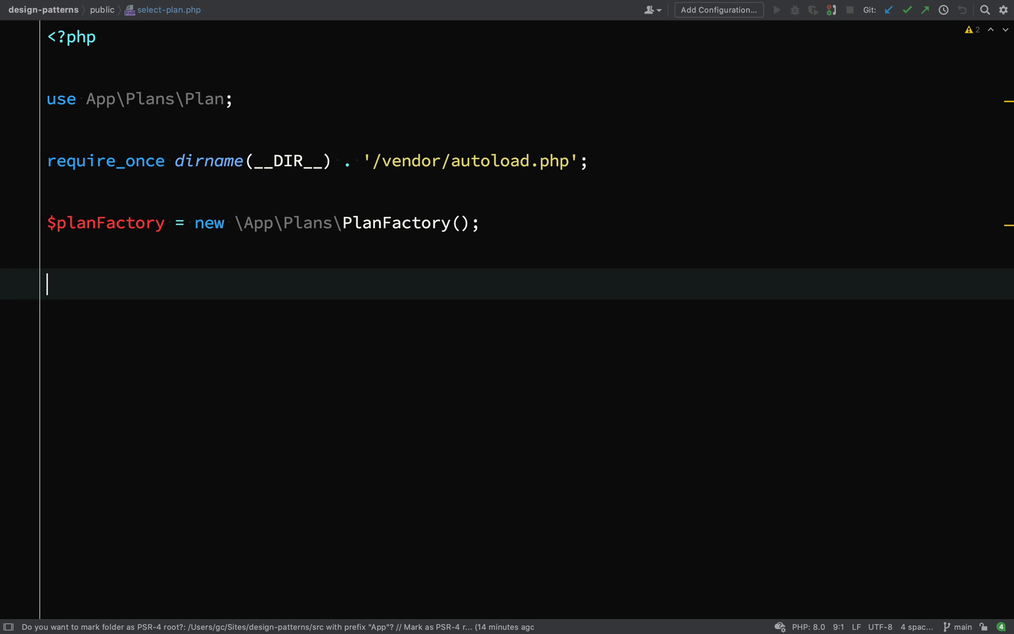
pyautogui.write('$planFactory')
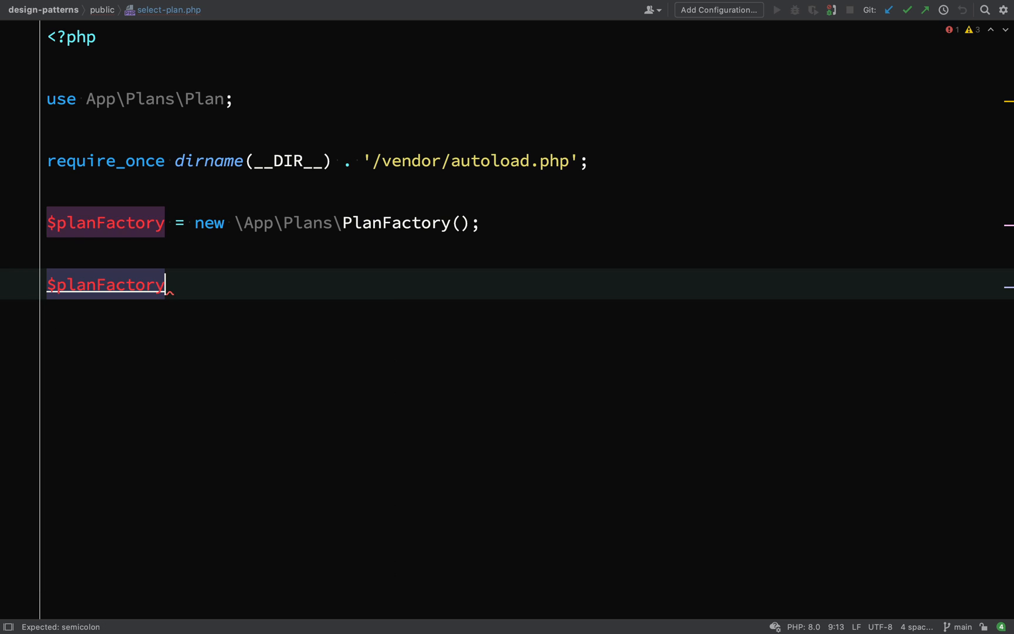
pyautogui.write('->createPlan()')
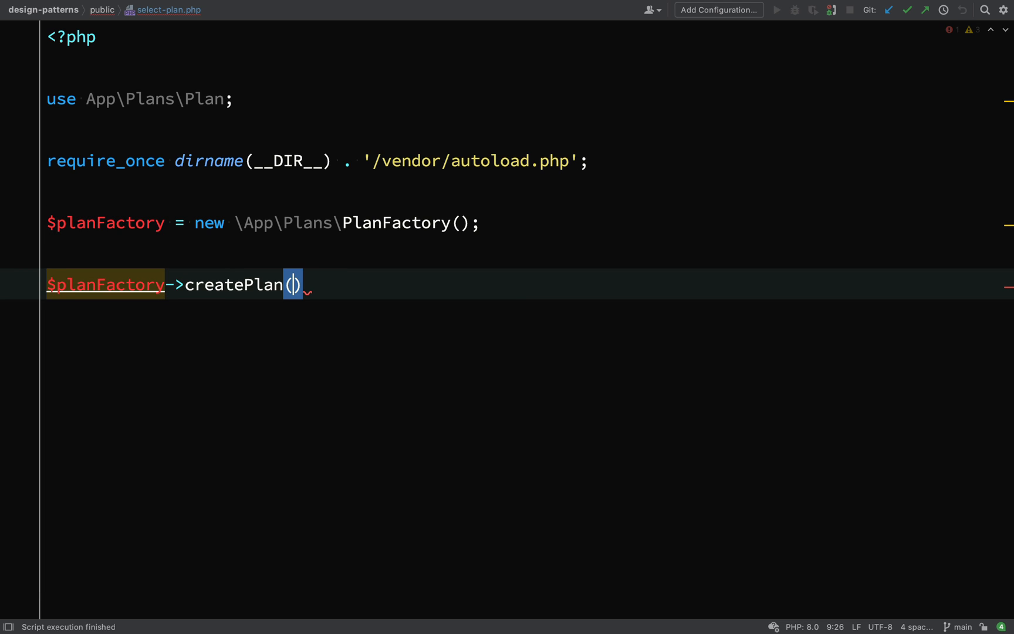
pyautogui.write("'f")
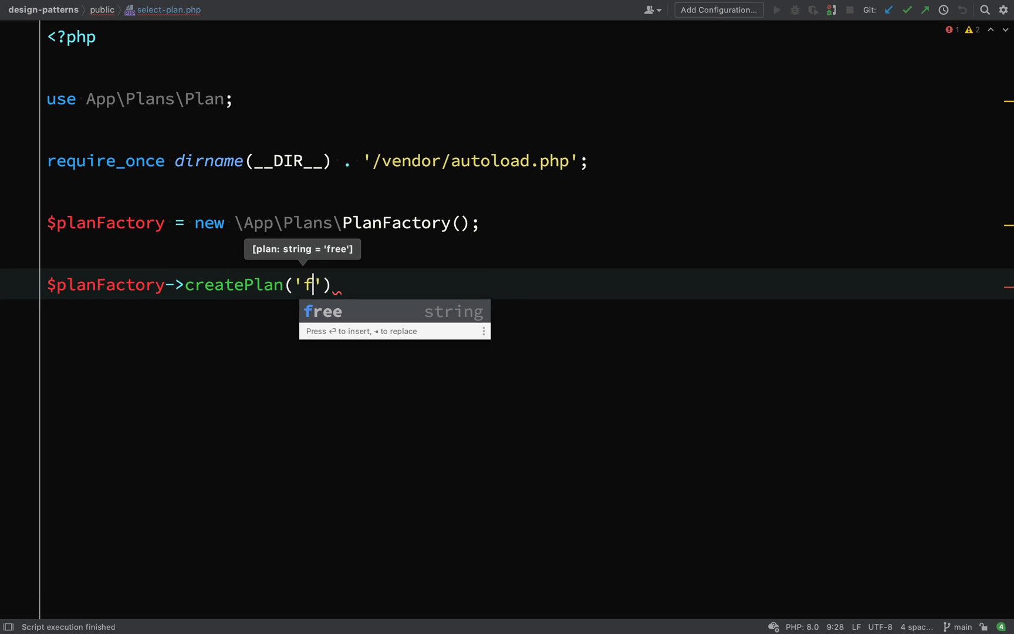
pyautogui.press('Tab')
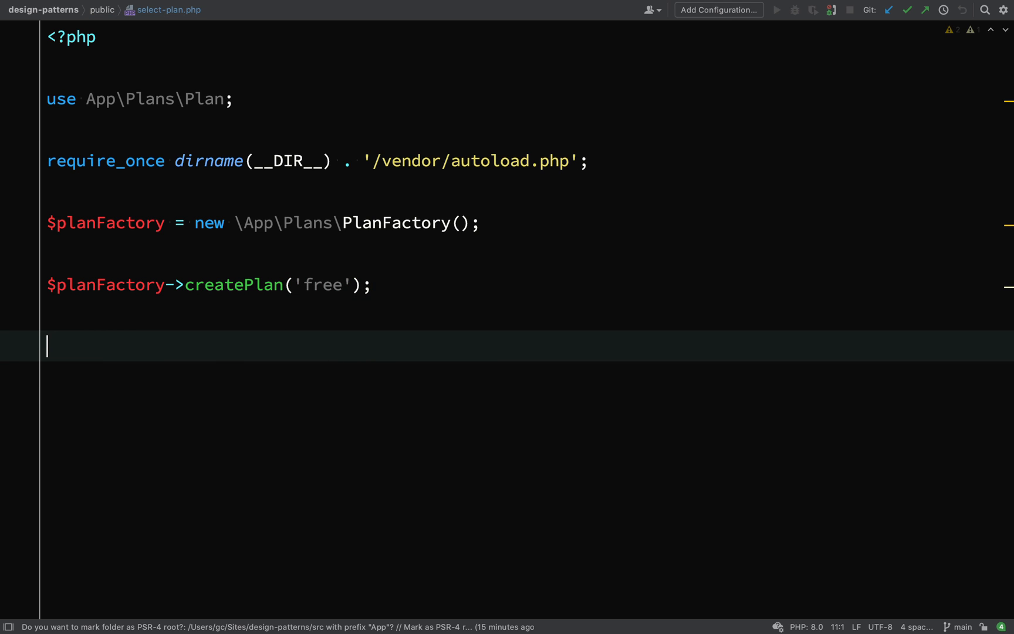
# Run 'composer require symfony/var-dumper' in the terminal
pyautogui.write('compos')
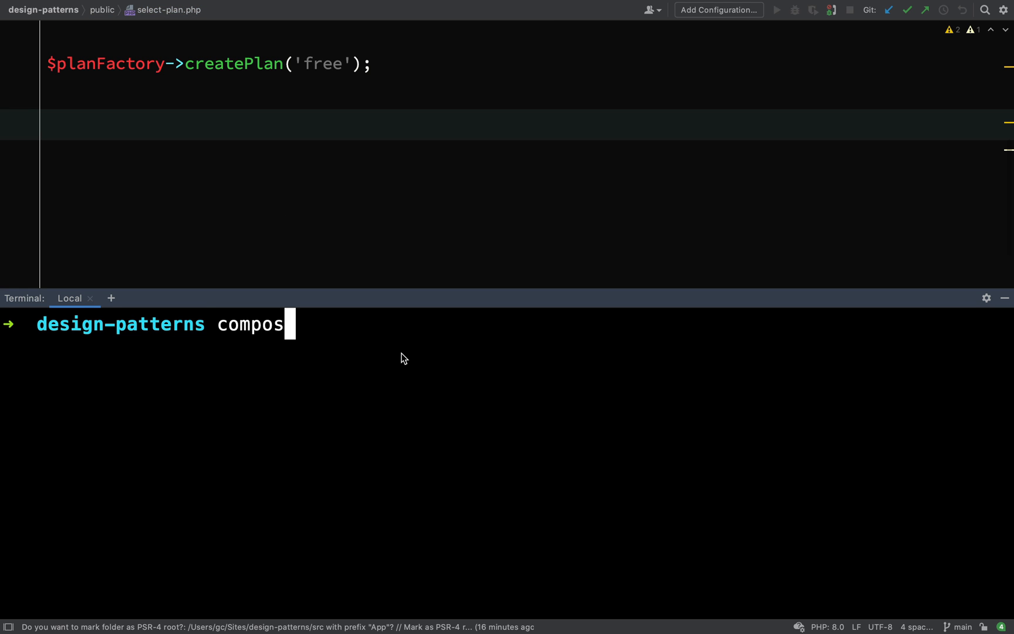
pyautogui.write('er require')
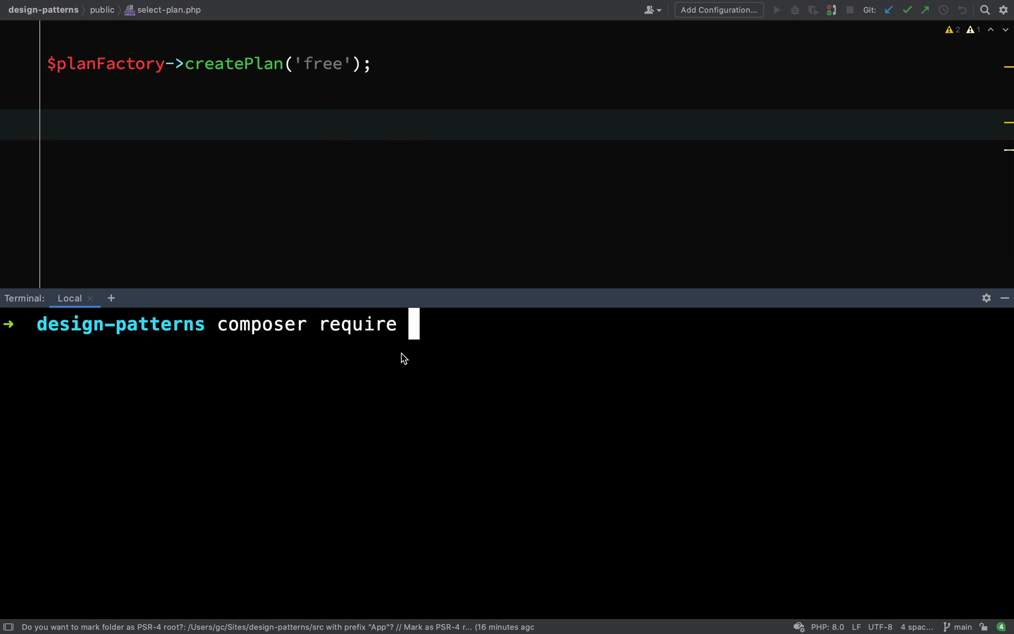
pyautogui.write('symfony')
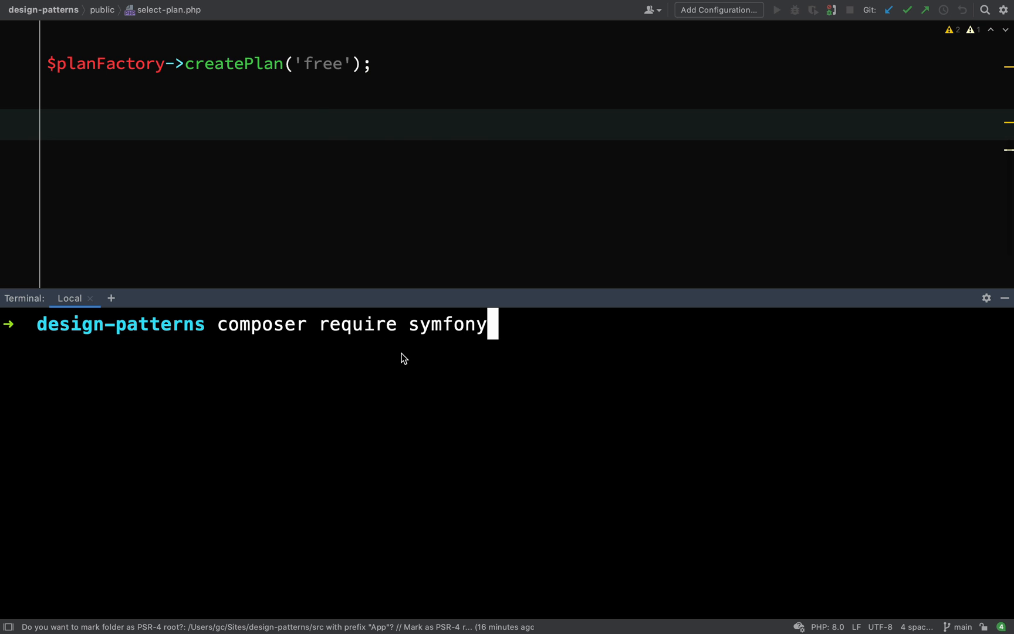
pyautogui.write('/var-d')
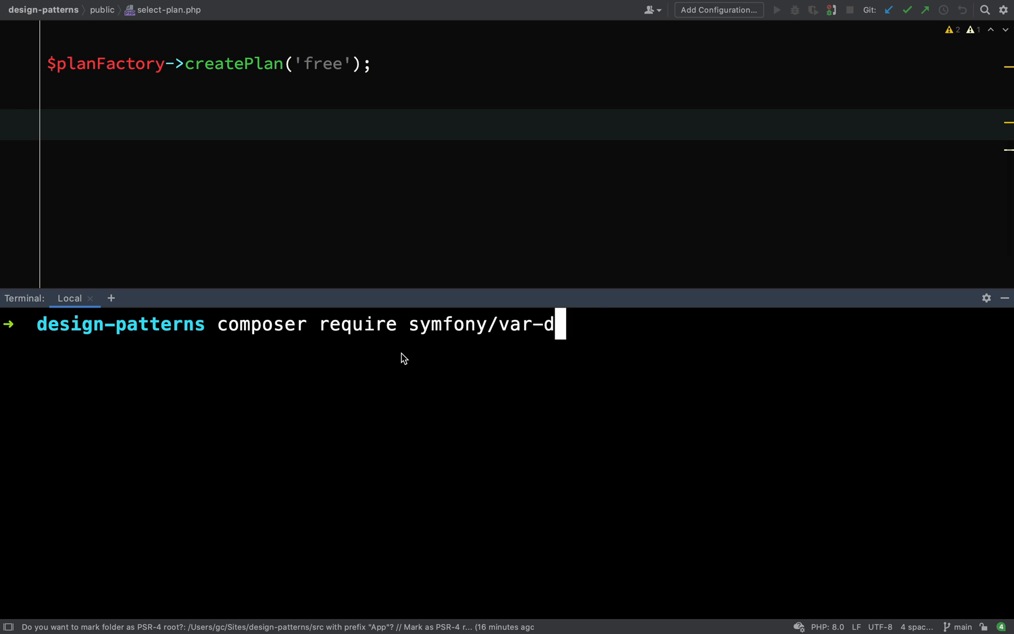
pyautogui.press('Enter')
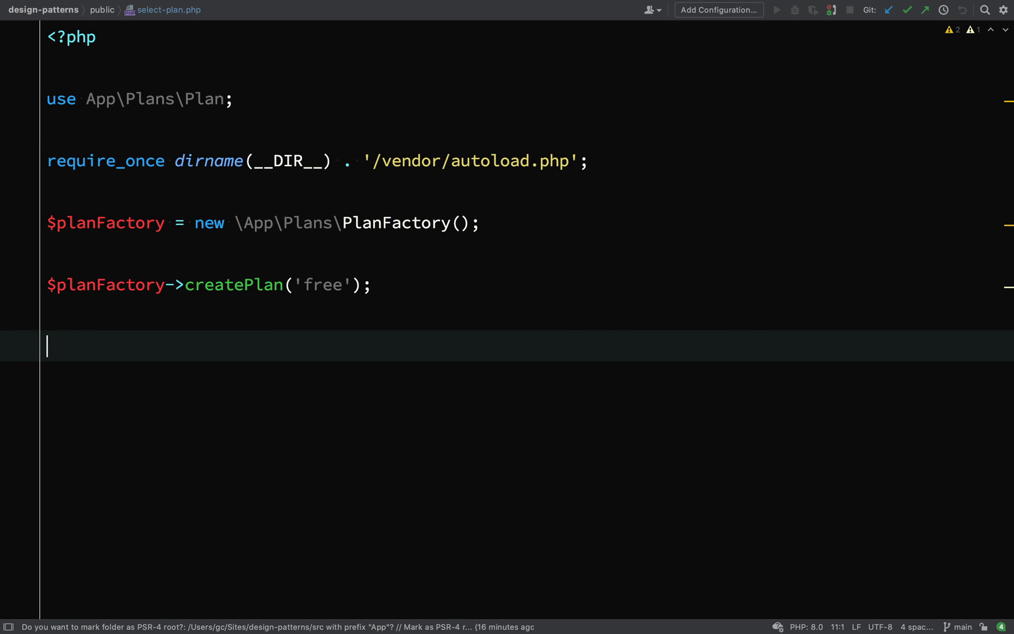
# Add dd($planFactory), serve select-plan.php from public on localhost:8000, and view it
pyautogui.write('dd($planFactory);')
pyautogui.write('pub')
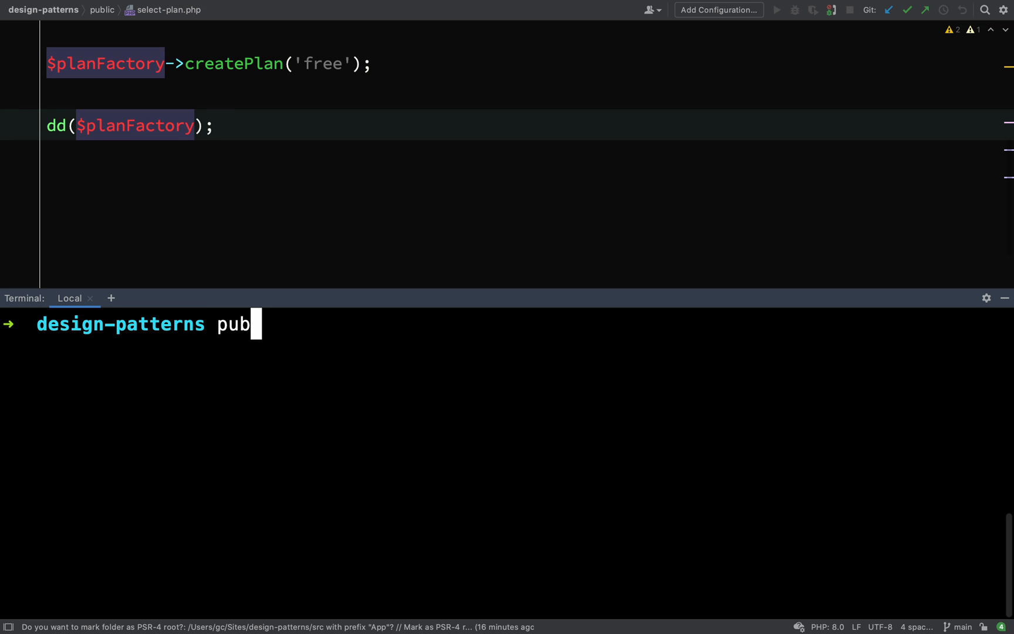
pyautogui.press('Enter')
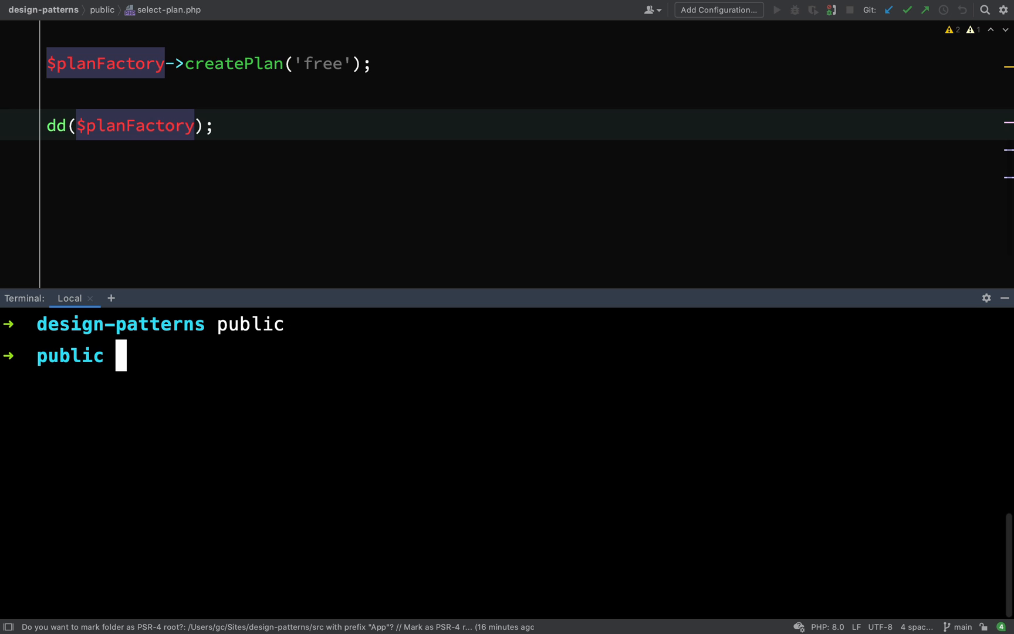
pyautogui.write('php')
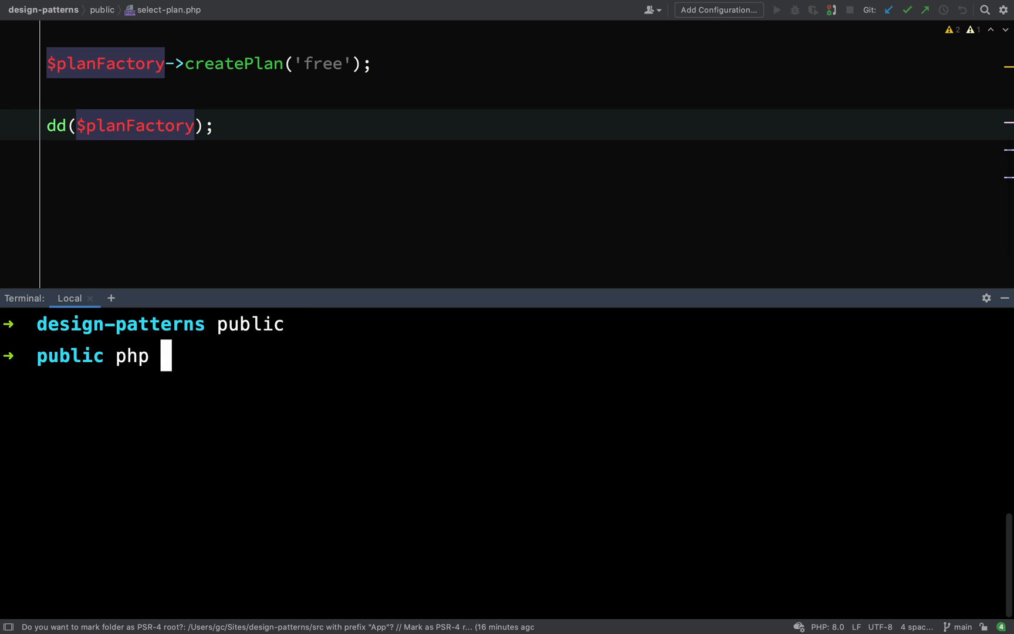
pyautogui.write('-S')
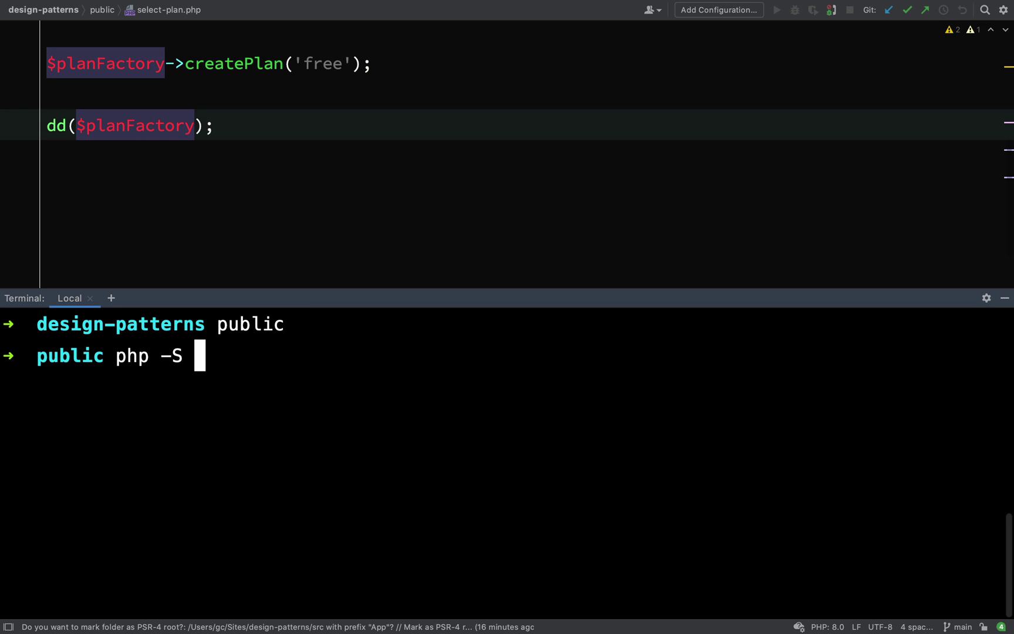
pyautogui.write('localhost:8000 select-plan.php')
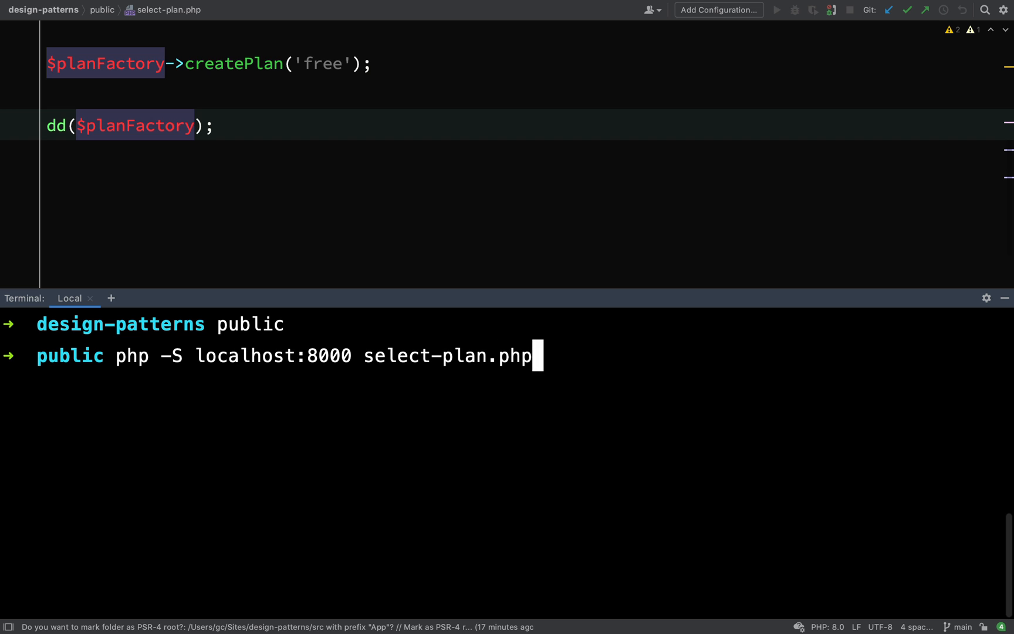
pyautogui.press('Enter')
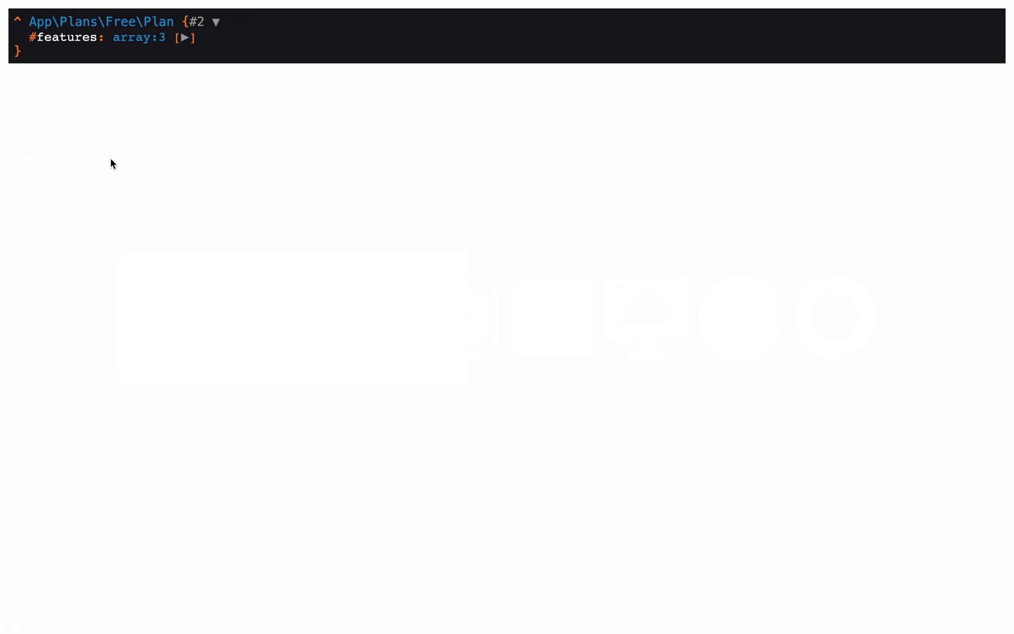
pyautogui.click(184, 38)
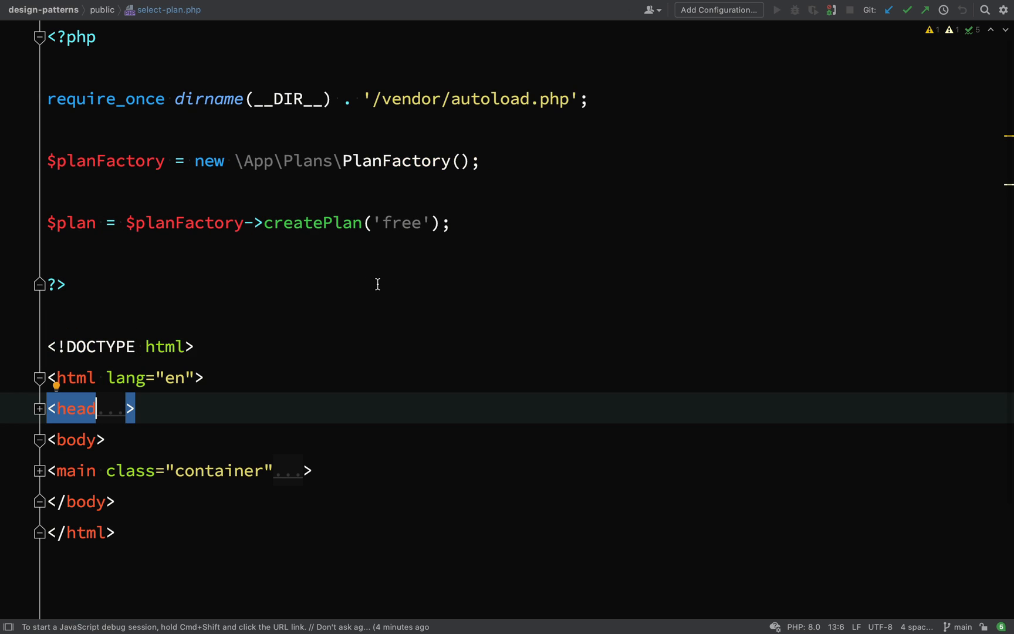
pyautogui.click(39, 408)
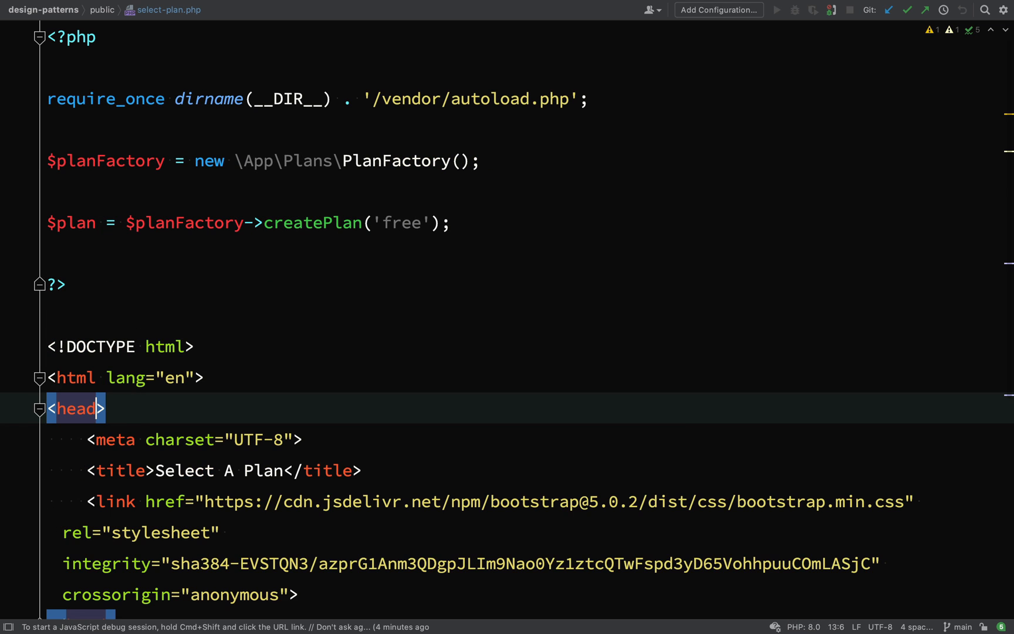
pyautogui.scroll(-3)
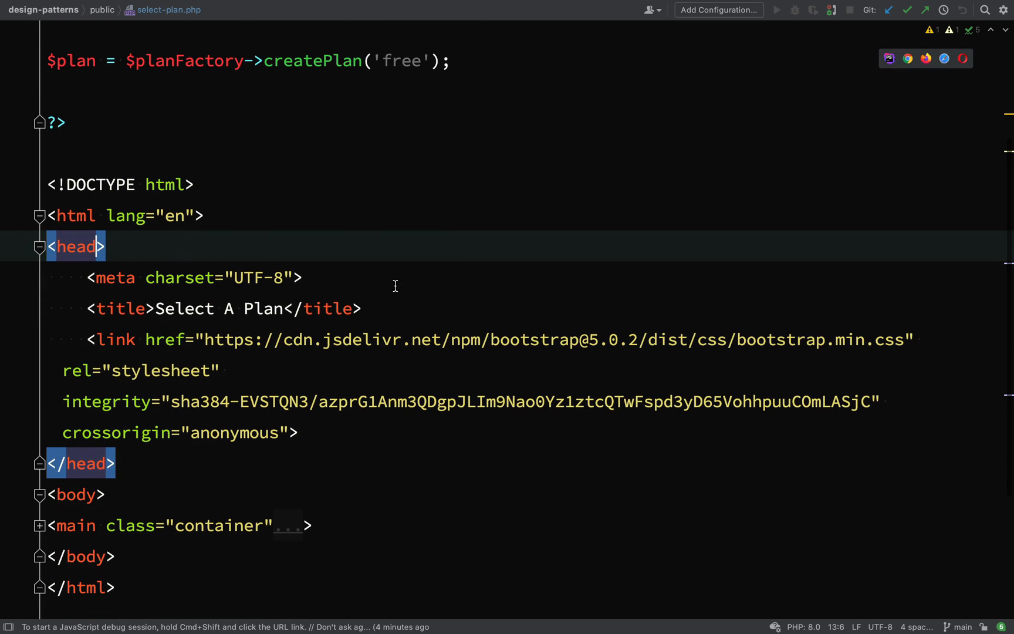
pyautogui.click(370, 309)
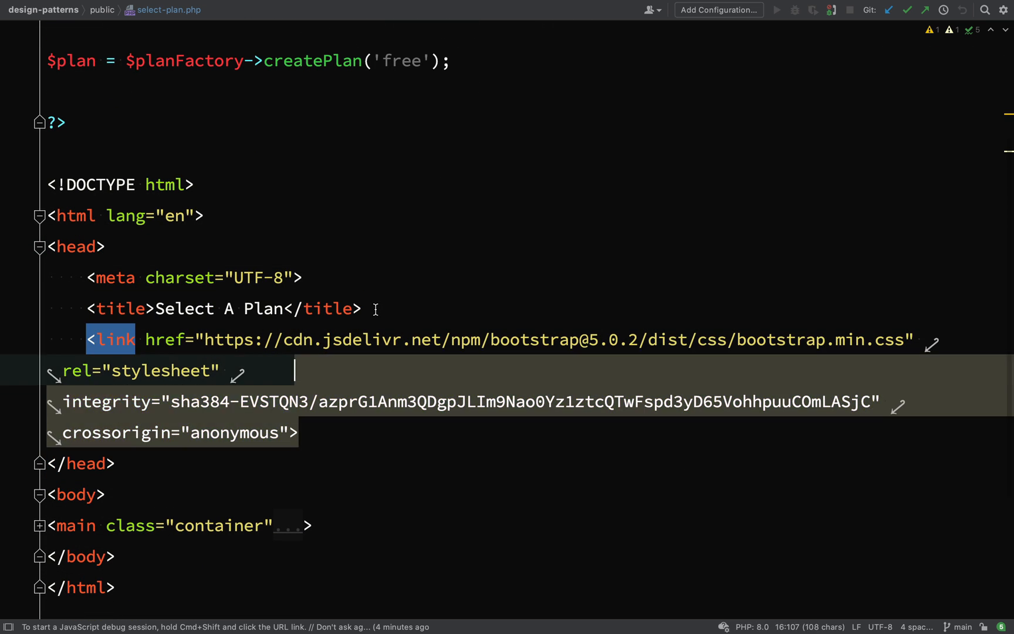
pyautogui.click(77, 246)
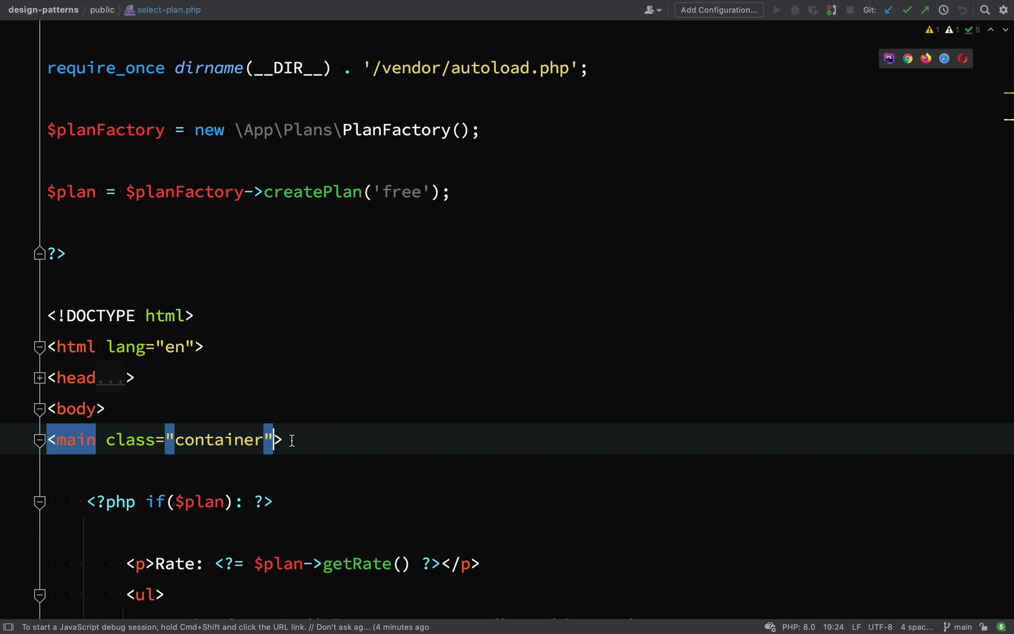
pyautogui.scroll(-3)
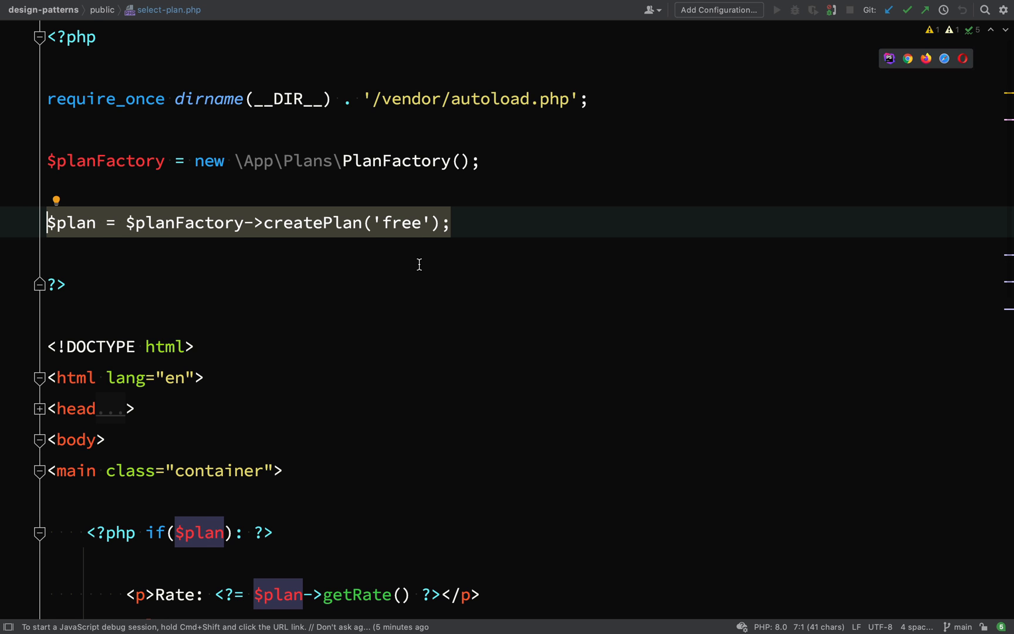
pyautogui.scroll(-3)
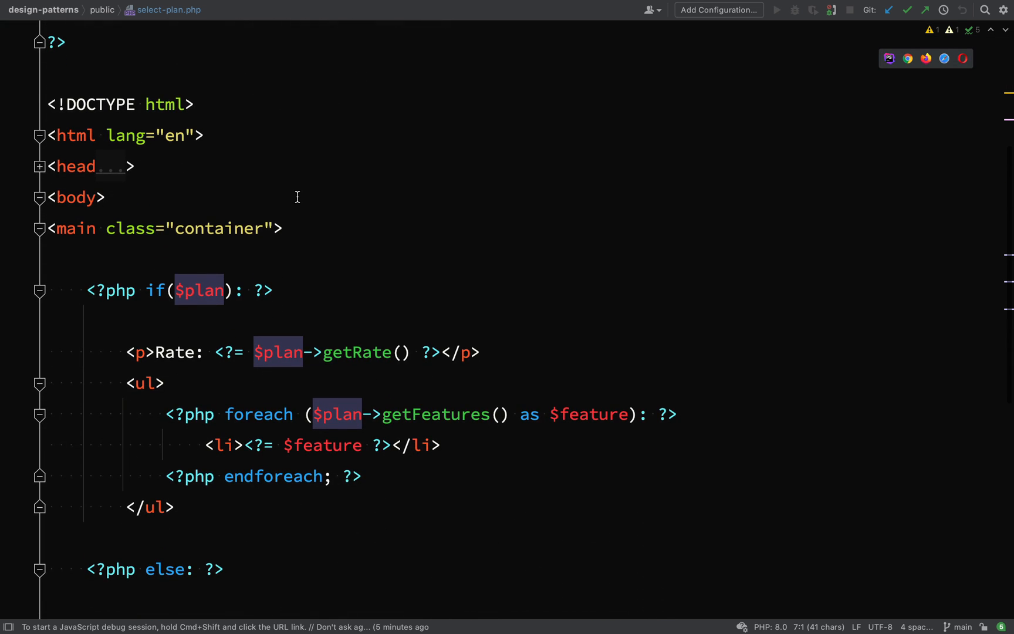
pyautogui.scroll(-3)
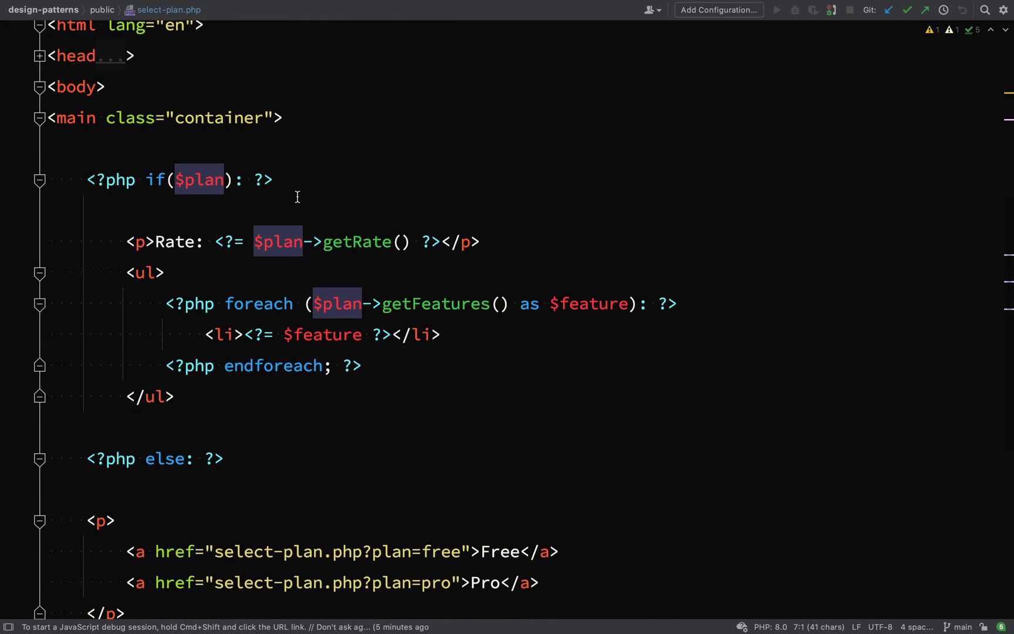
pyautogui.scroll(-3)
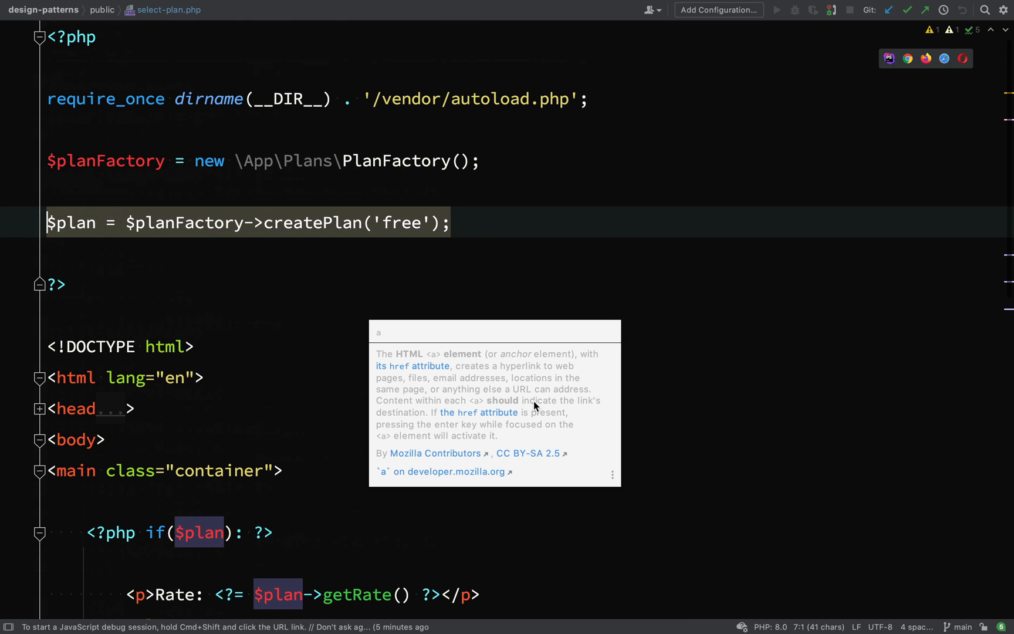
pyautogui.scroll(-3)
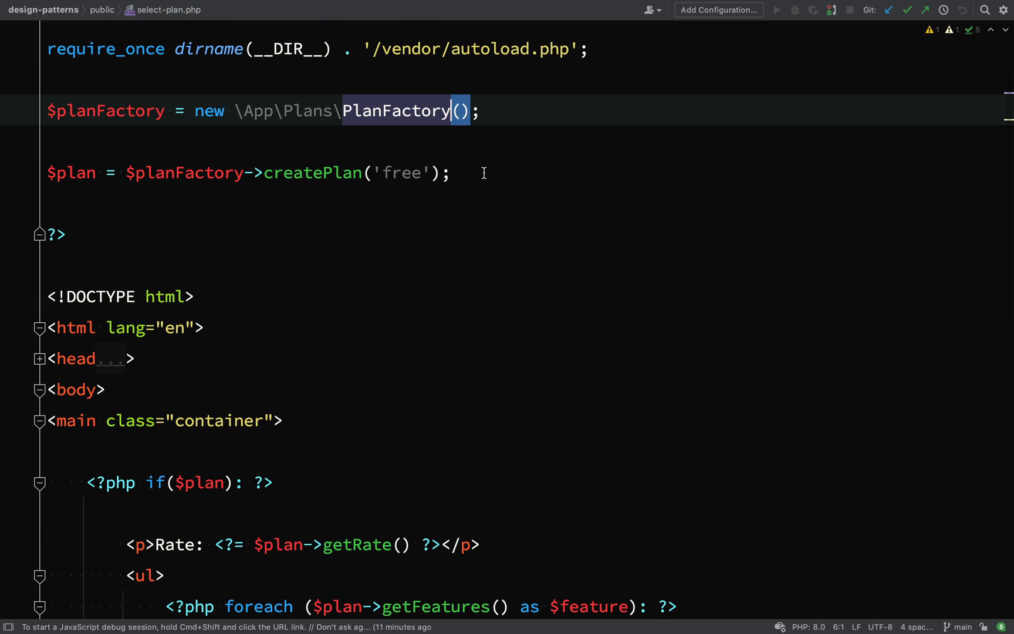
# Default $plan to null and create it from $_GET['plan'] only when isset
pyautogui.write('$')
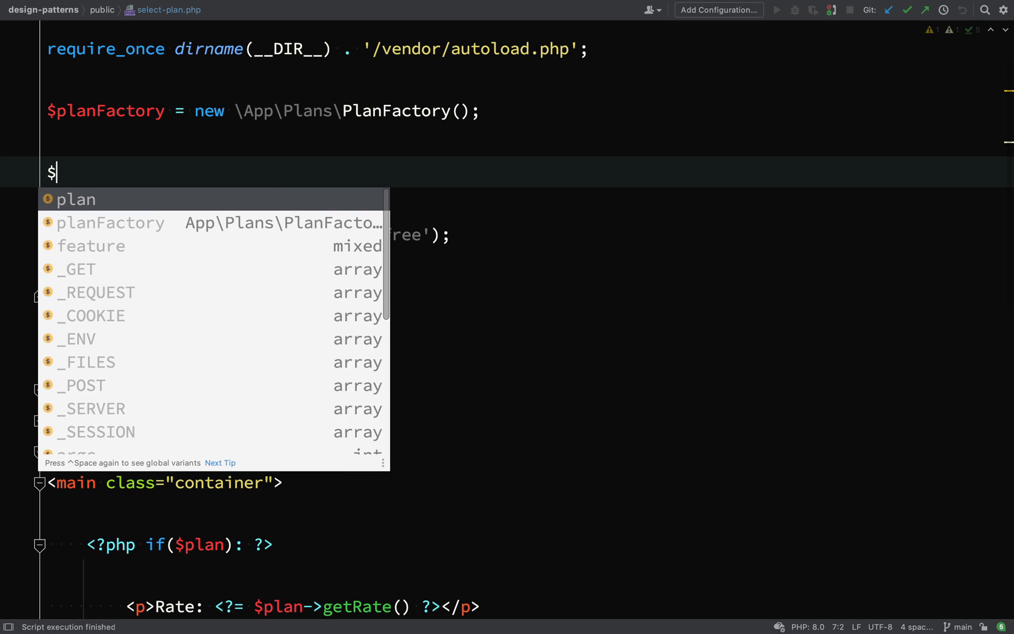
pyautogui.write('plan = null;')
pyautogui.write('if (')
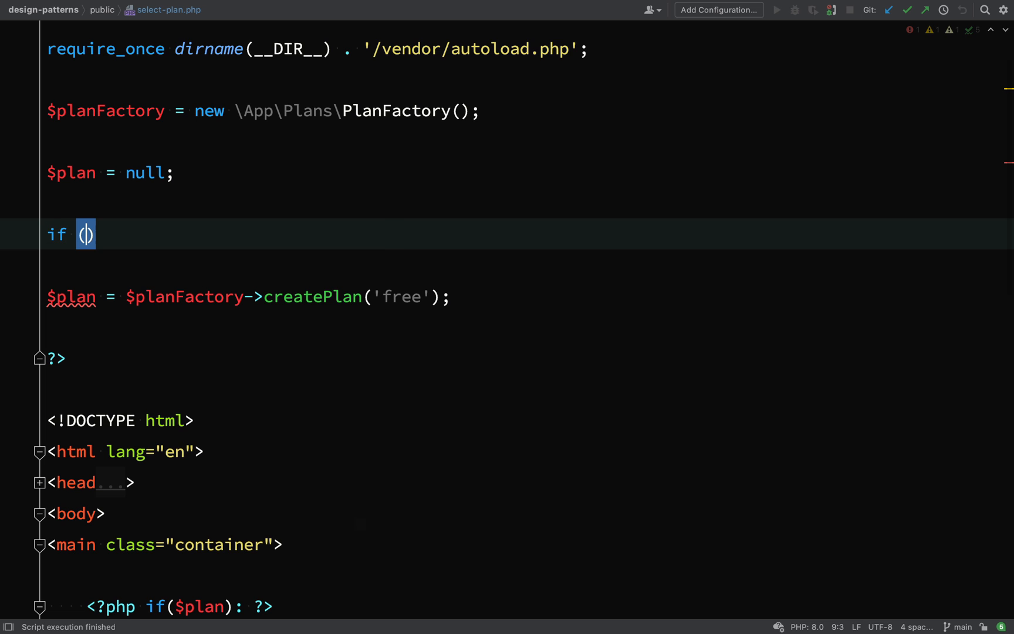
pyautogui.write("isset($_GET['")
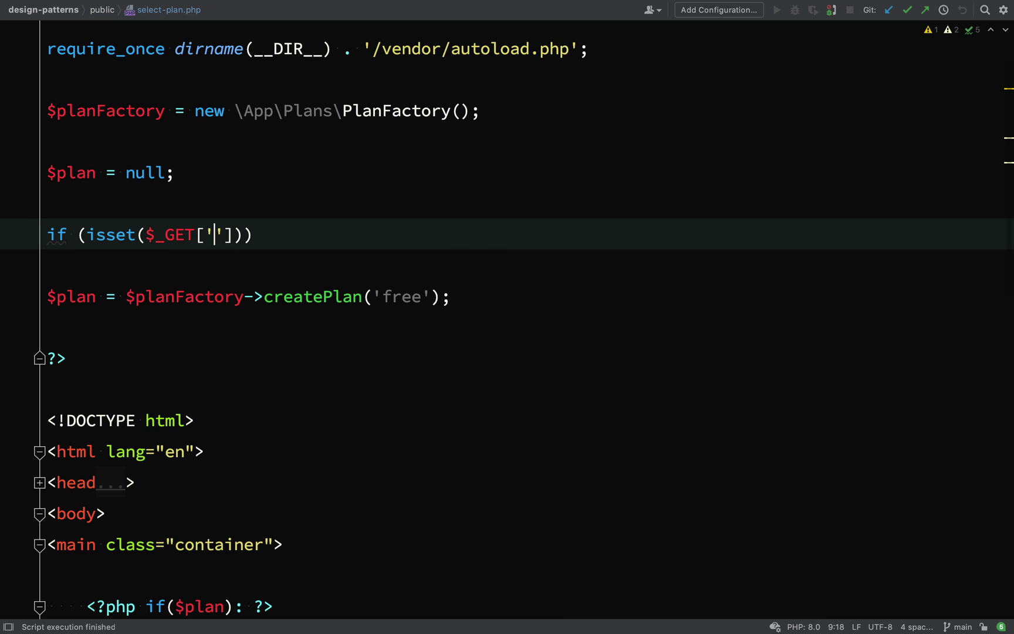
pyautogui.write('plan')
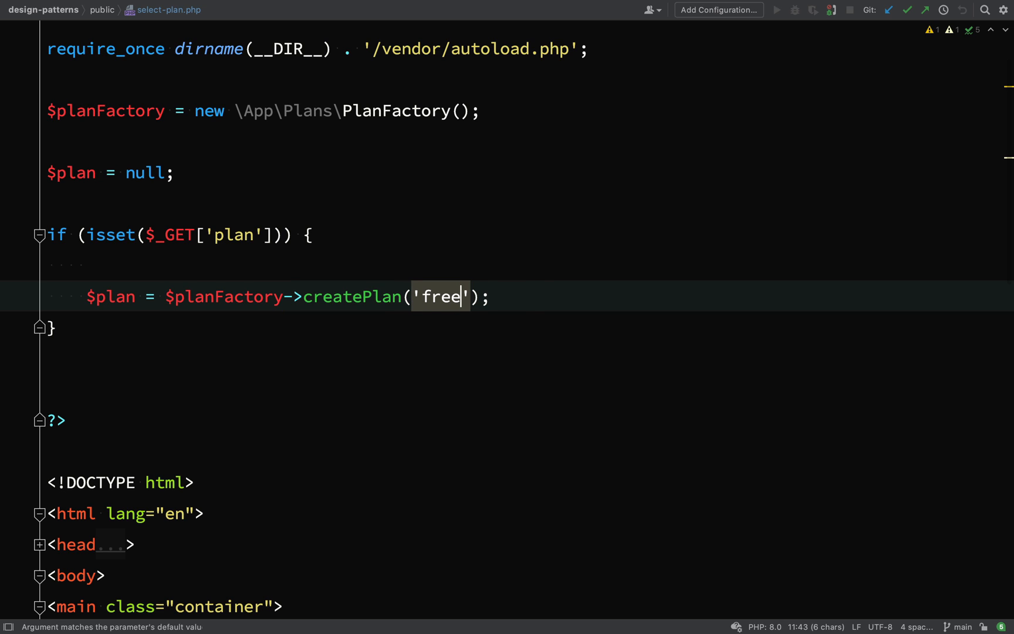
pyautogui.write("$_GET['plan']")
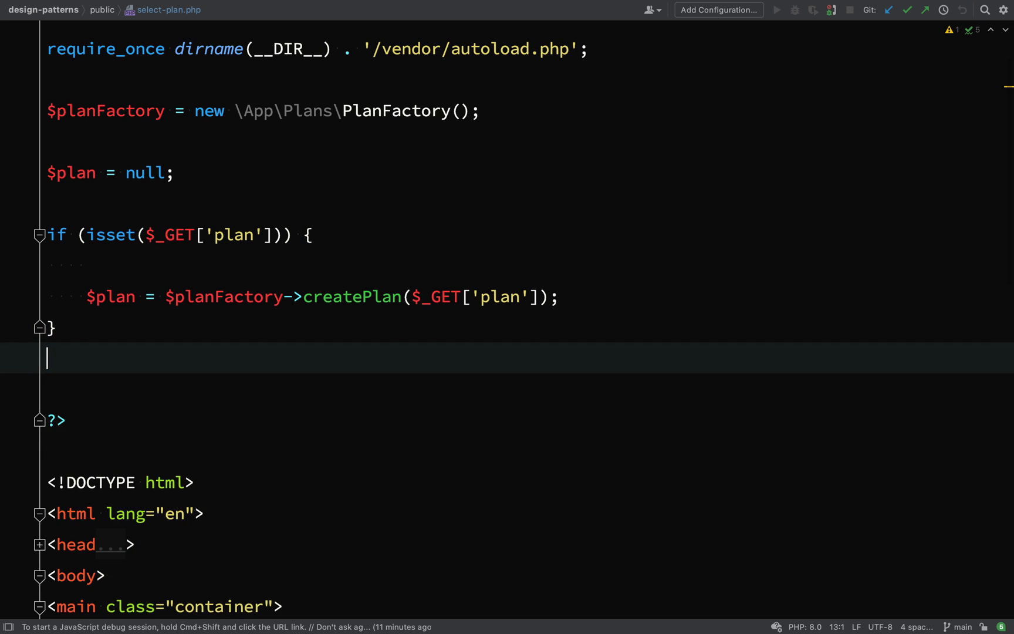
pyautogui.press('Backspace')
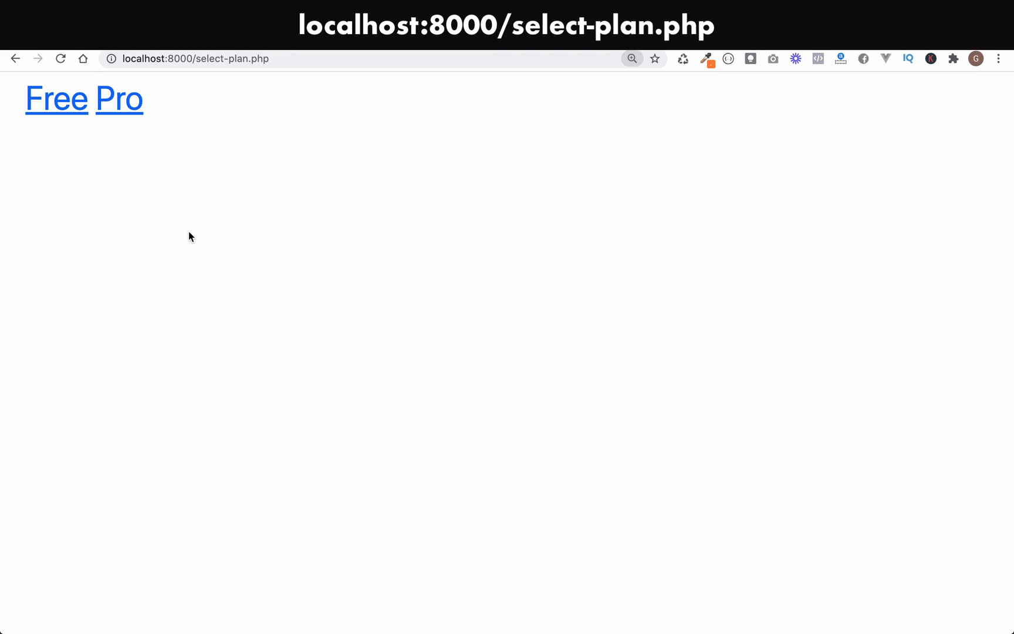
pyautogui.moveTo(48, 106)
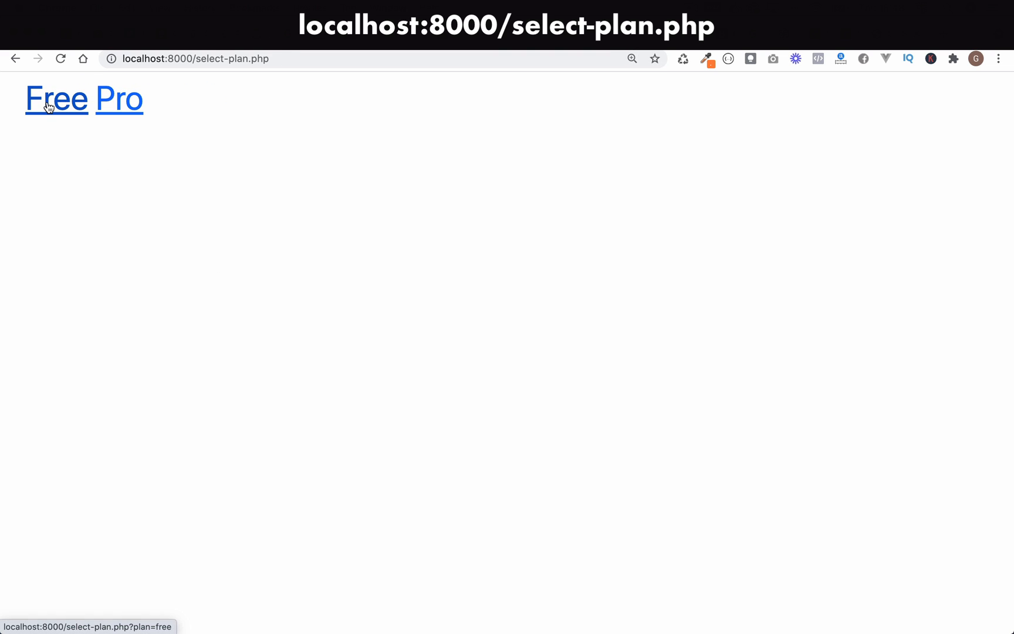
pyautogui.click(50, 99)
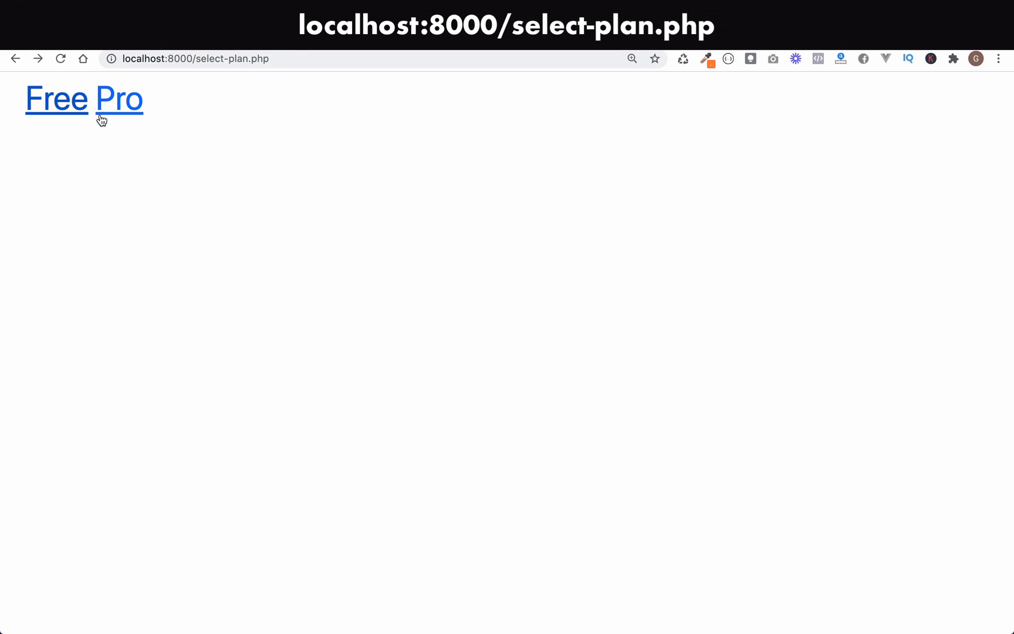
pyautogui.click(118, 98)
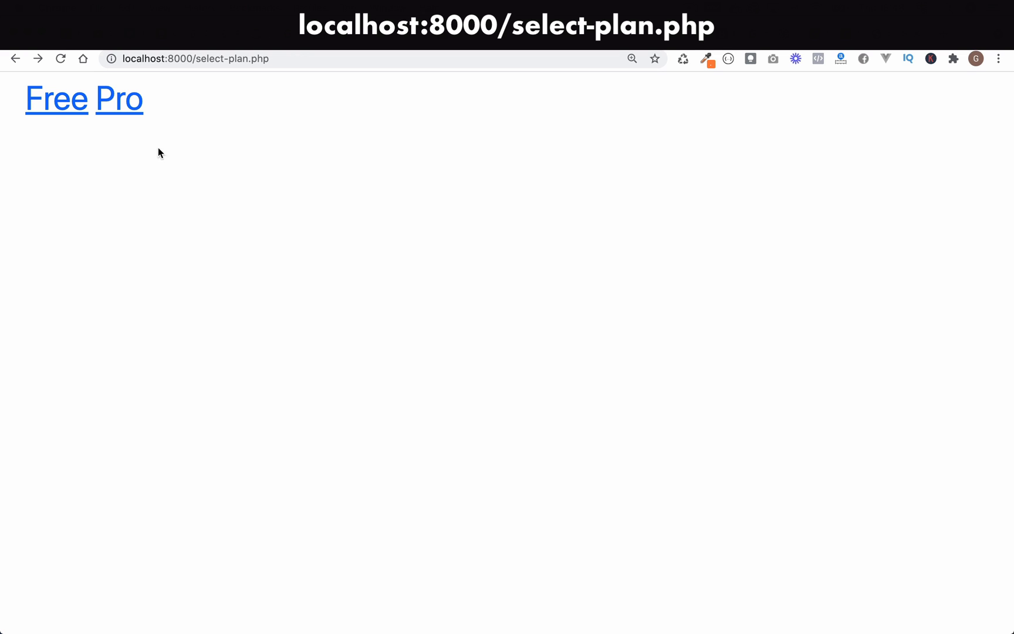
pyautogui.click(52, 100)
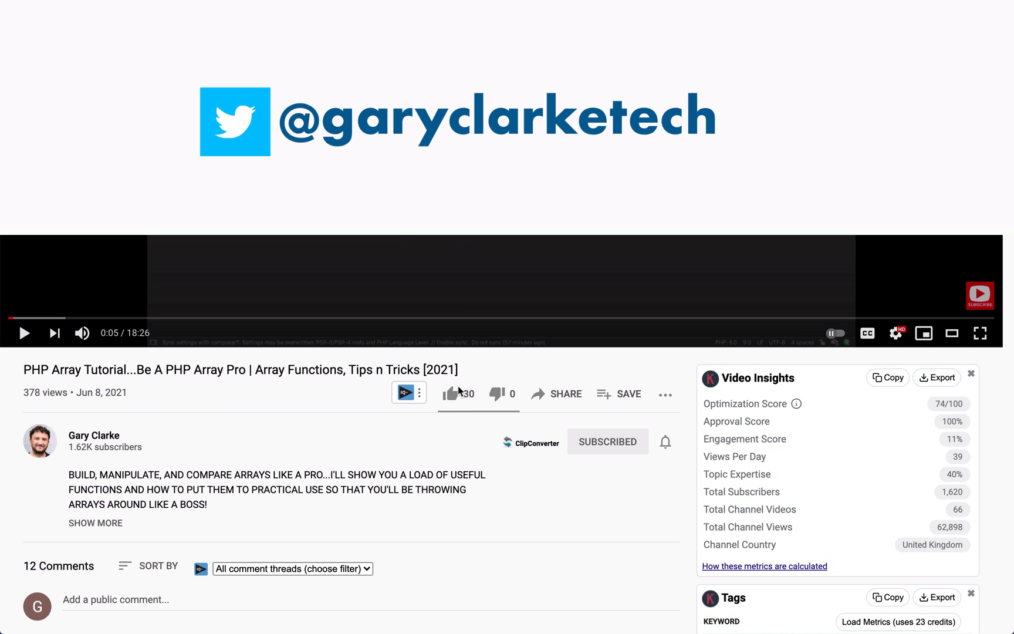
pyautogui.moveTo(565, 398)
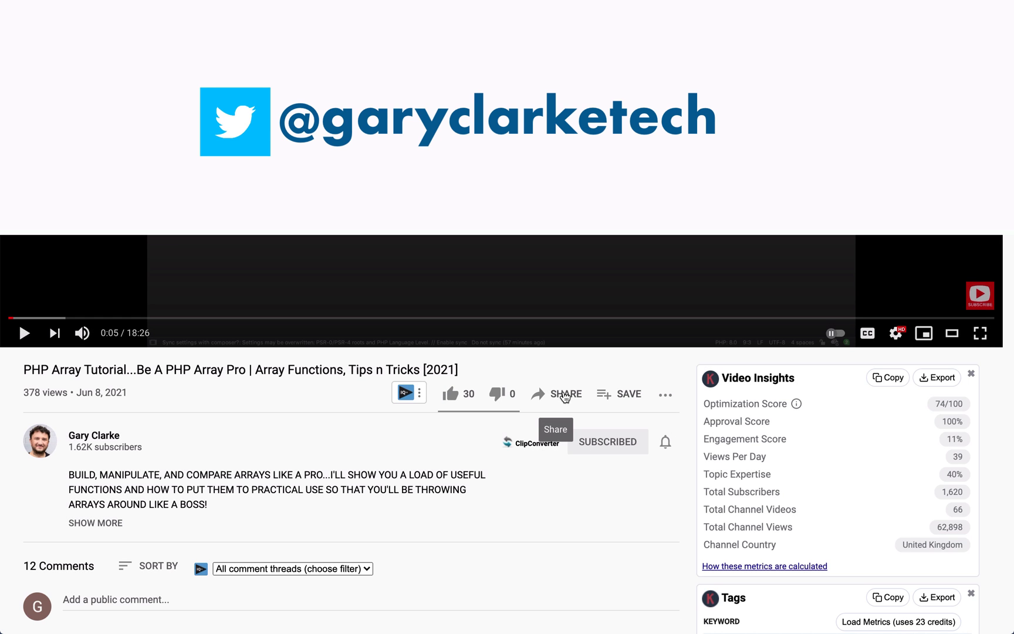
# Browse and close the Share options, subscribe, then open the channel's Community tab
pyautogui.click(565, 394)
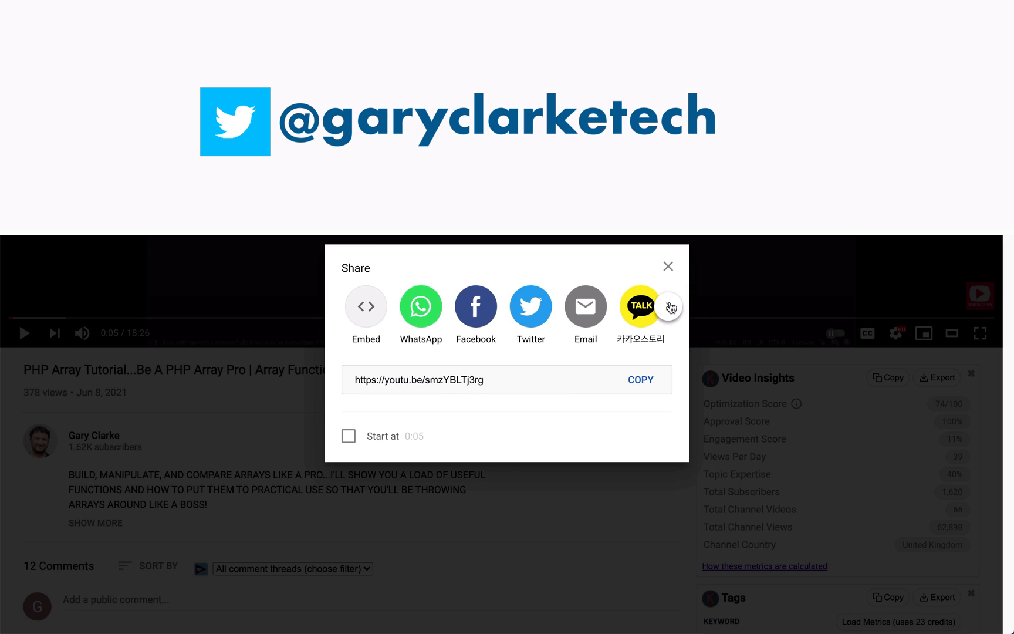
pyautogui.click(669, 306)
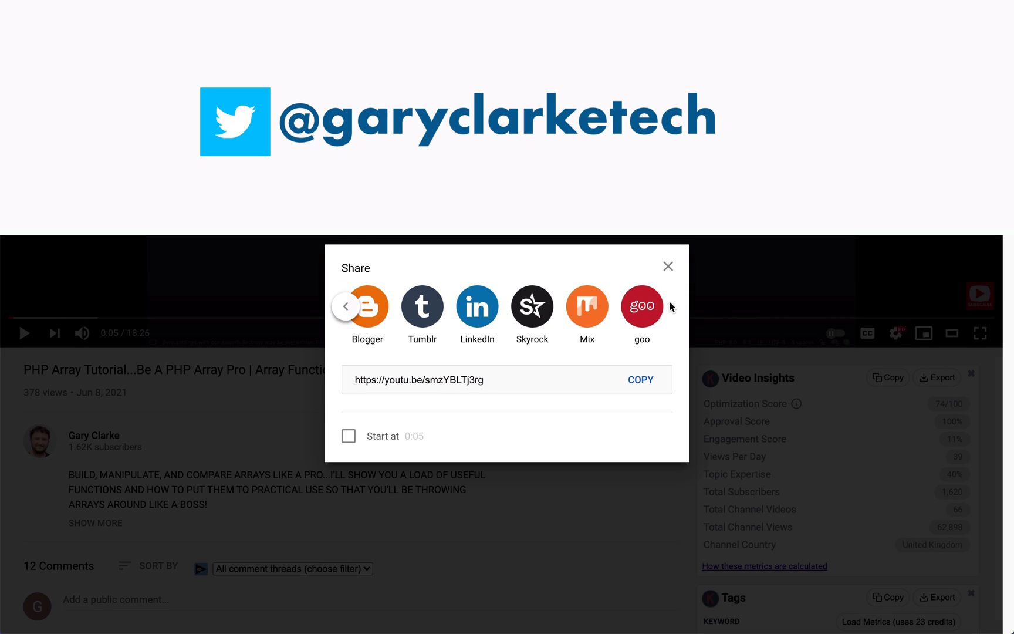
pyautogui.click(668, 265)
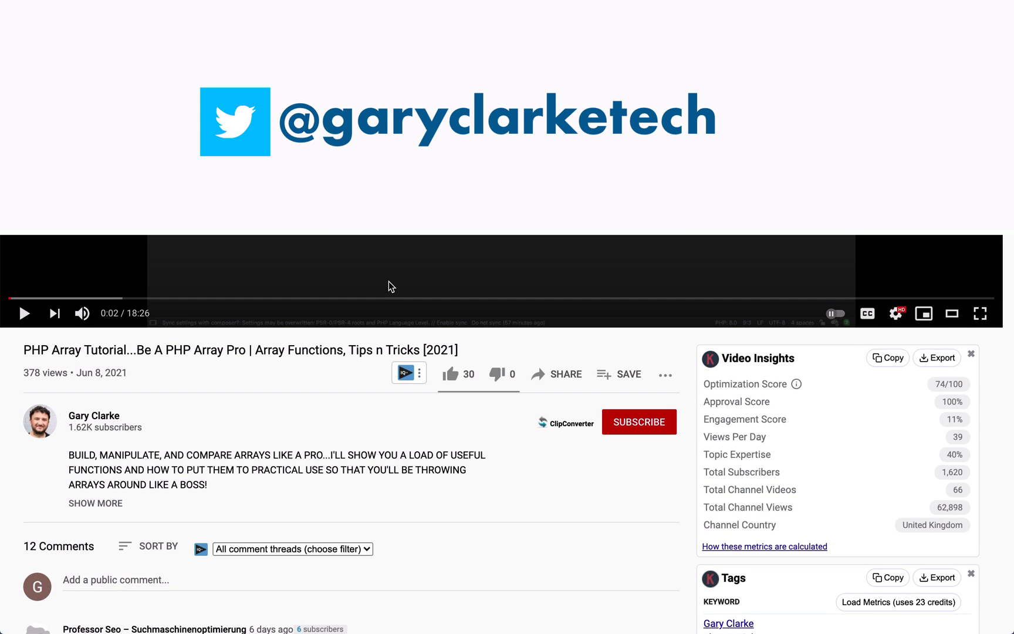
pyautogui.click(639, 421)
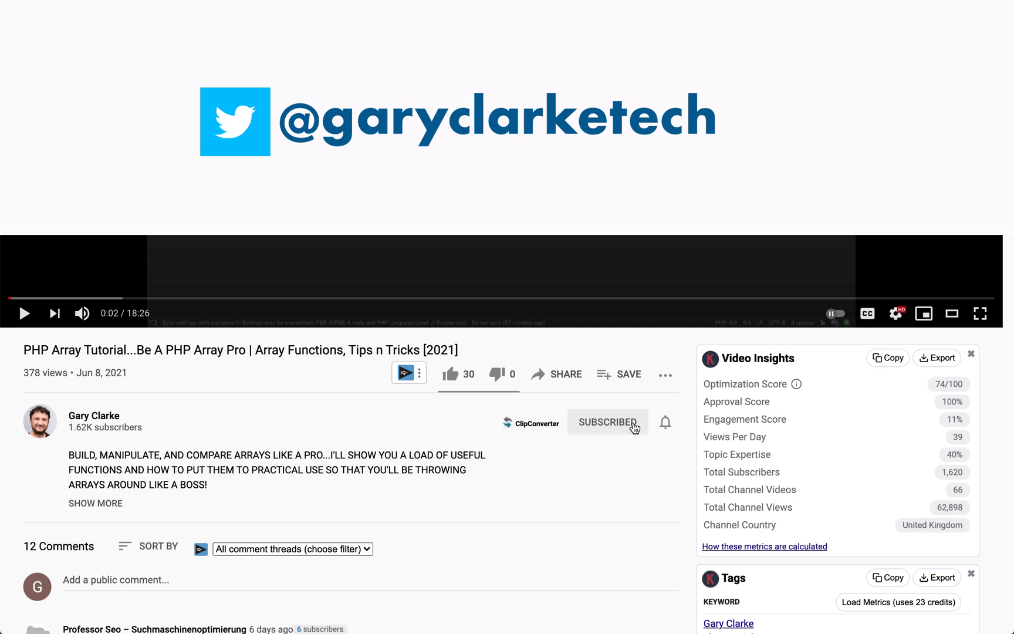
pyautogui.click(607, 422)
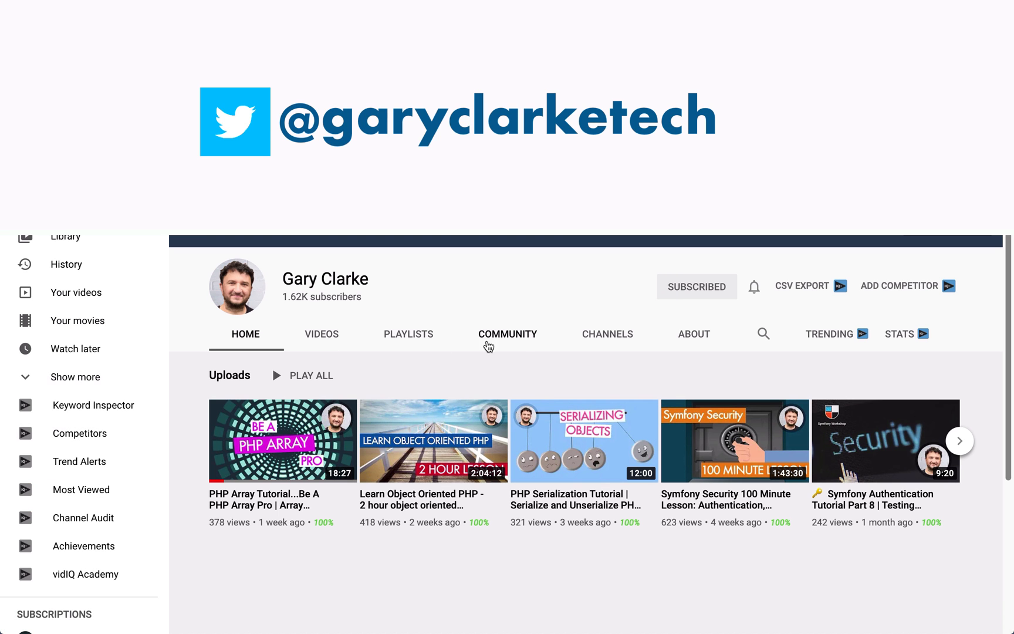
pyautogui.click(507, 333)
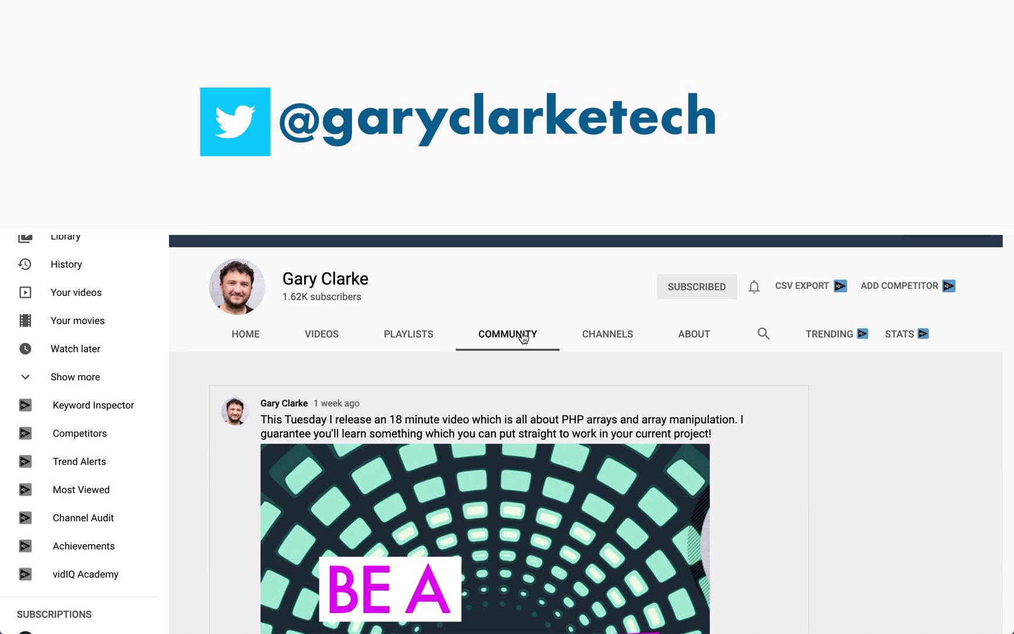